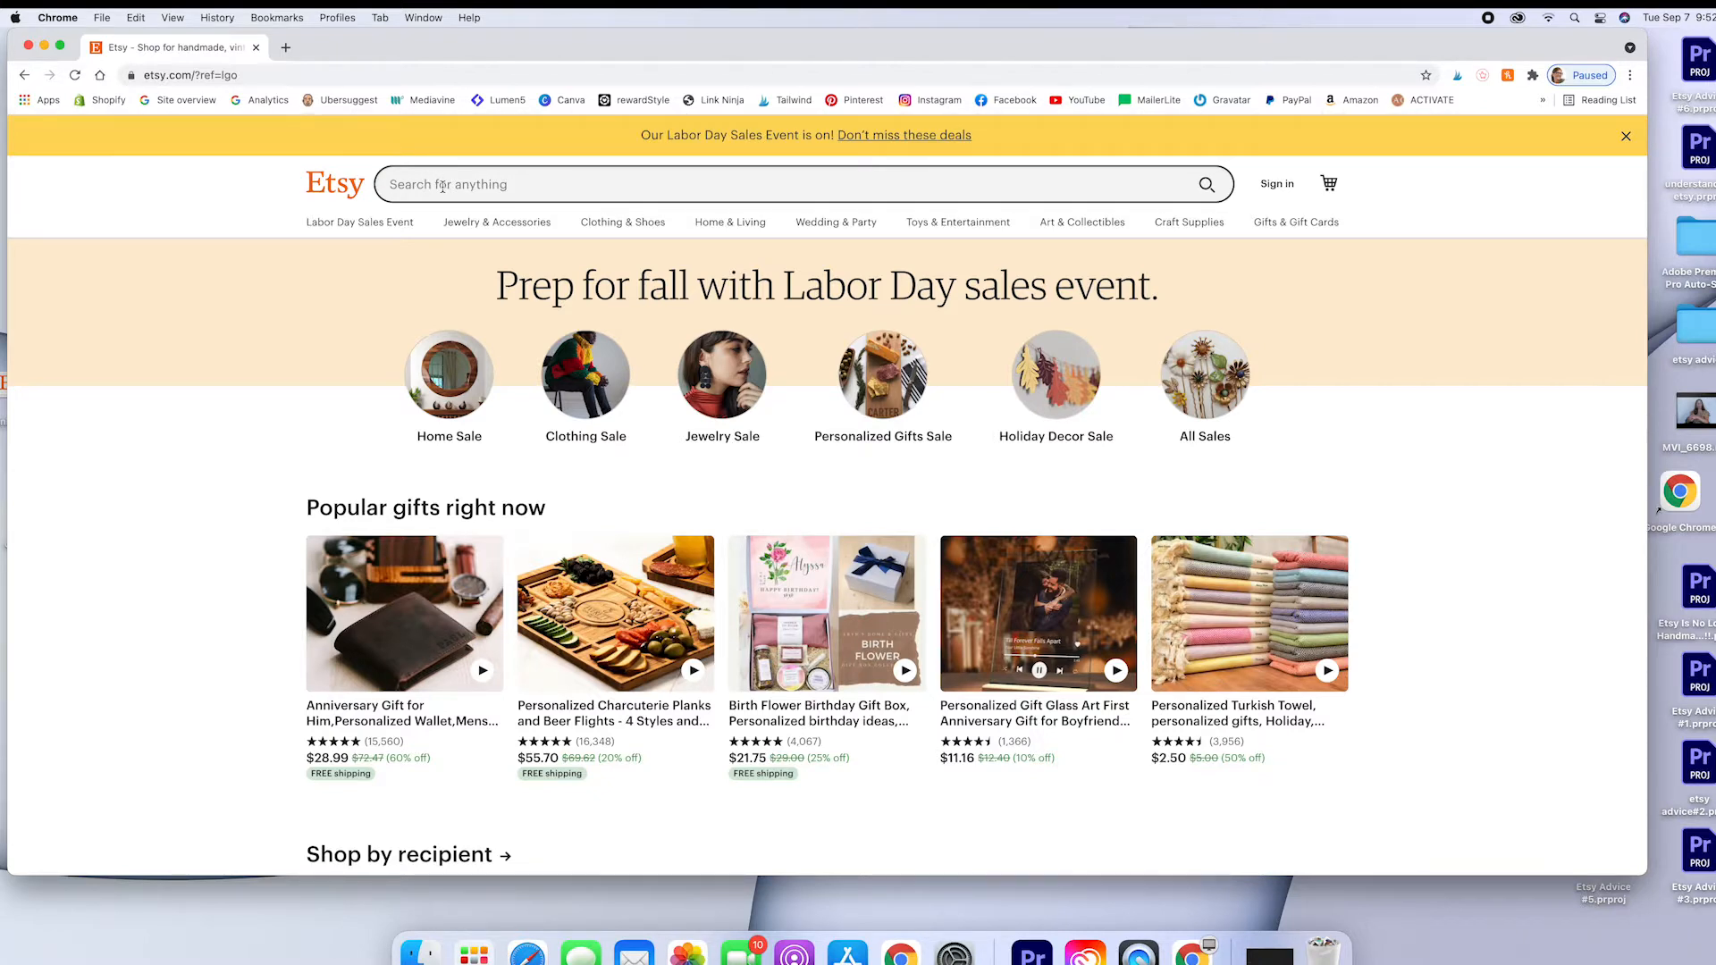
# - Search Etsy for 'baby blanket' to list the matching results
pyautogui.click(766, 185)
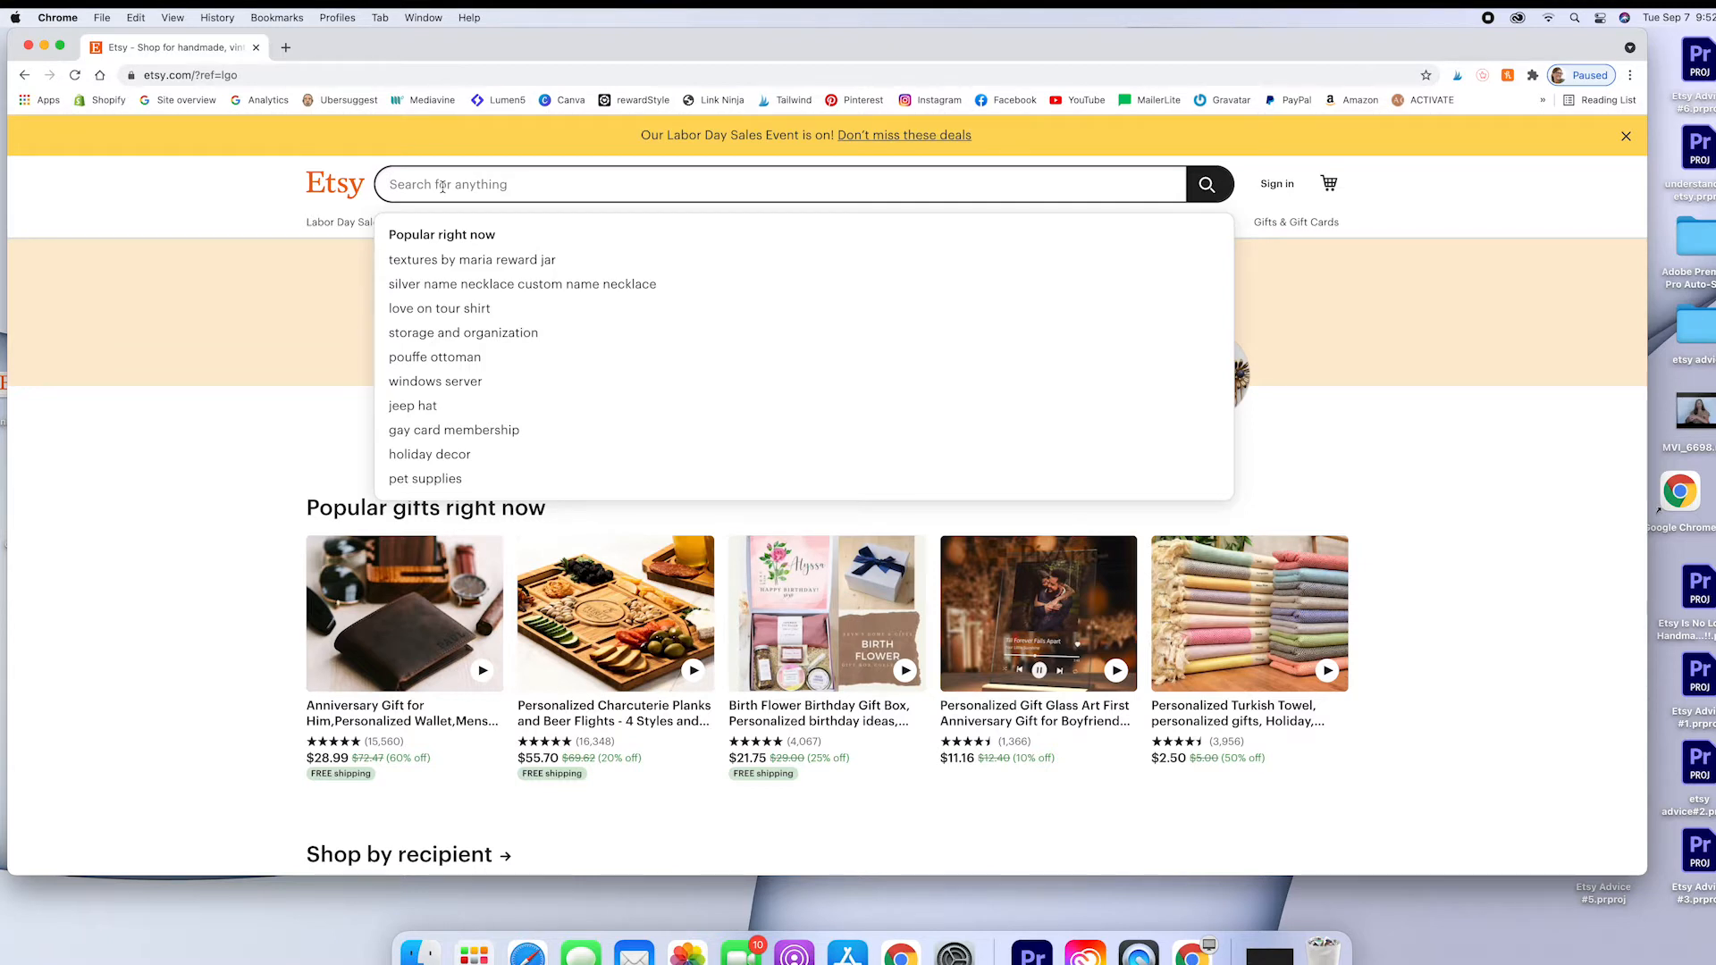
pyautogui.write('baby blanket')
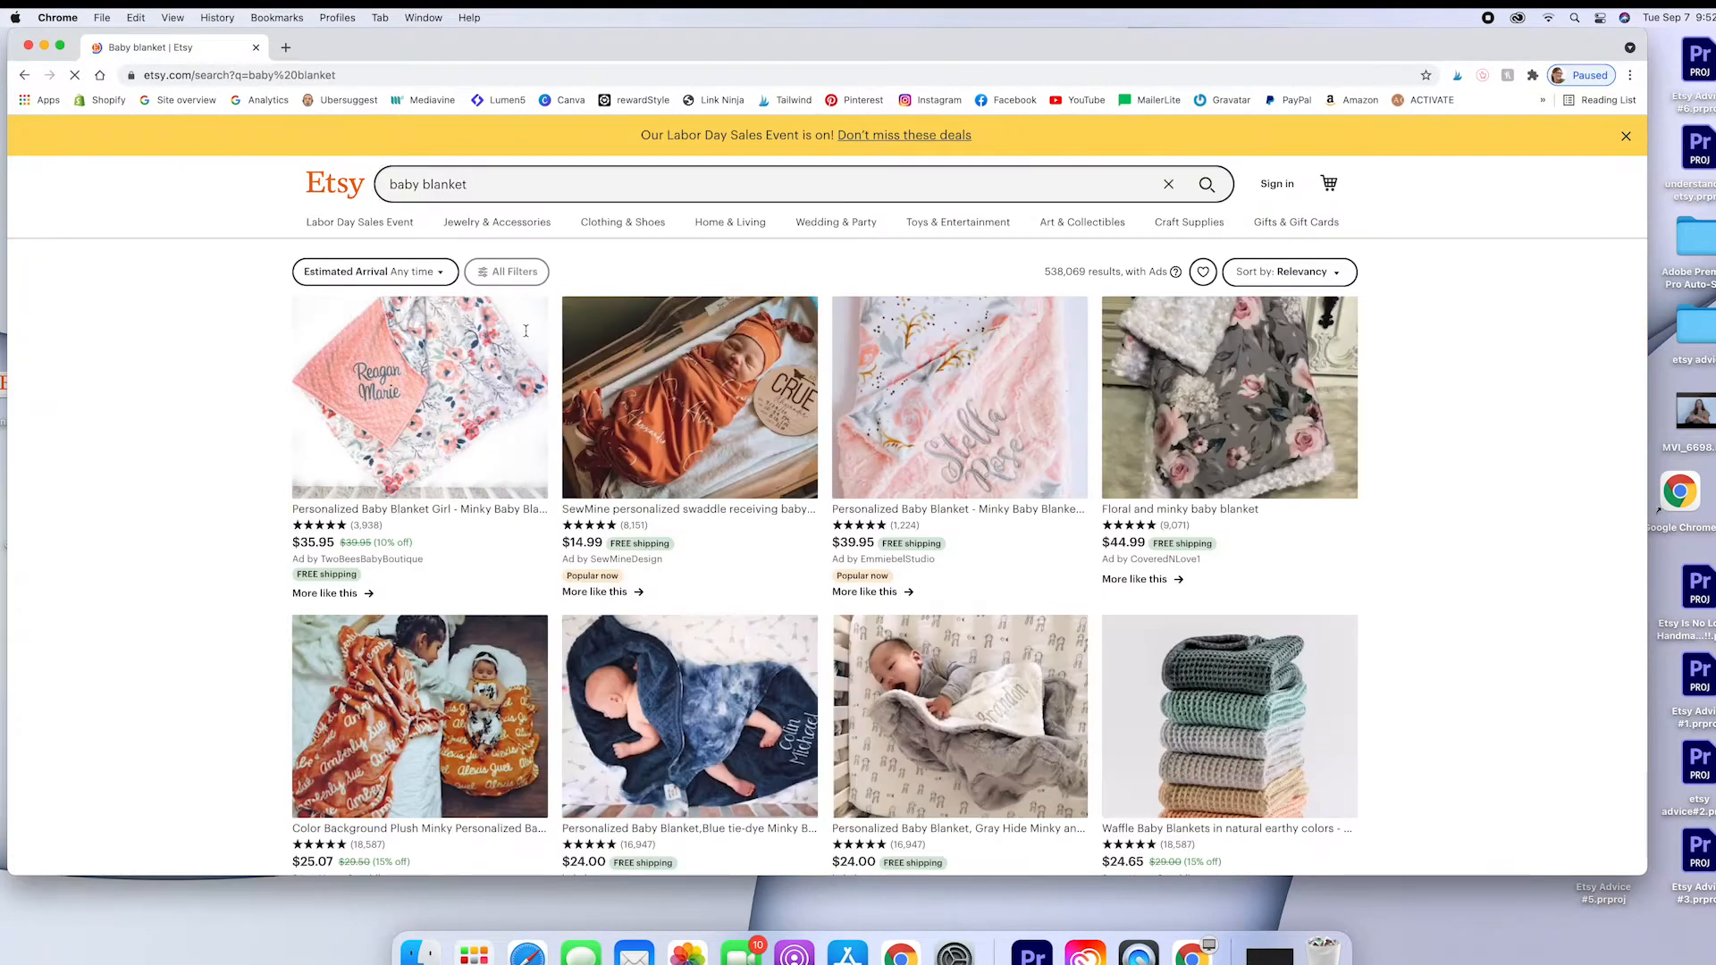
# - Check the Estimated Arrival options, then bring up All Filters for the results
pyautogui.scroll(-3)
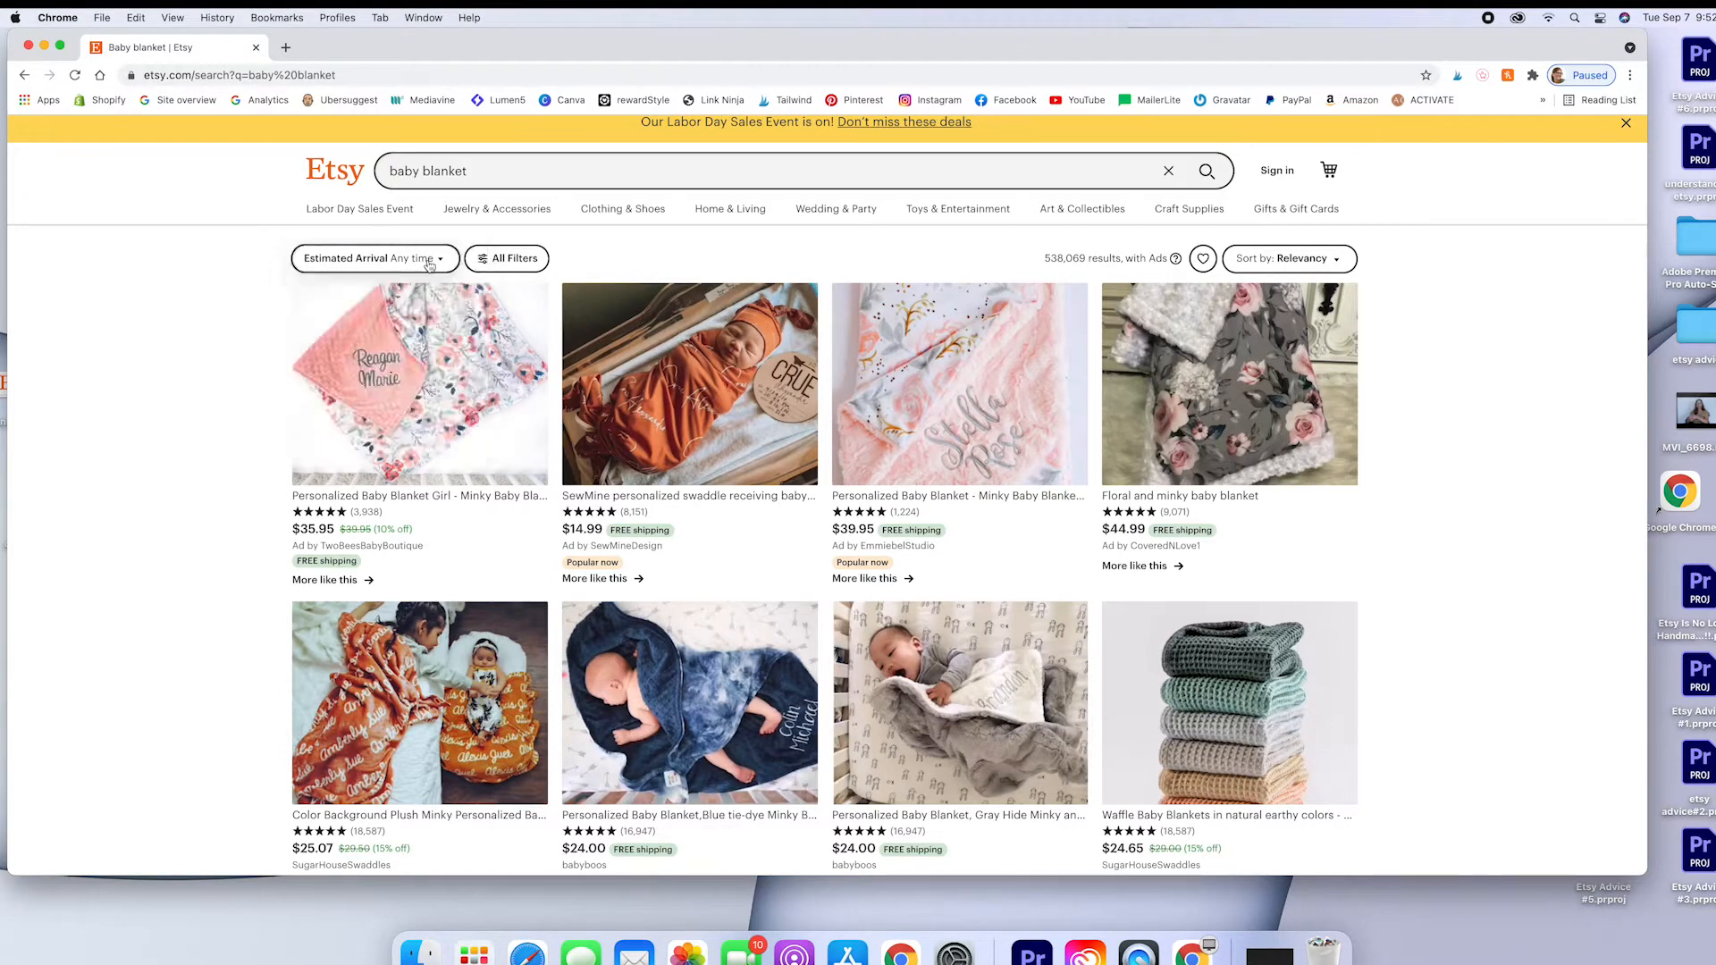
pyautogui.click(372, 258)
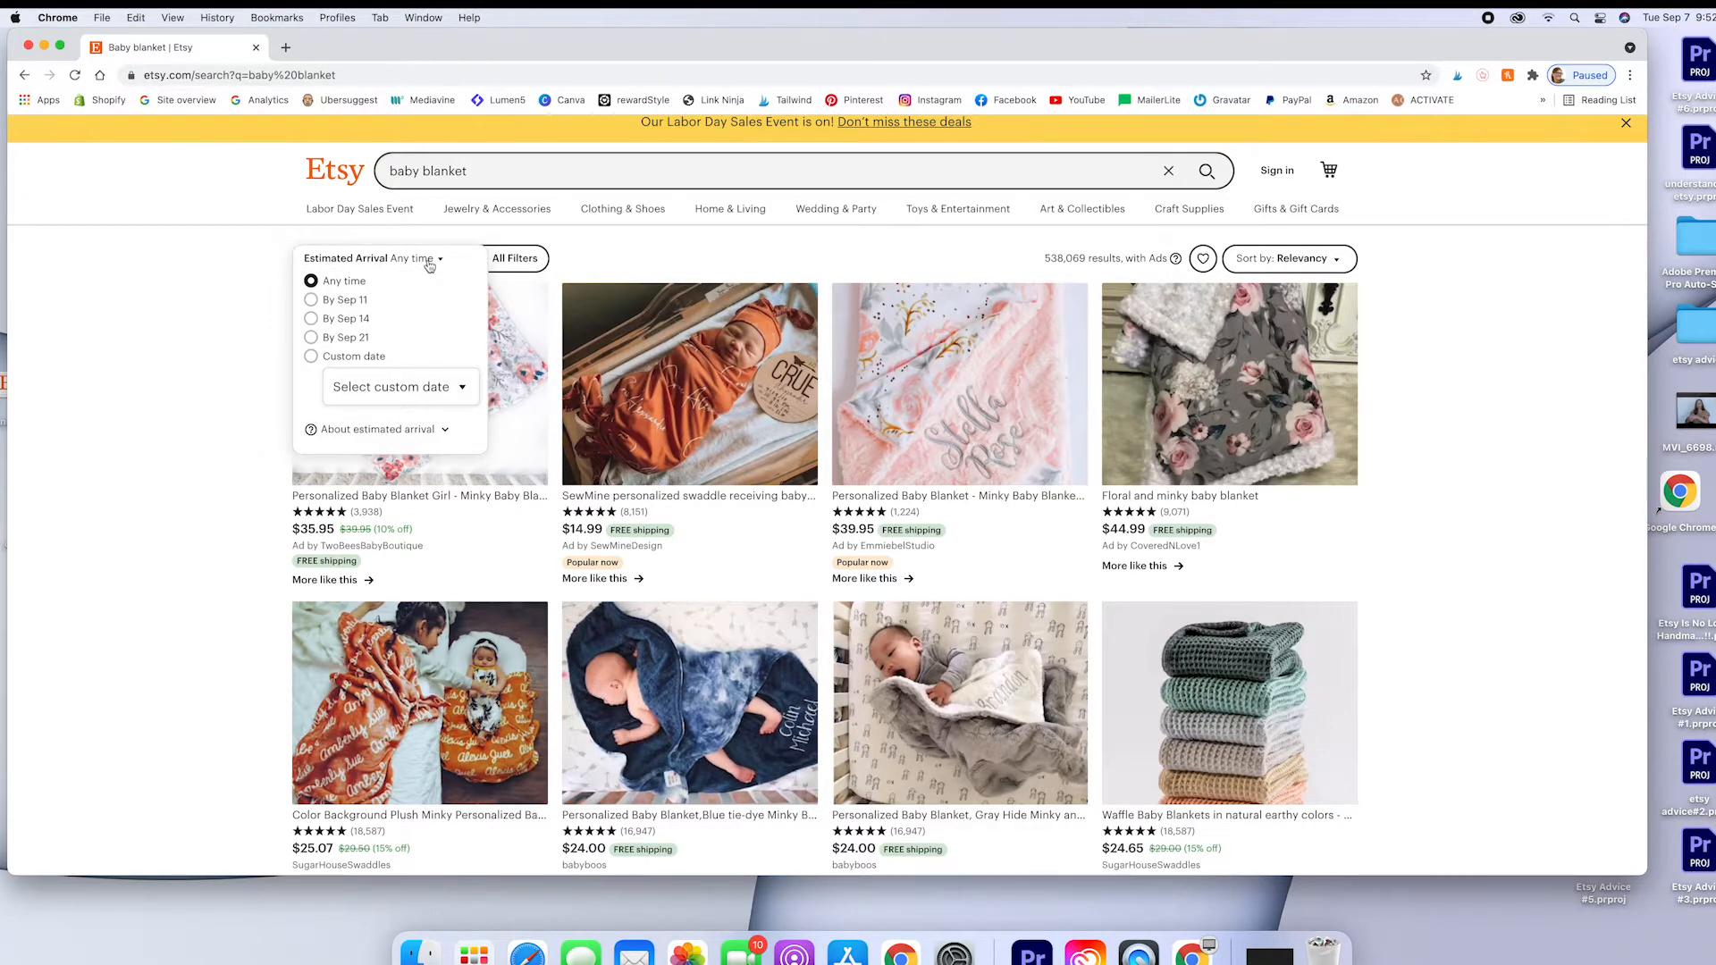
pyautogui.moveTo(422, 296)
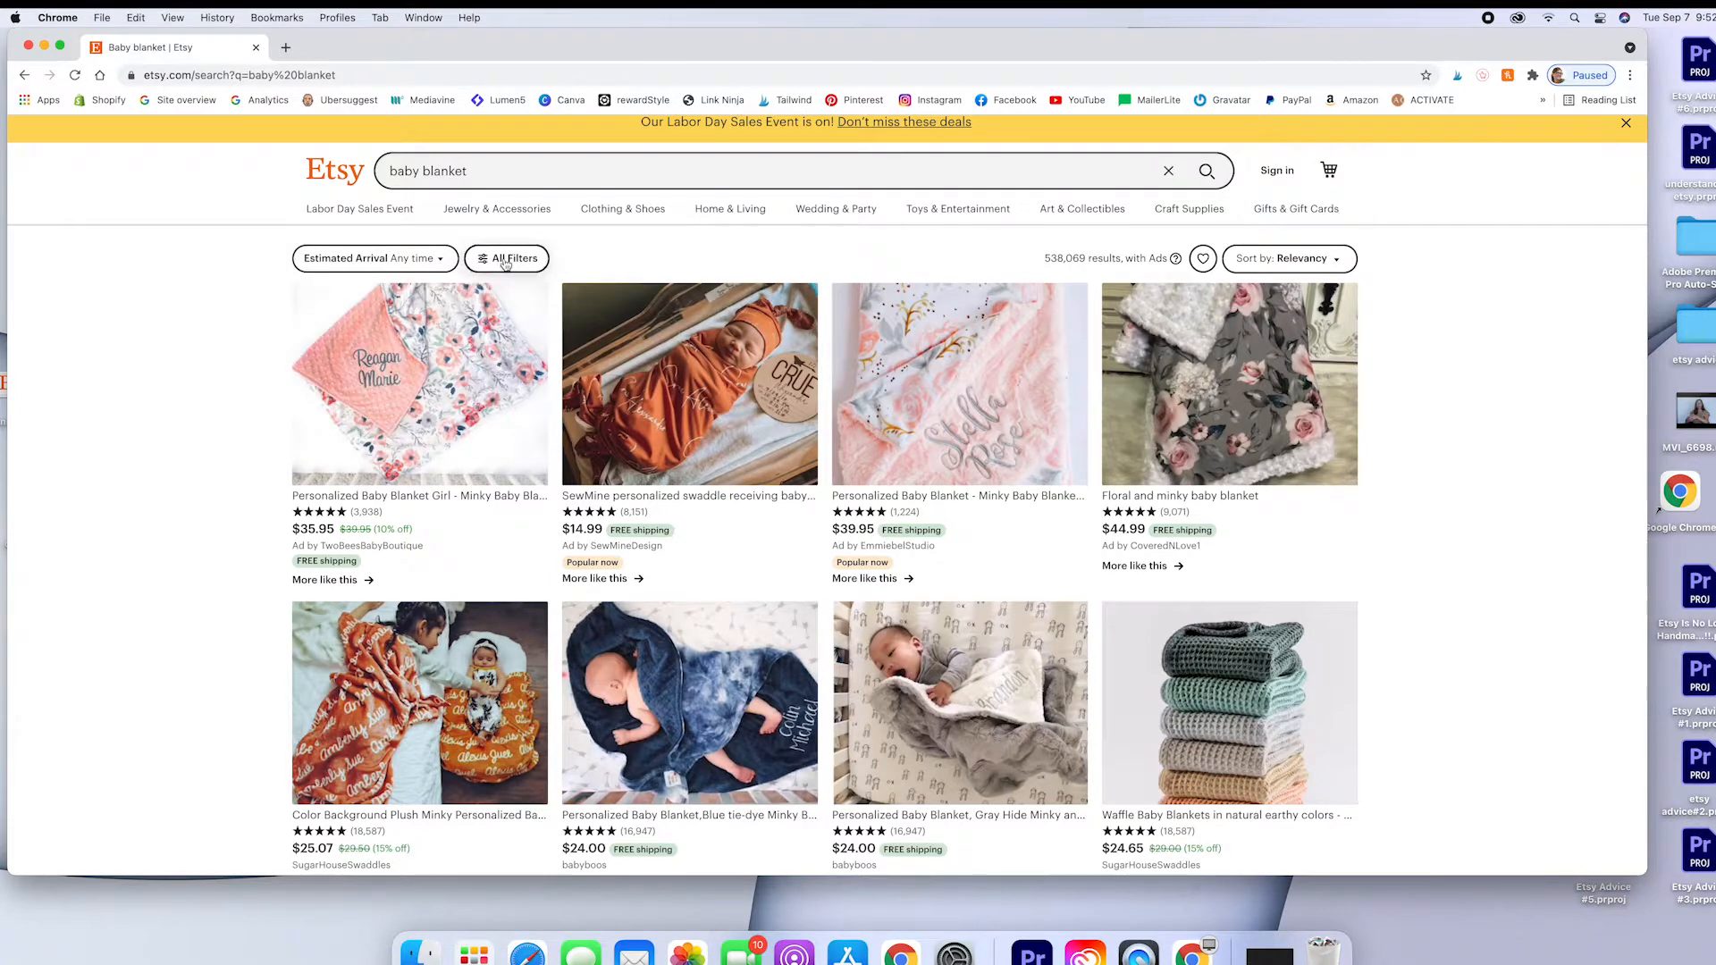
pyautogui.click(506, 257)
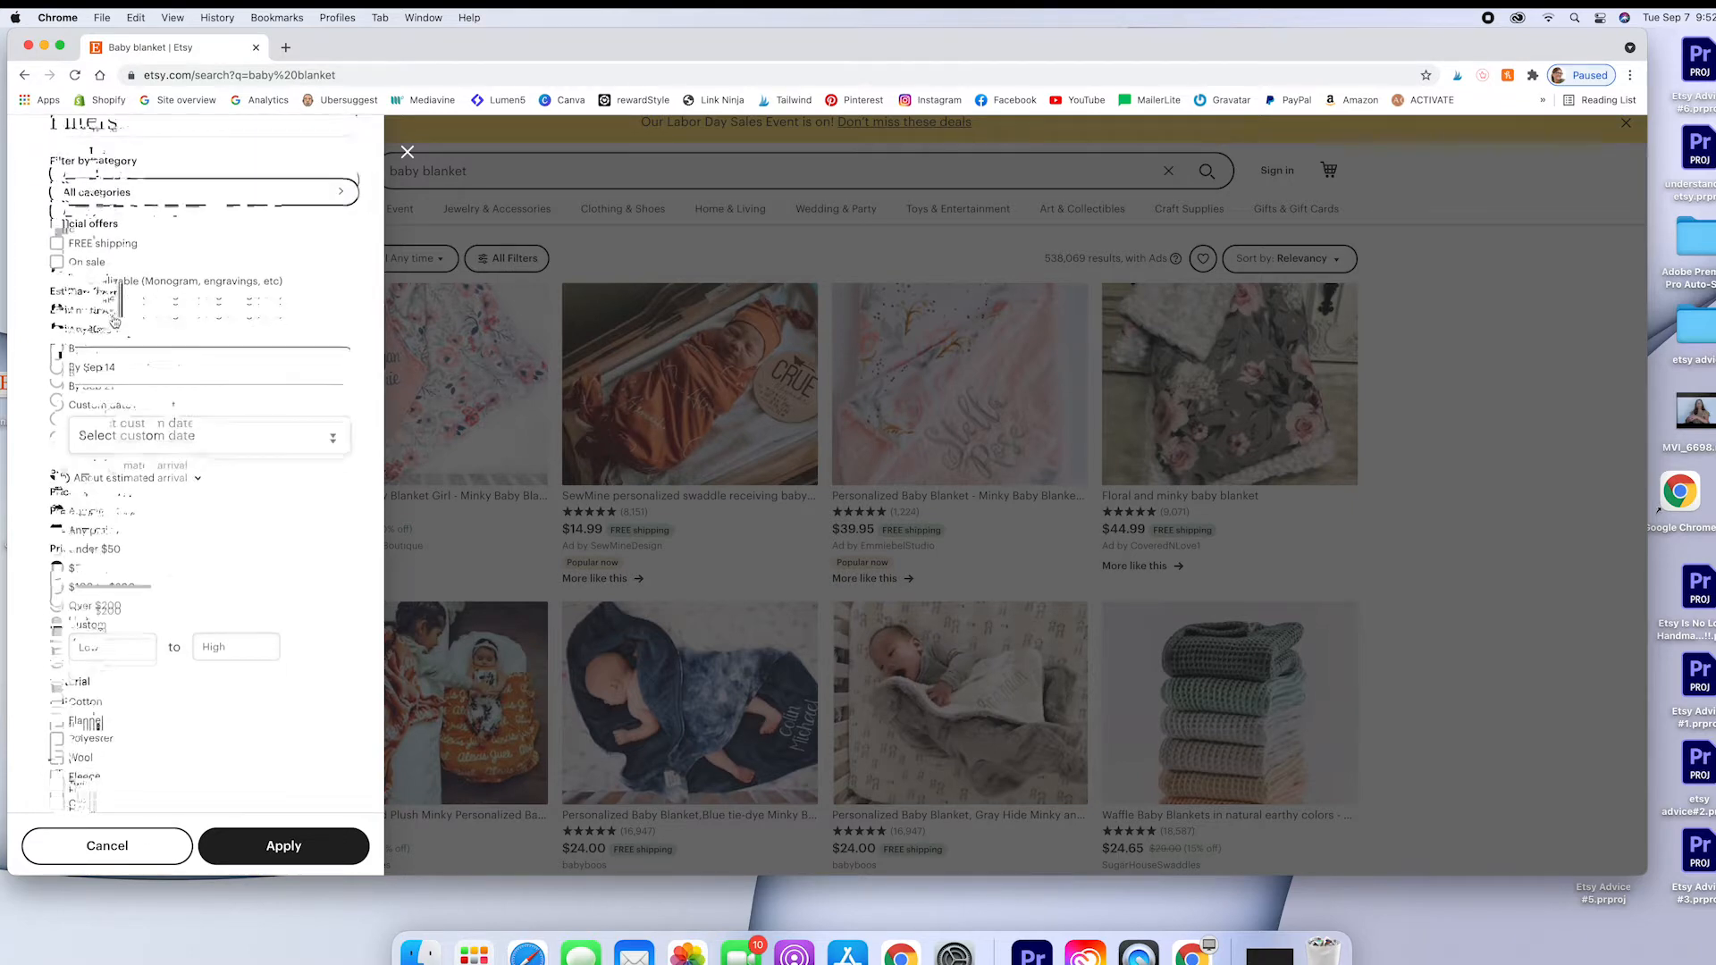
# - Apply the Handmade item-type filter to the baby blanket results
pyautogui.scroll(-3)
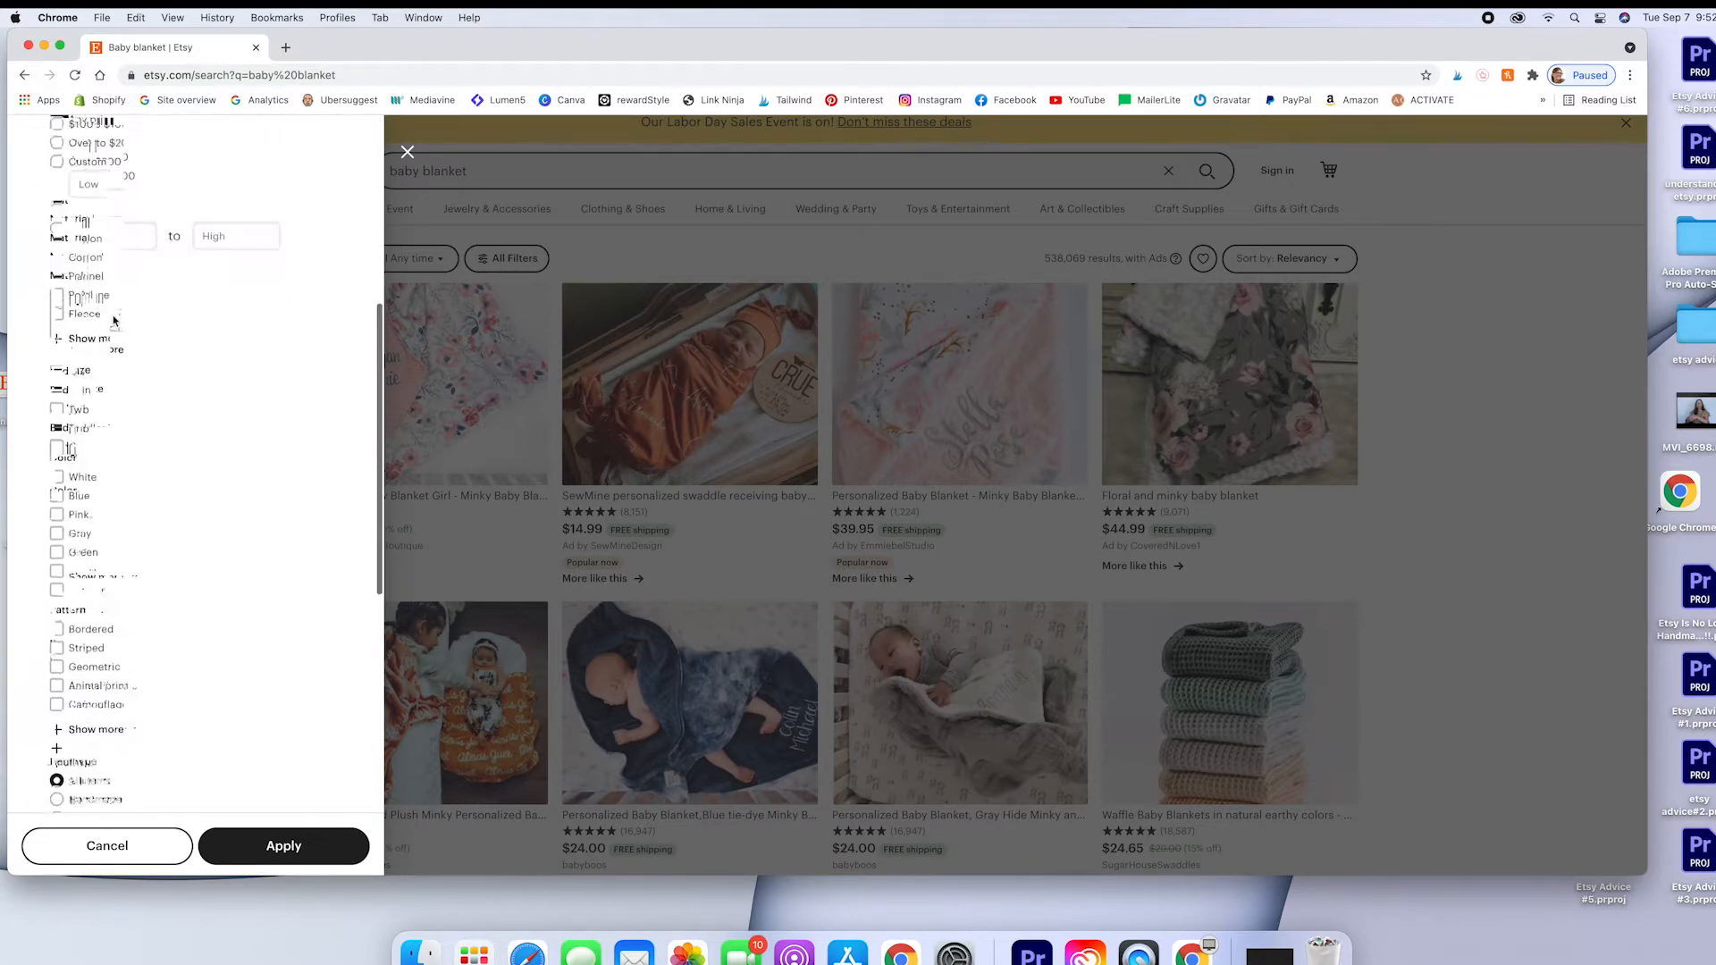
pyautogui.scroll(-3)
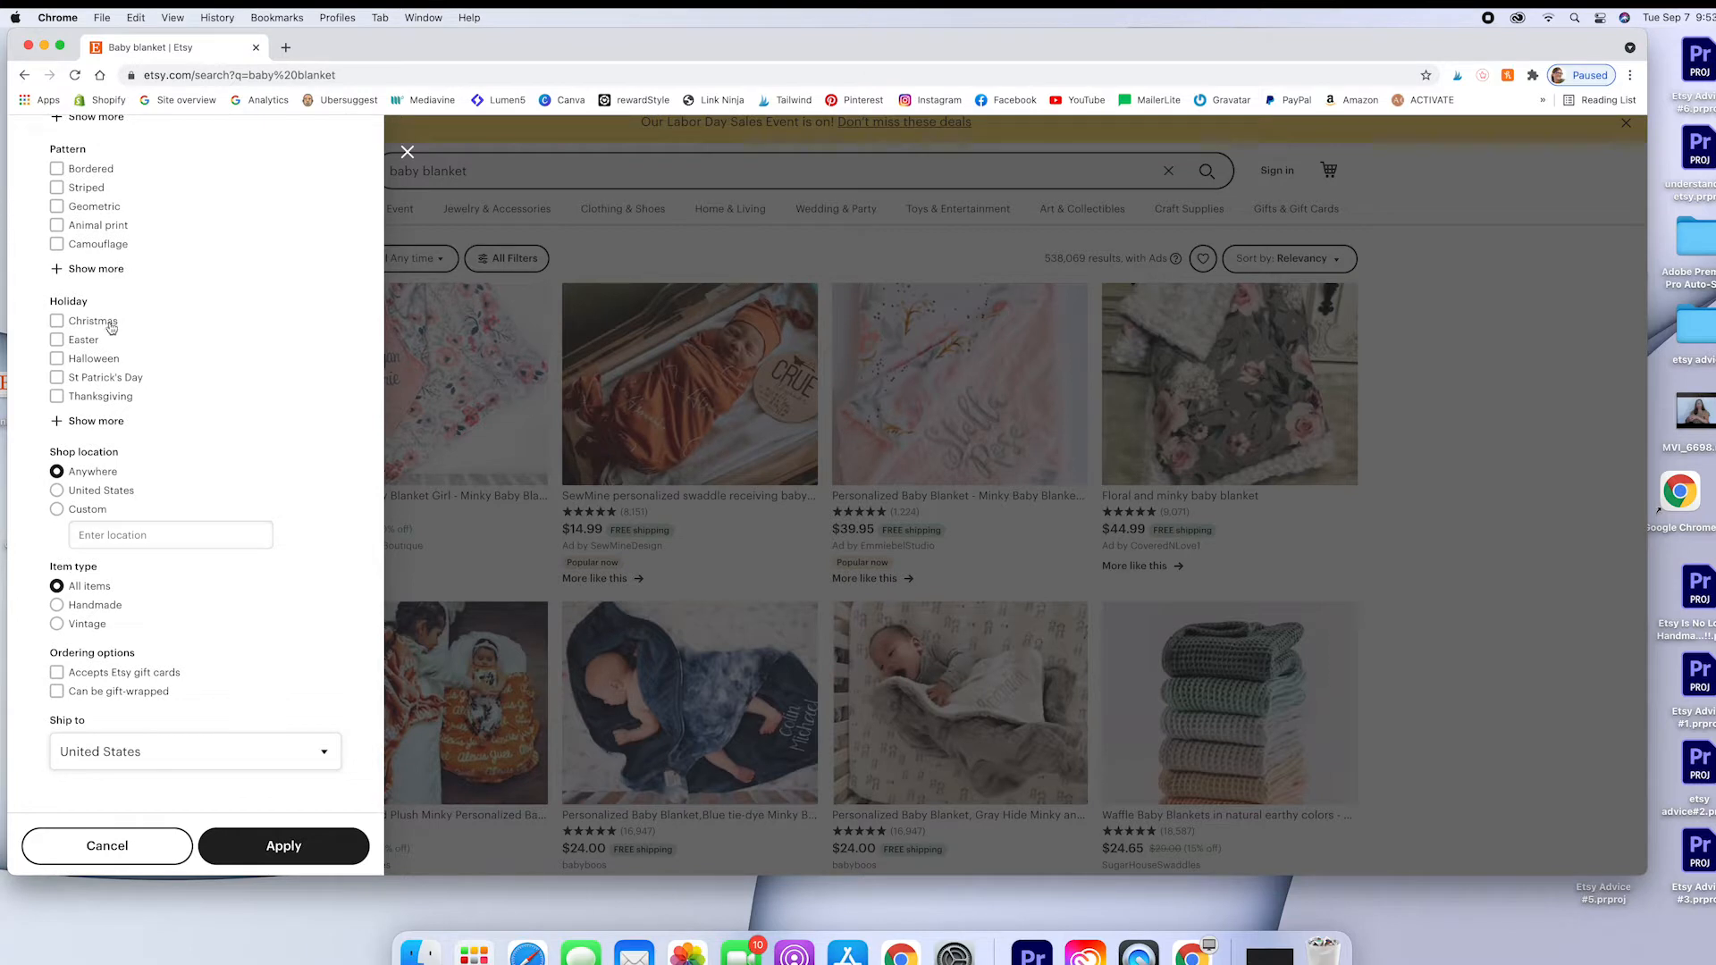
pyautogui.moveTo(91, 579)
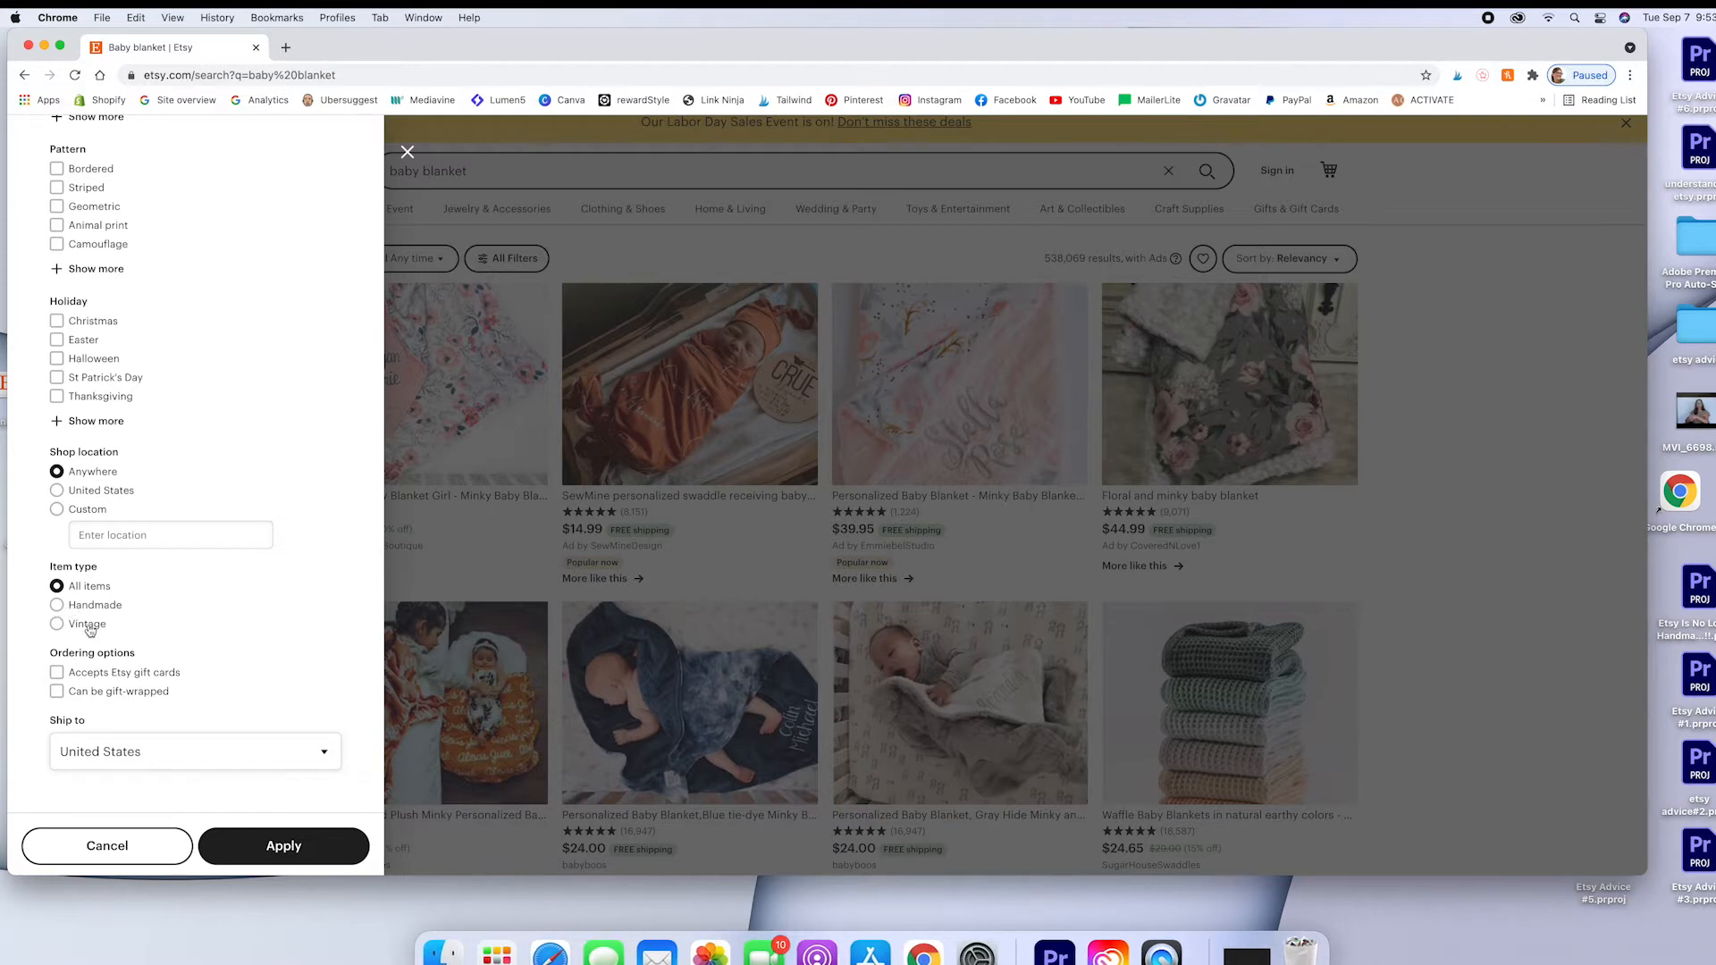
pyautogui.click(57, 606)
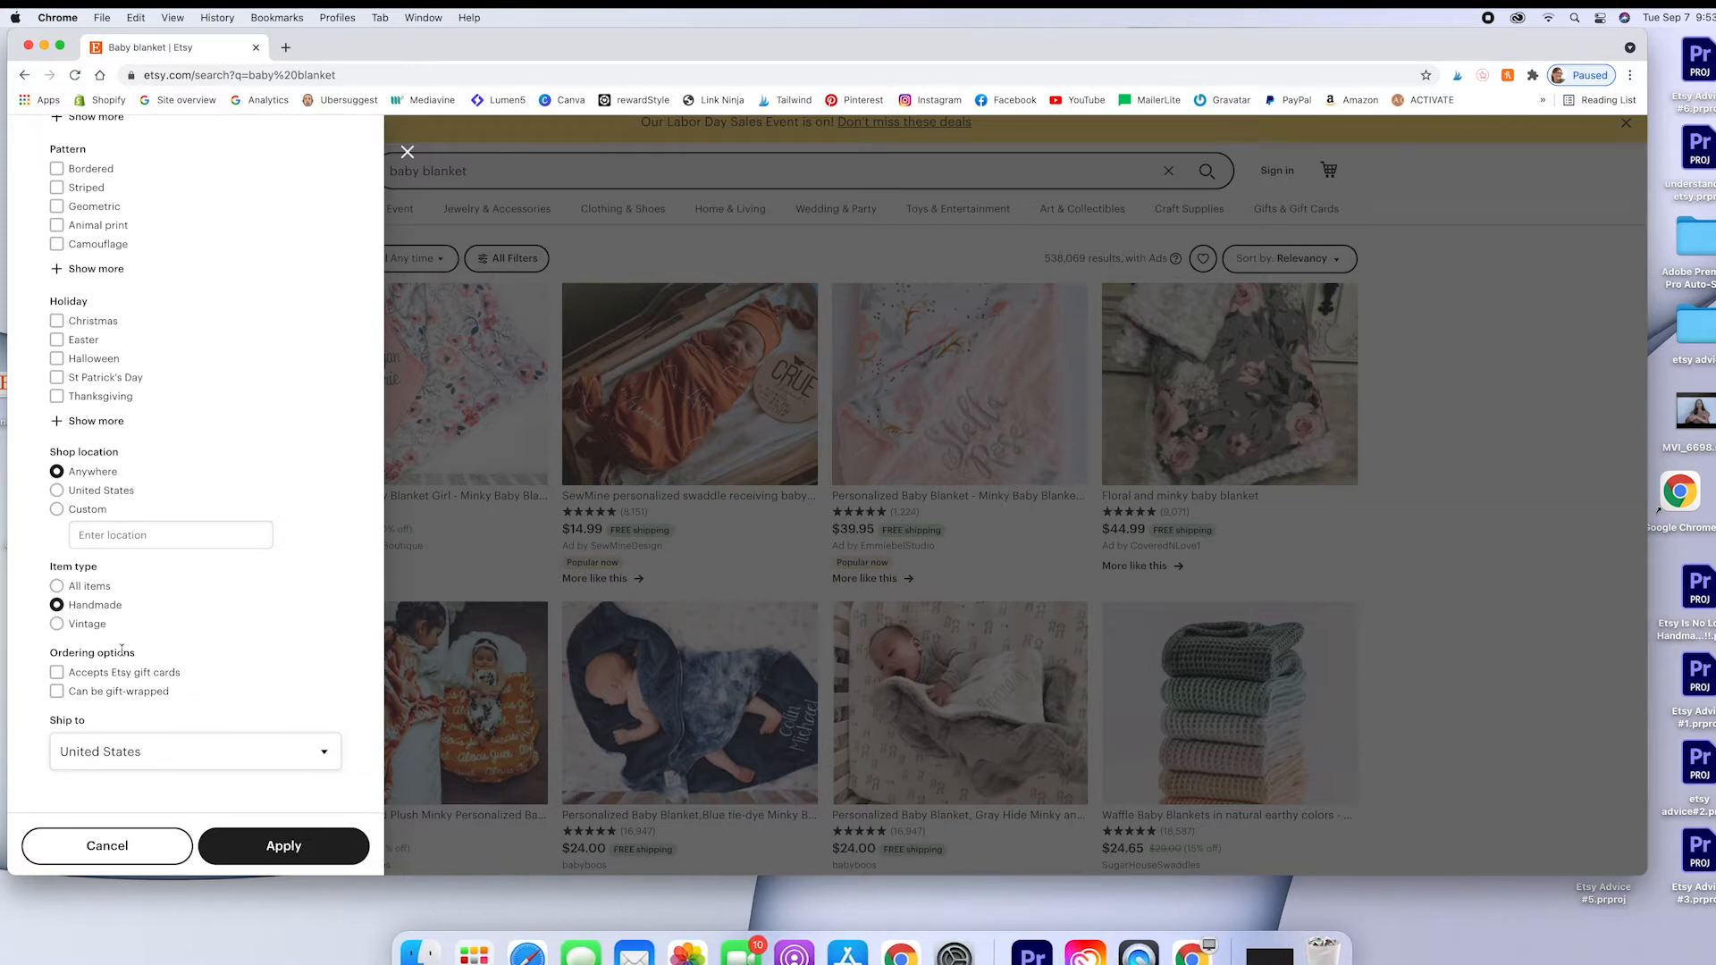
pyautogui.moveTo(232, 719)
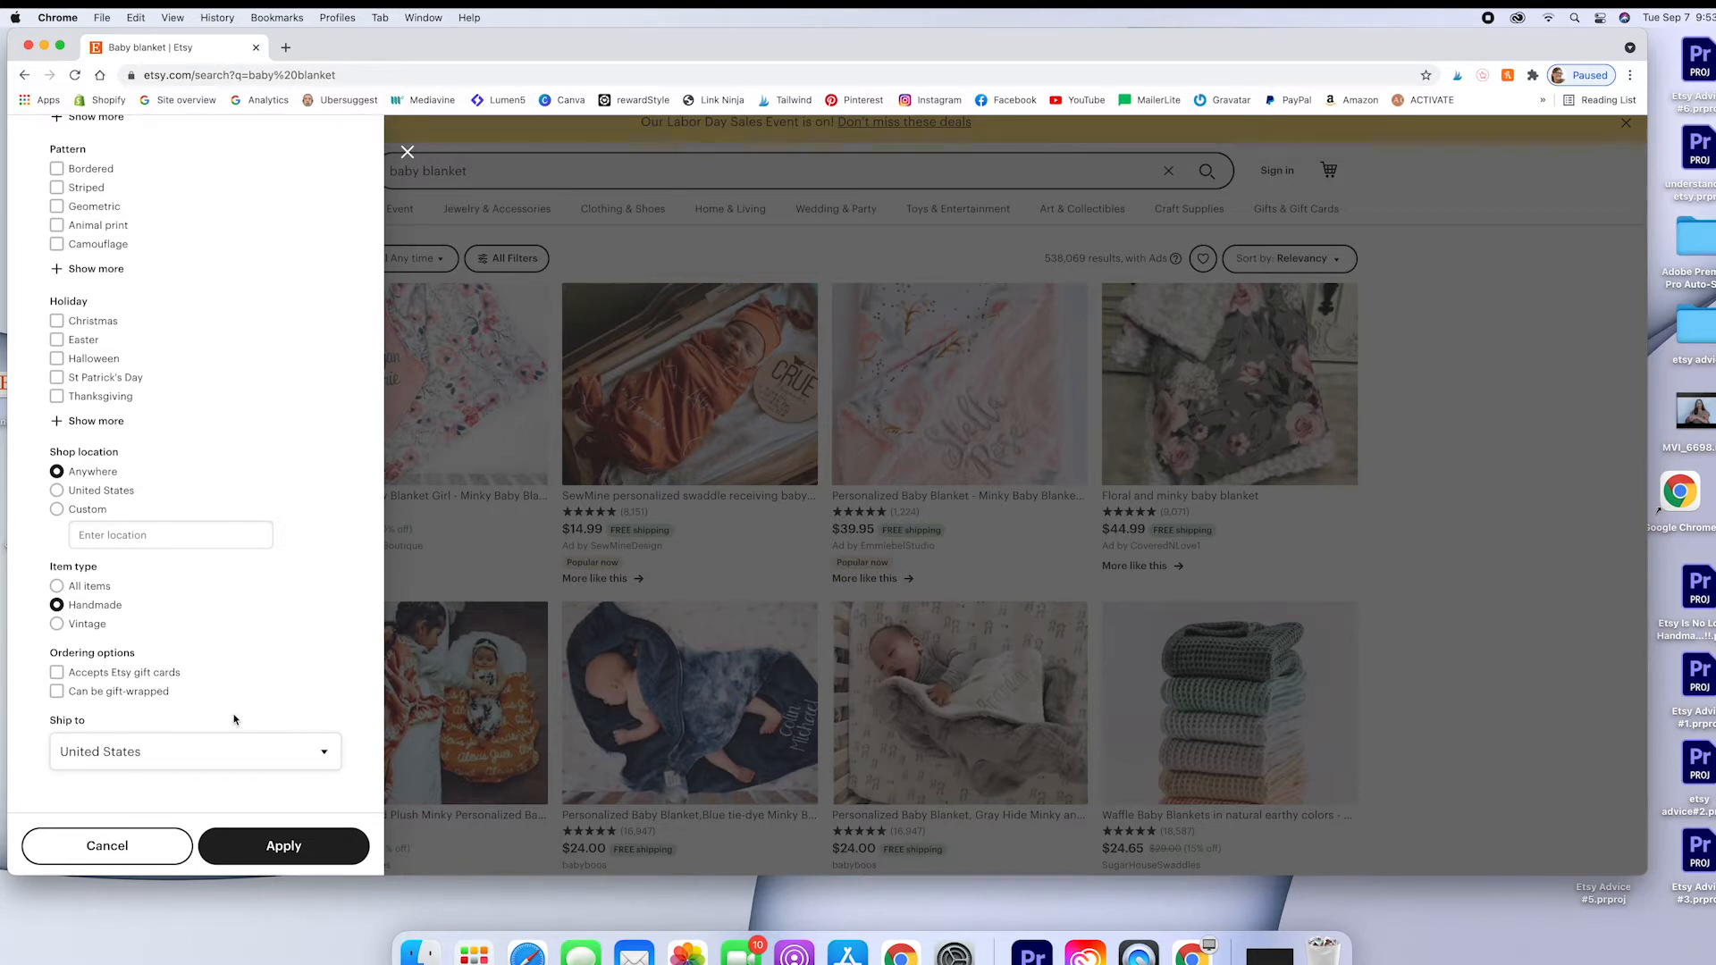
pyautogui.moveTo(245, 797)
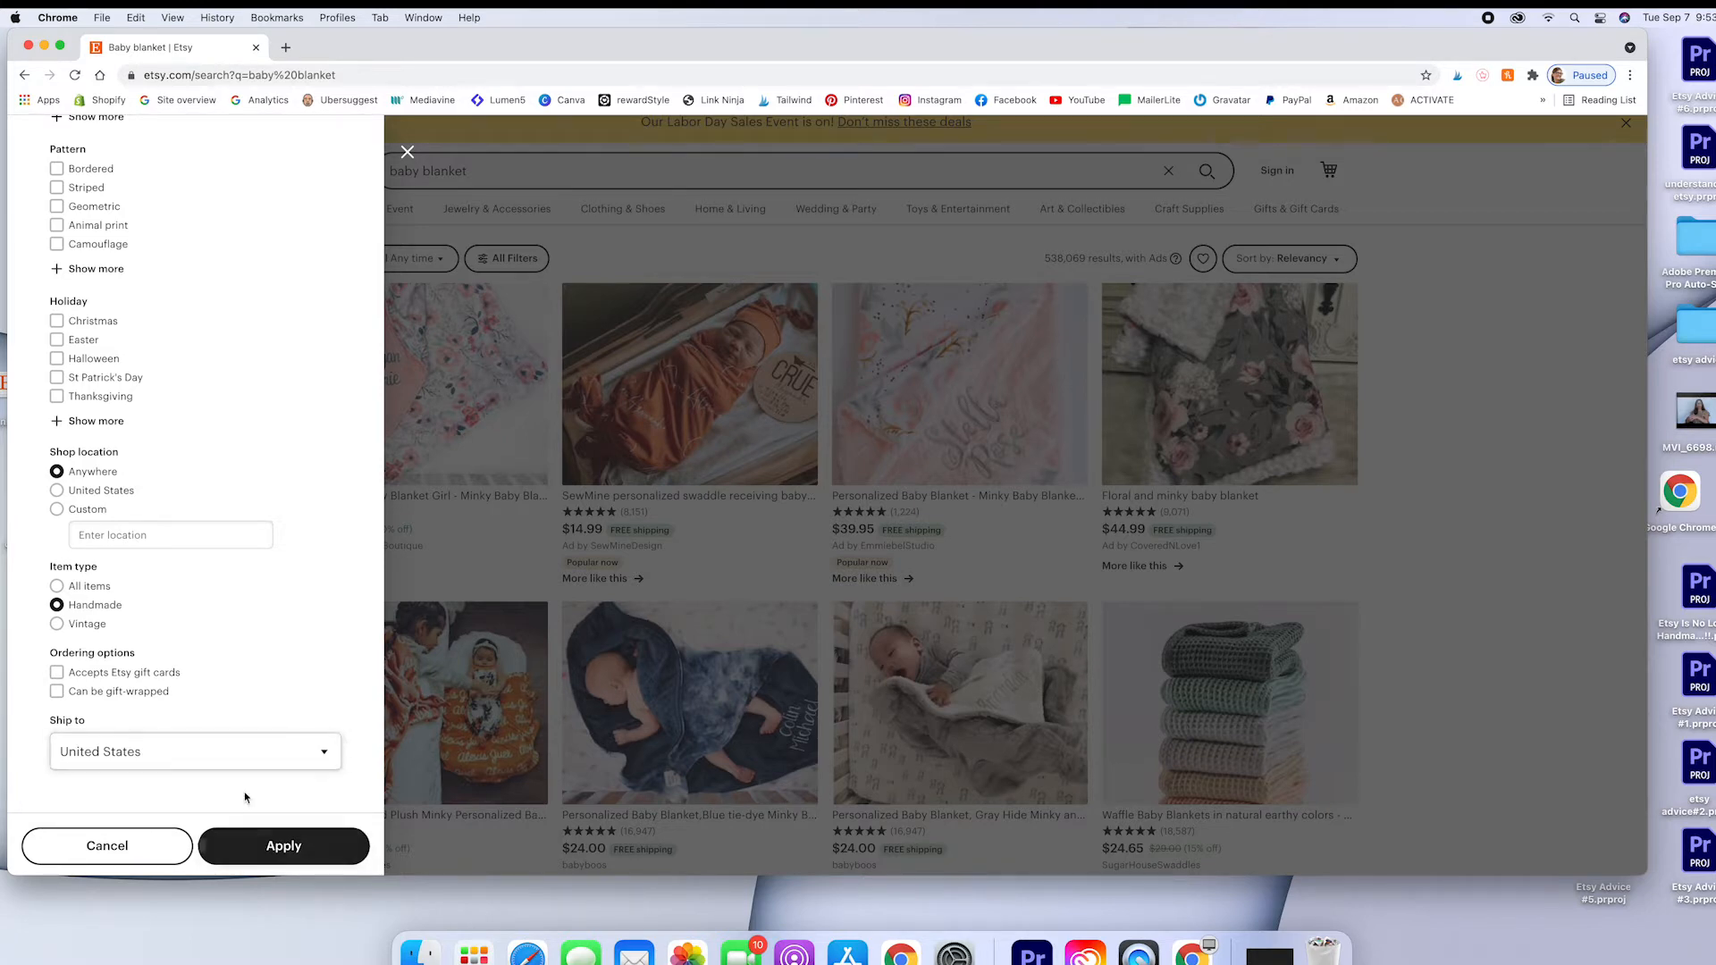
pyautogui.click(282, 845)
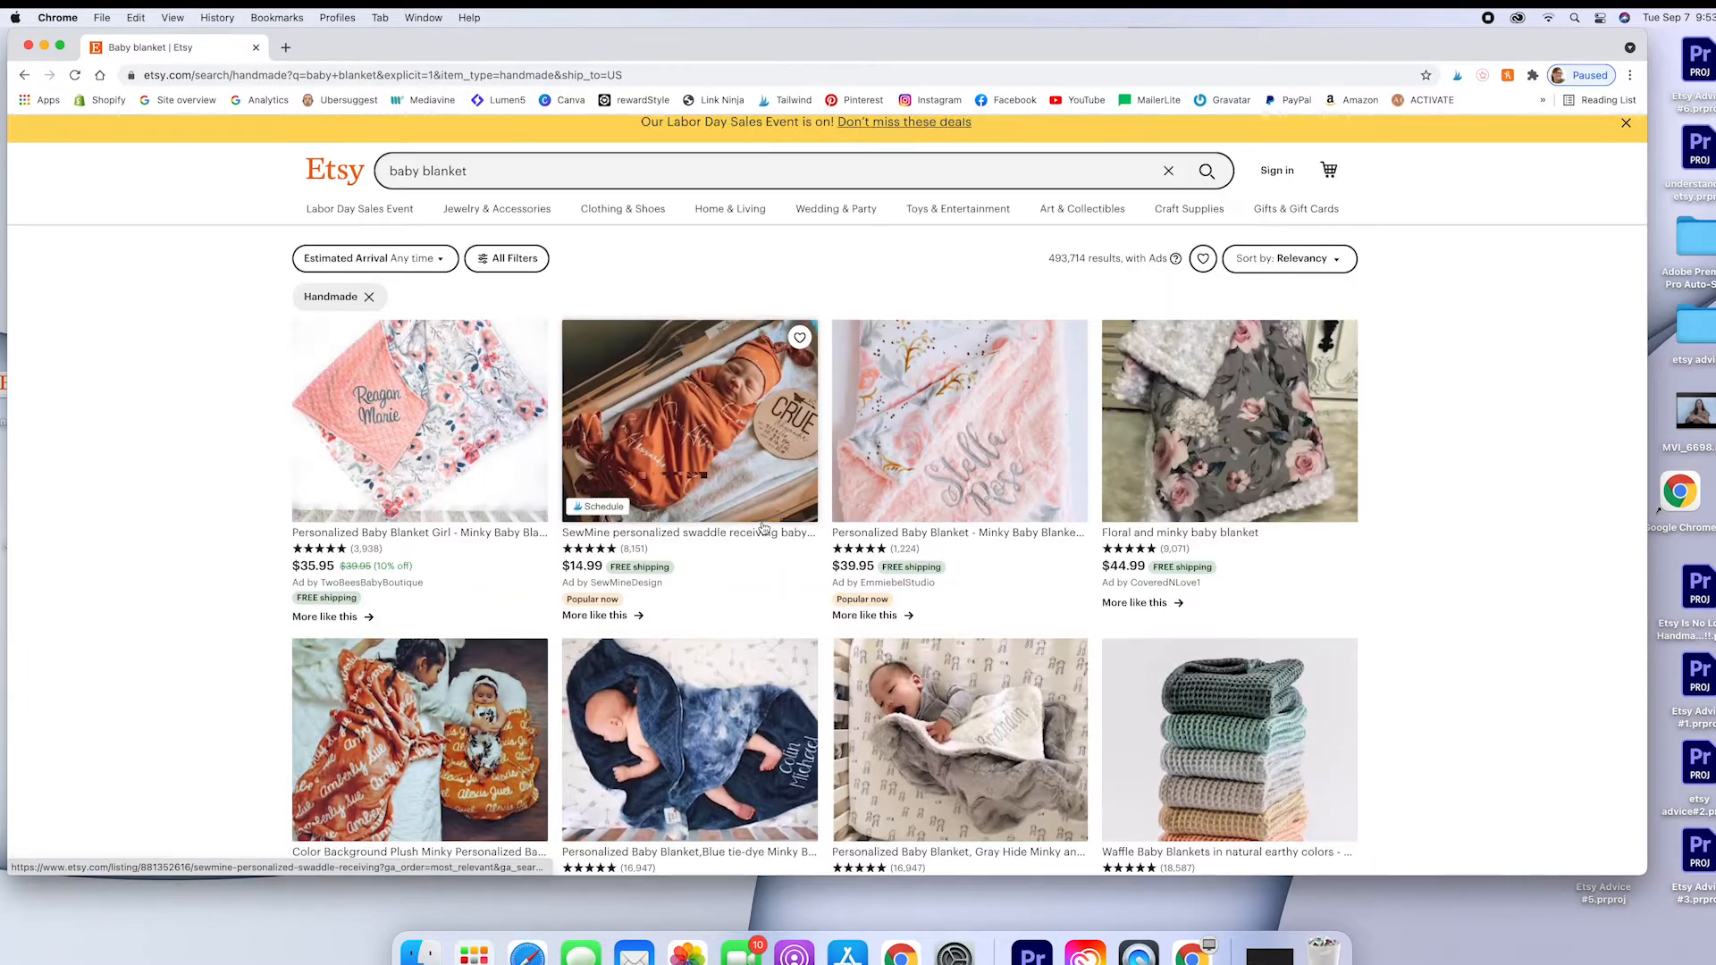
# - Open the Personalized Baby Blanket Girl - Minky listing from TwoBeesBabyBoutique
pyautogui.scroll(-3)
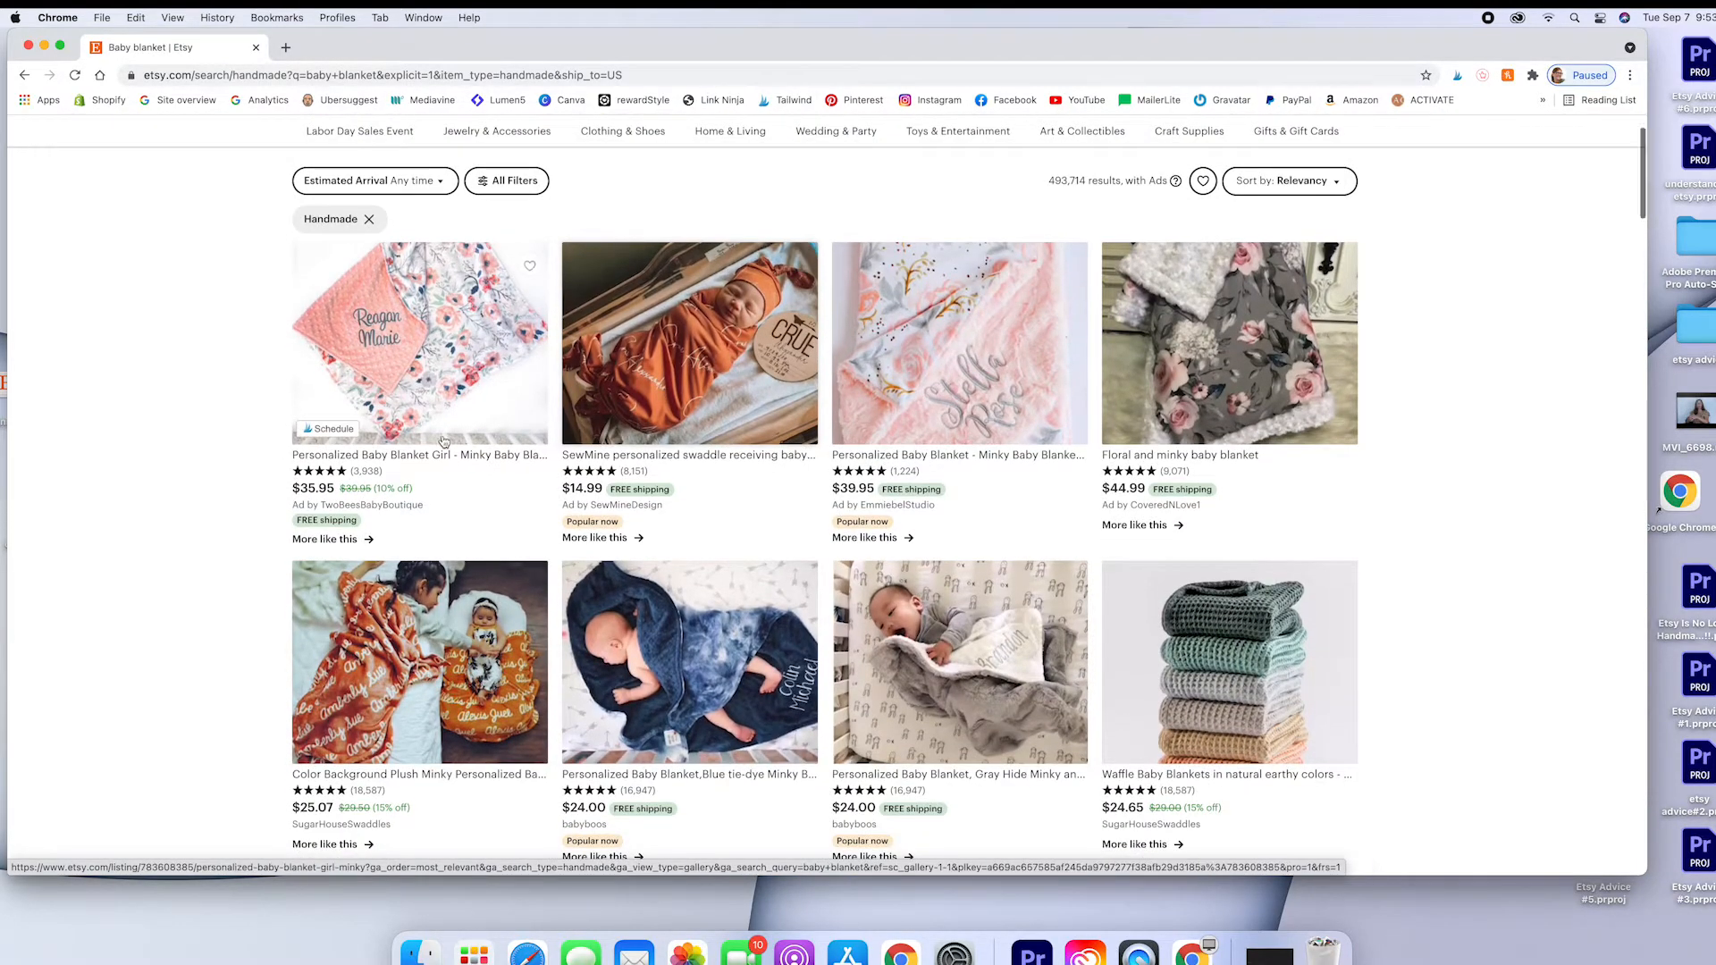
pyautogui.moveTo(419, 341)
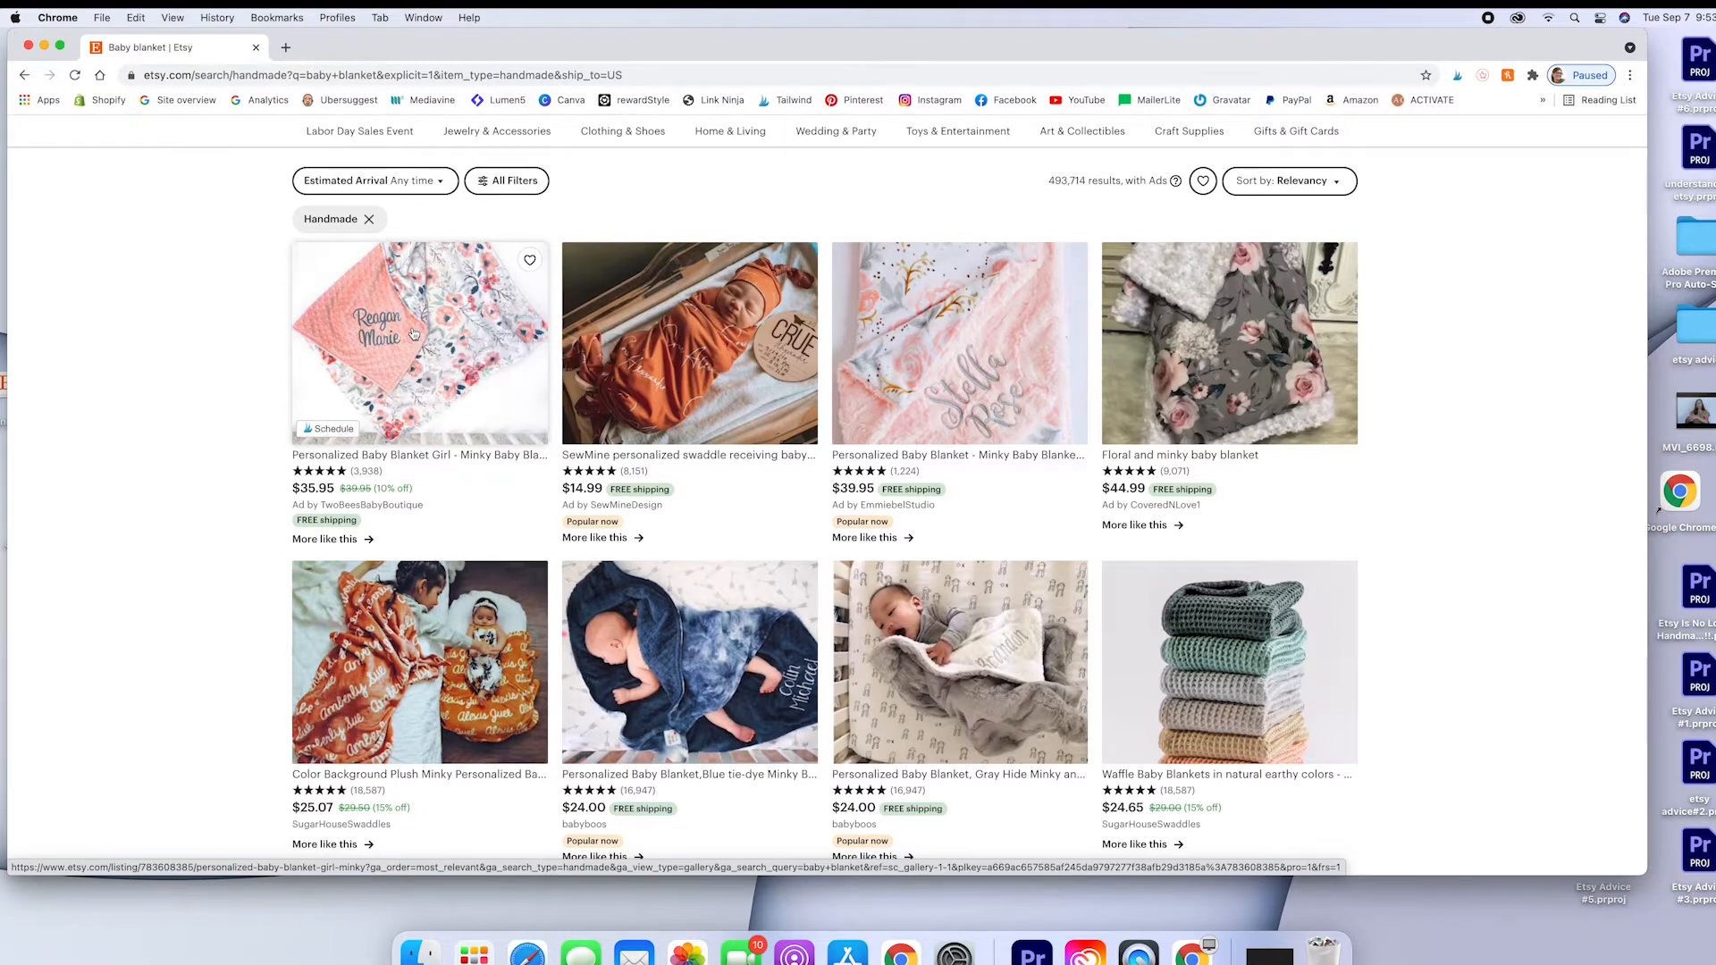
pyautogui.click(418, 344)
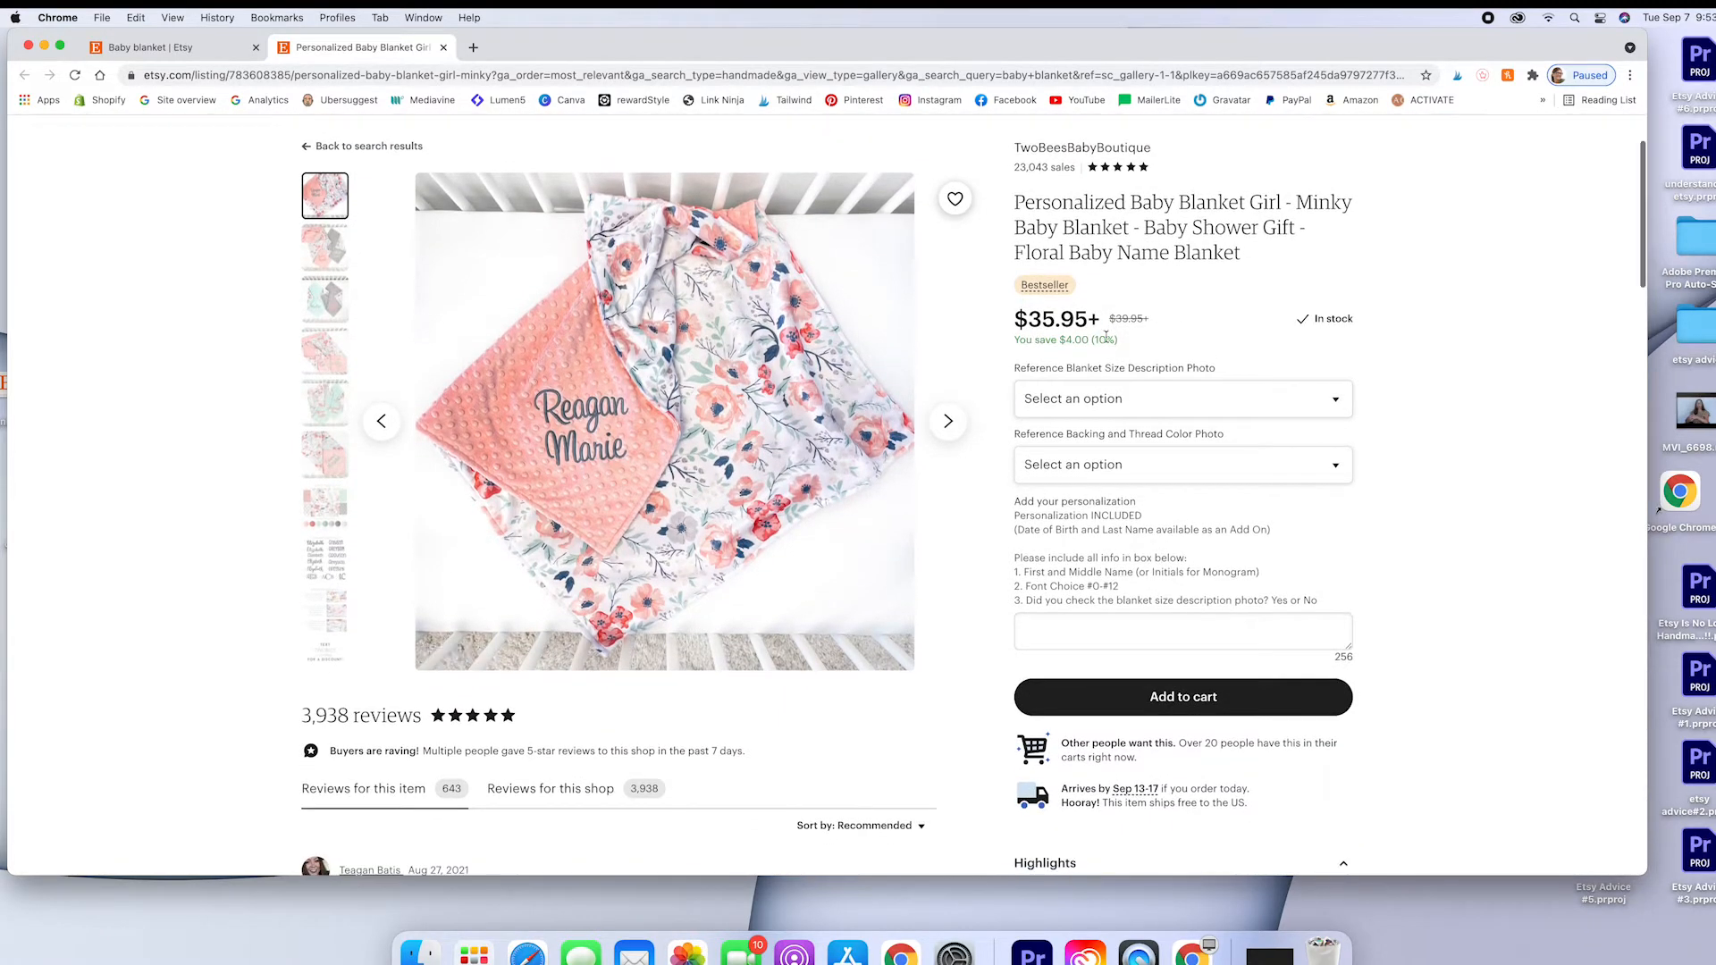
# - Expand the minky blanket's full description and scroll through its reviews
pyautogui.scroll(-3)
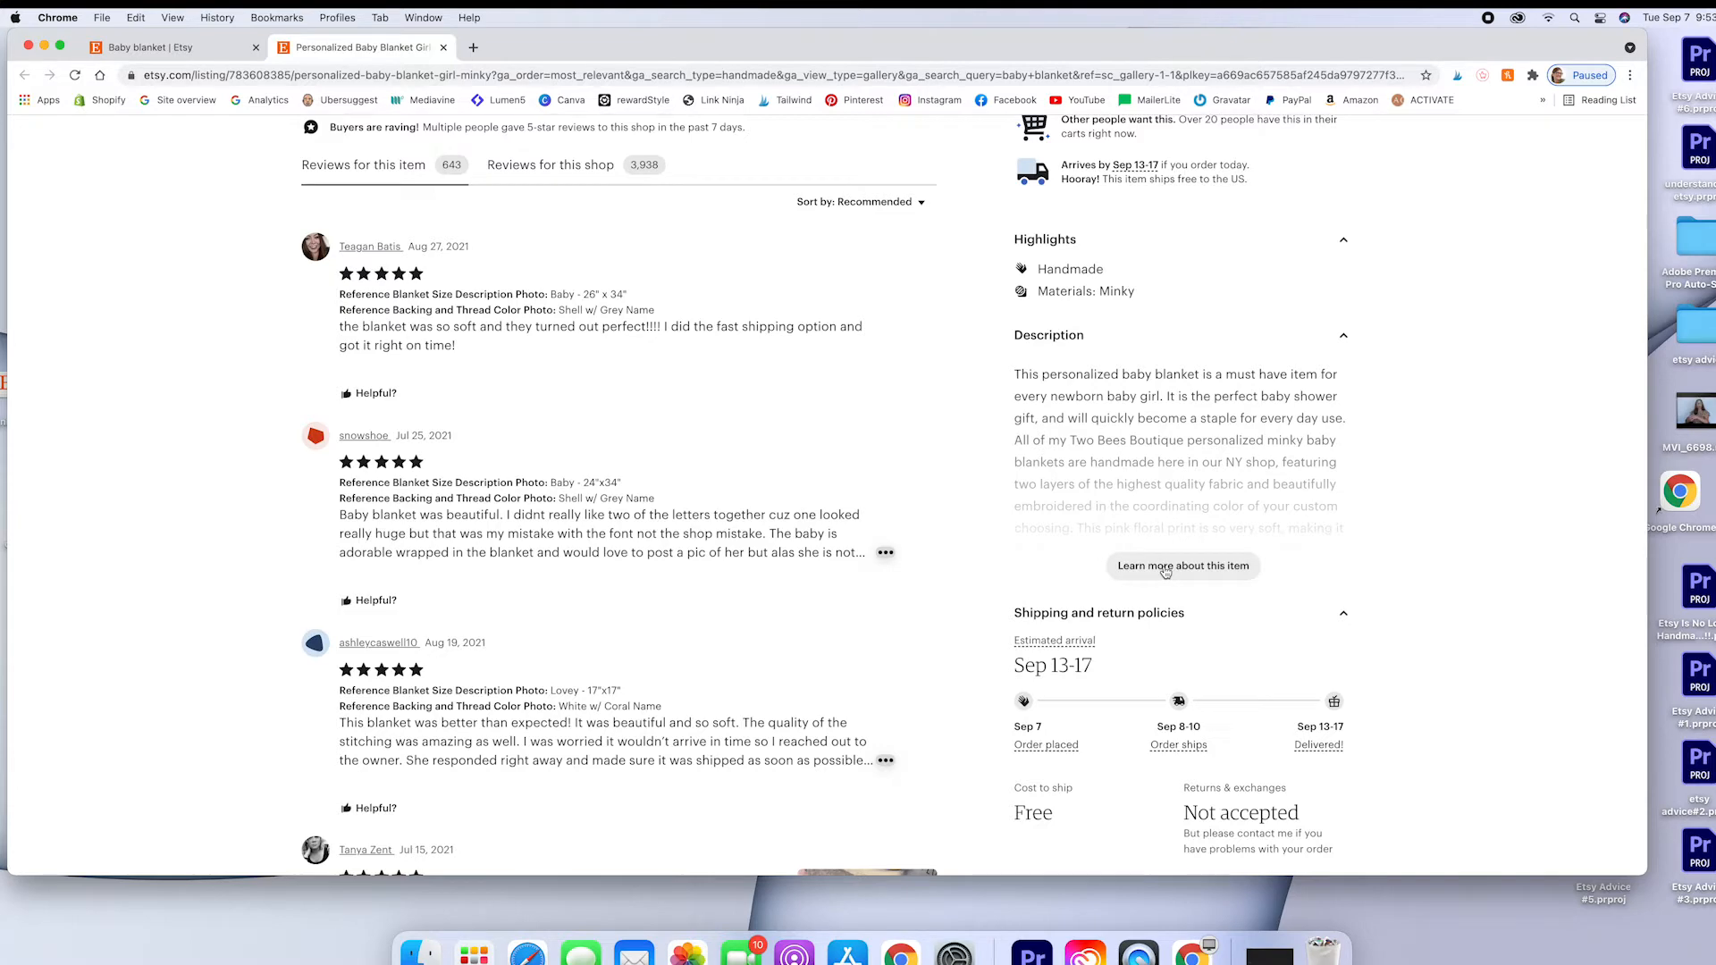
pyautogui.click(1183, 567)
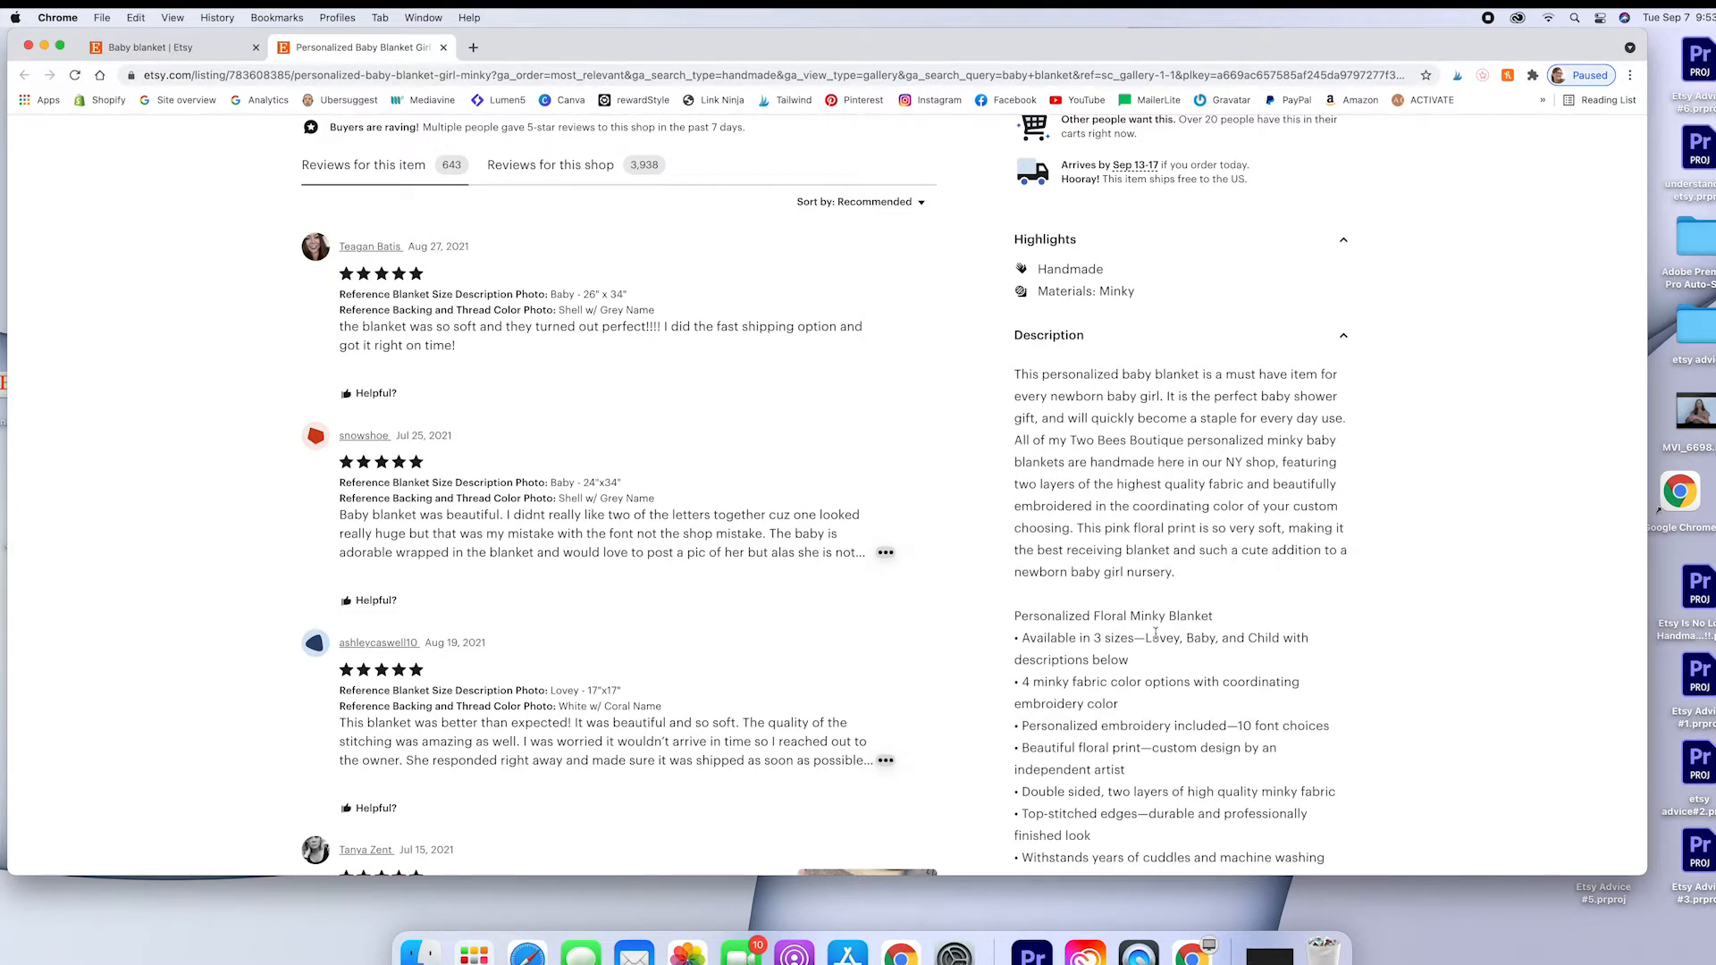
pyautogui.scroll(-3)
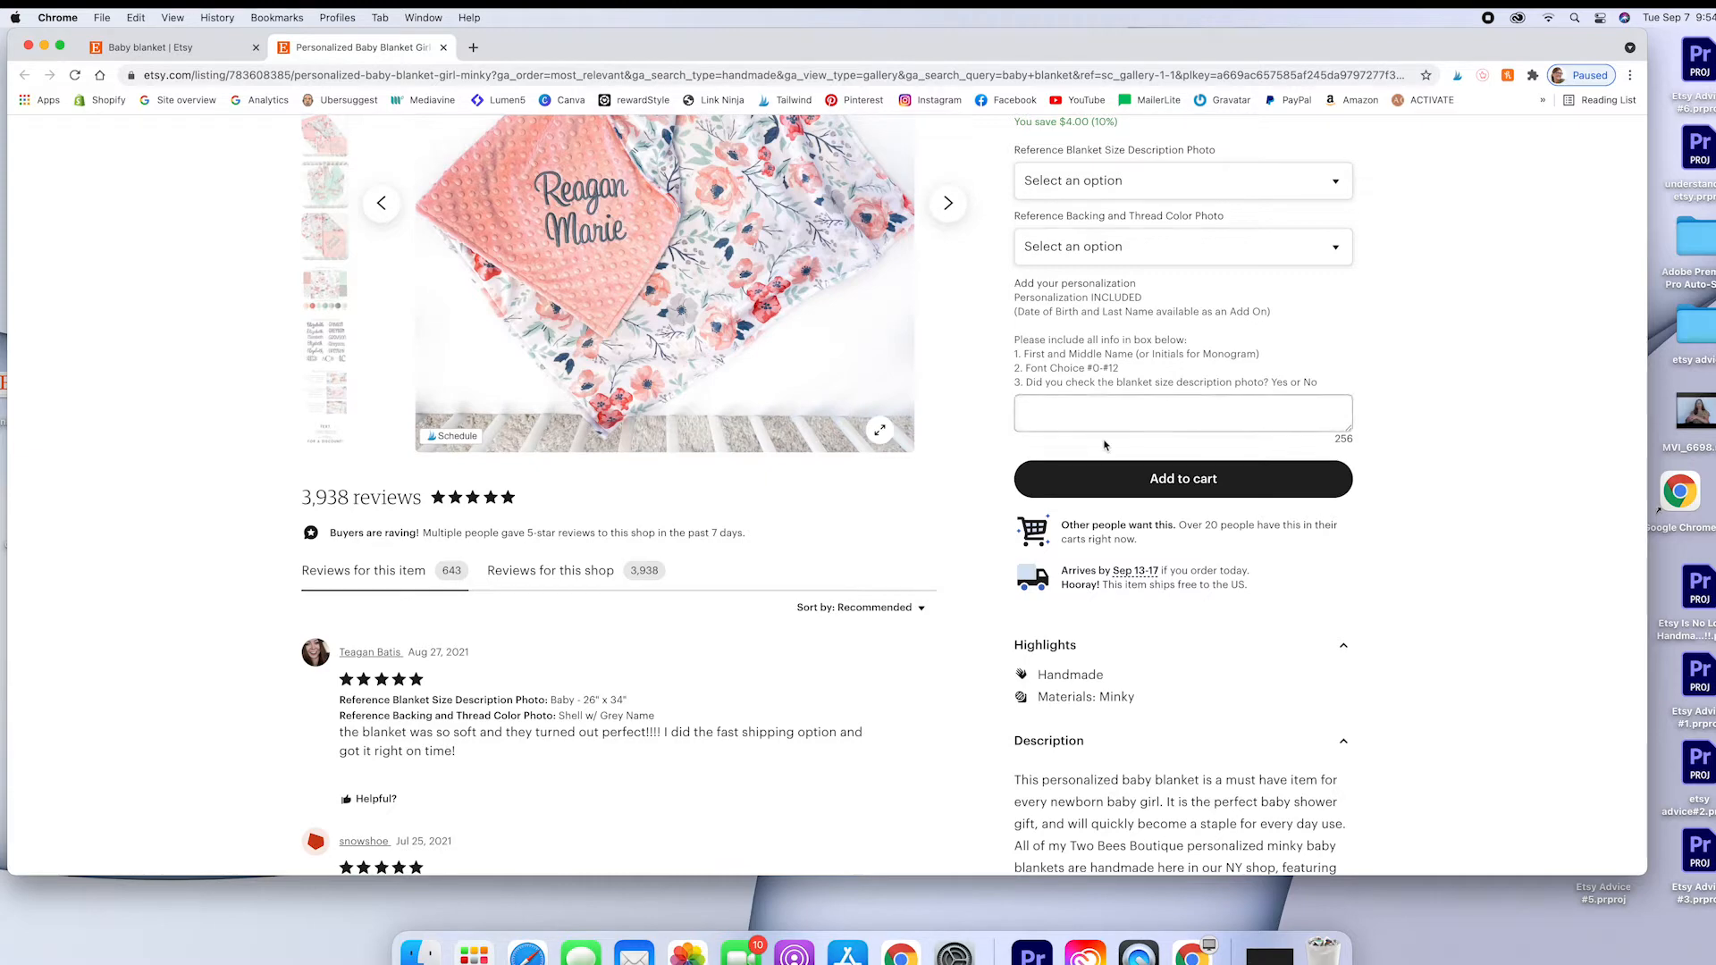
pyautogui.scroll(-3)
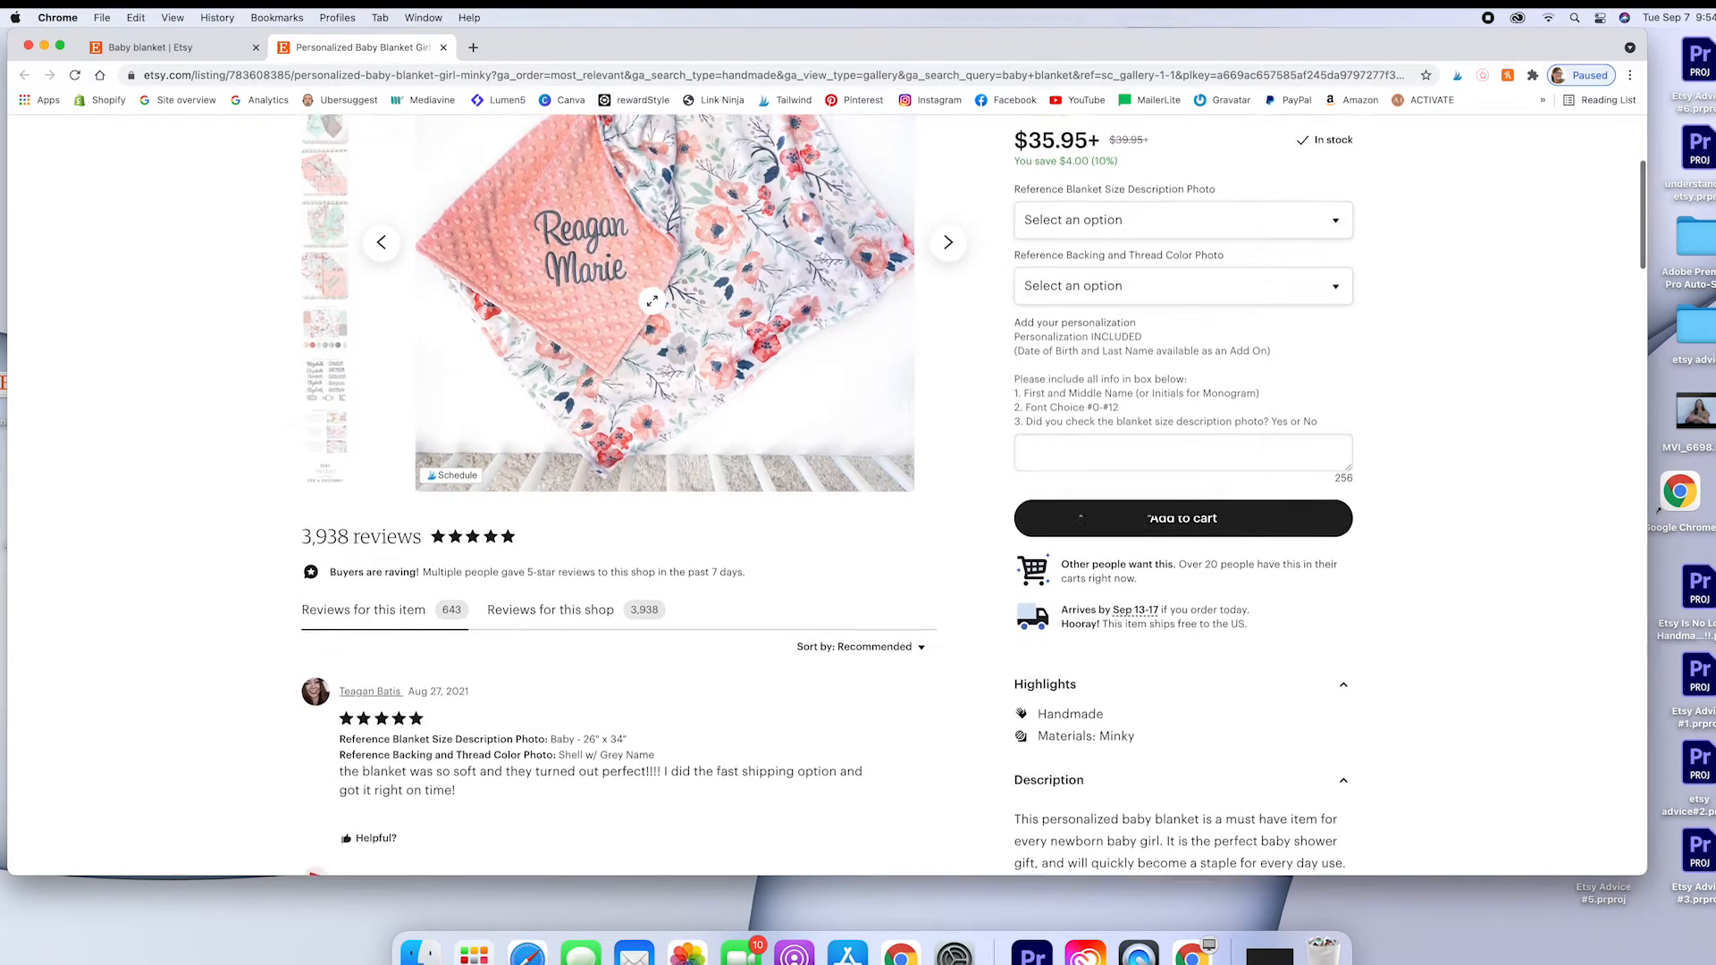
pyautogui.scroll(-3)
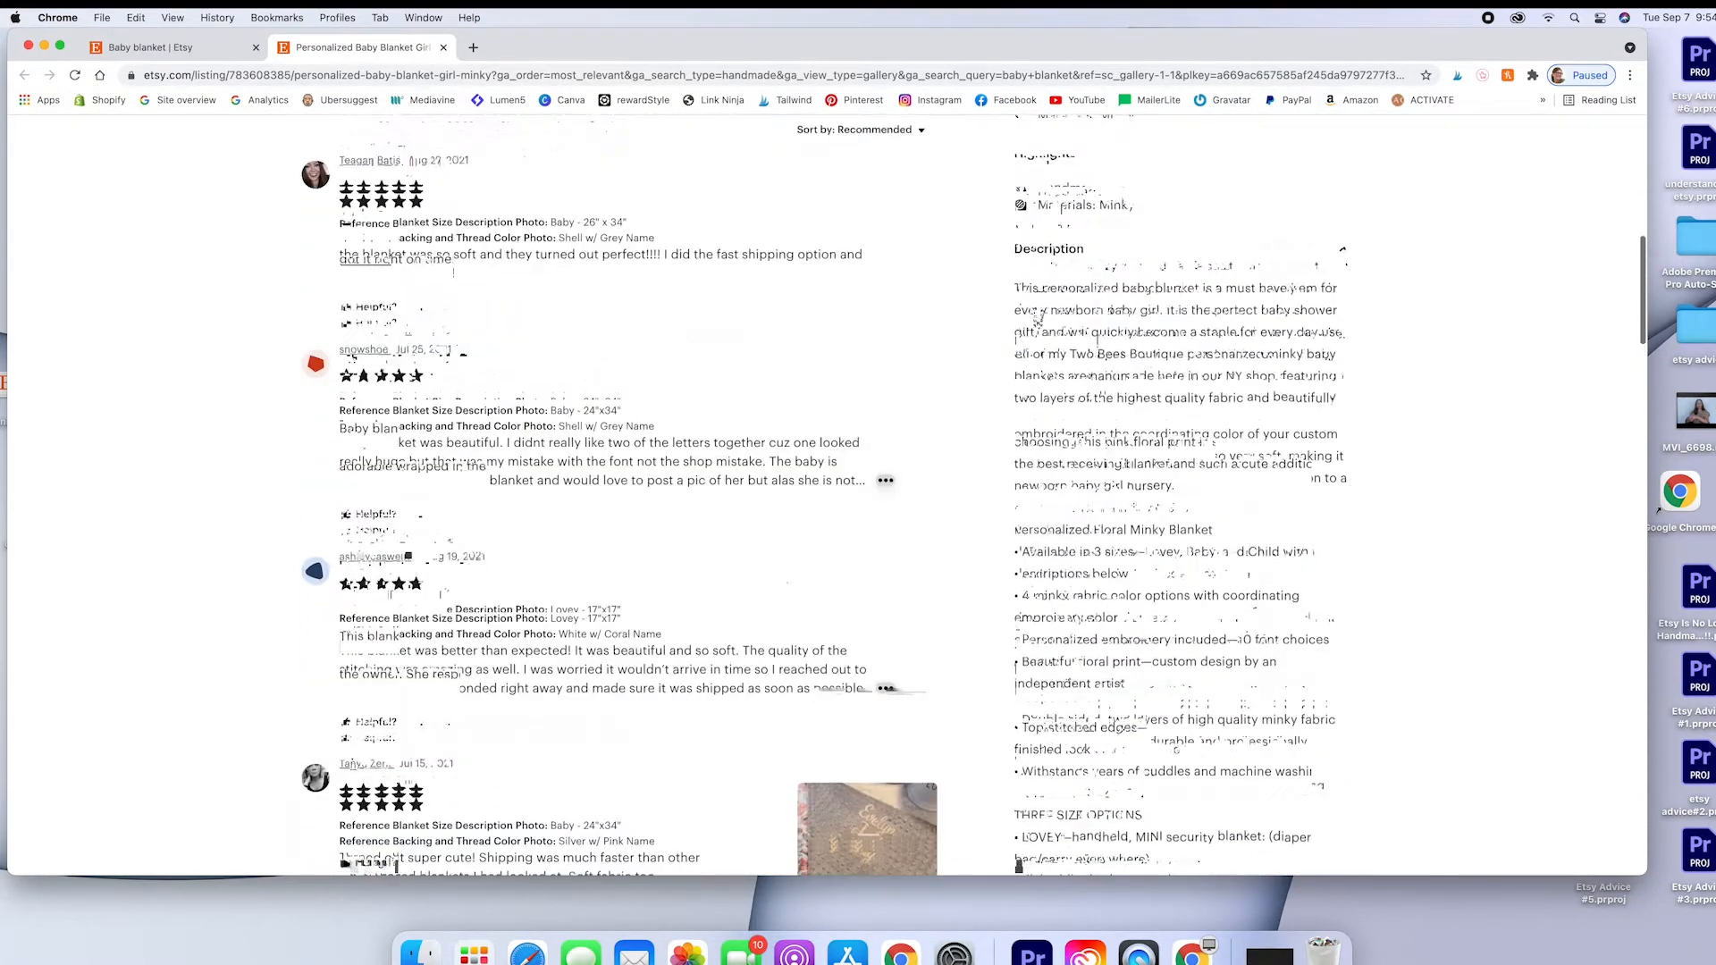
pyautogui.scroll(-3)
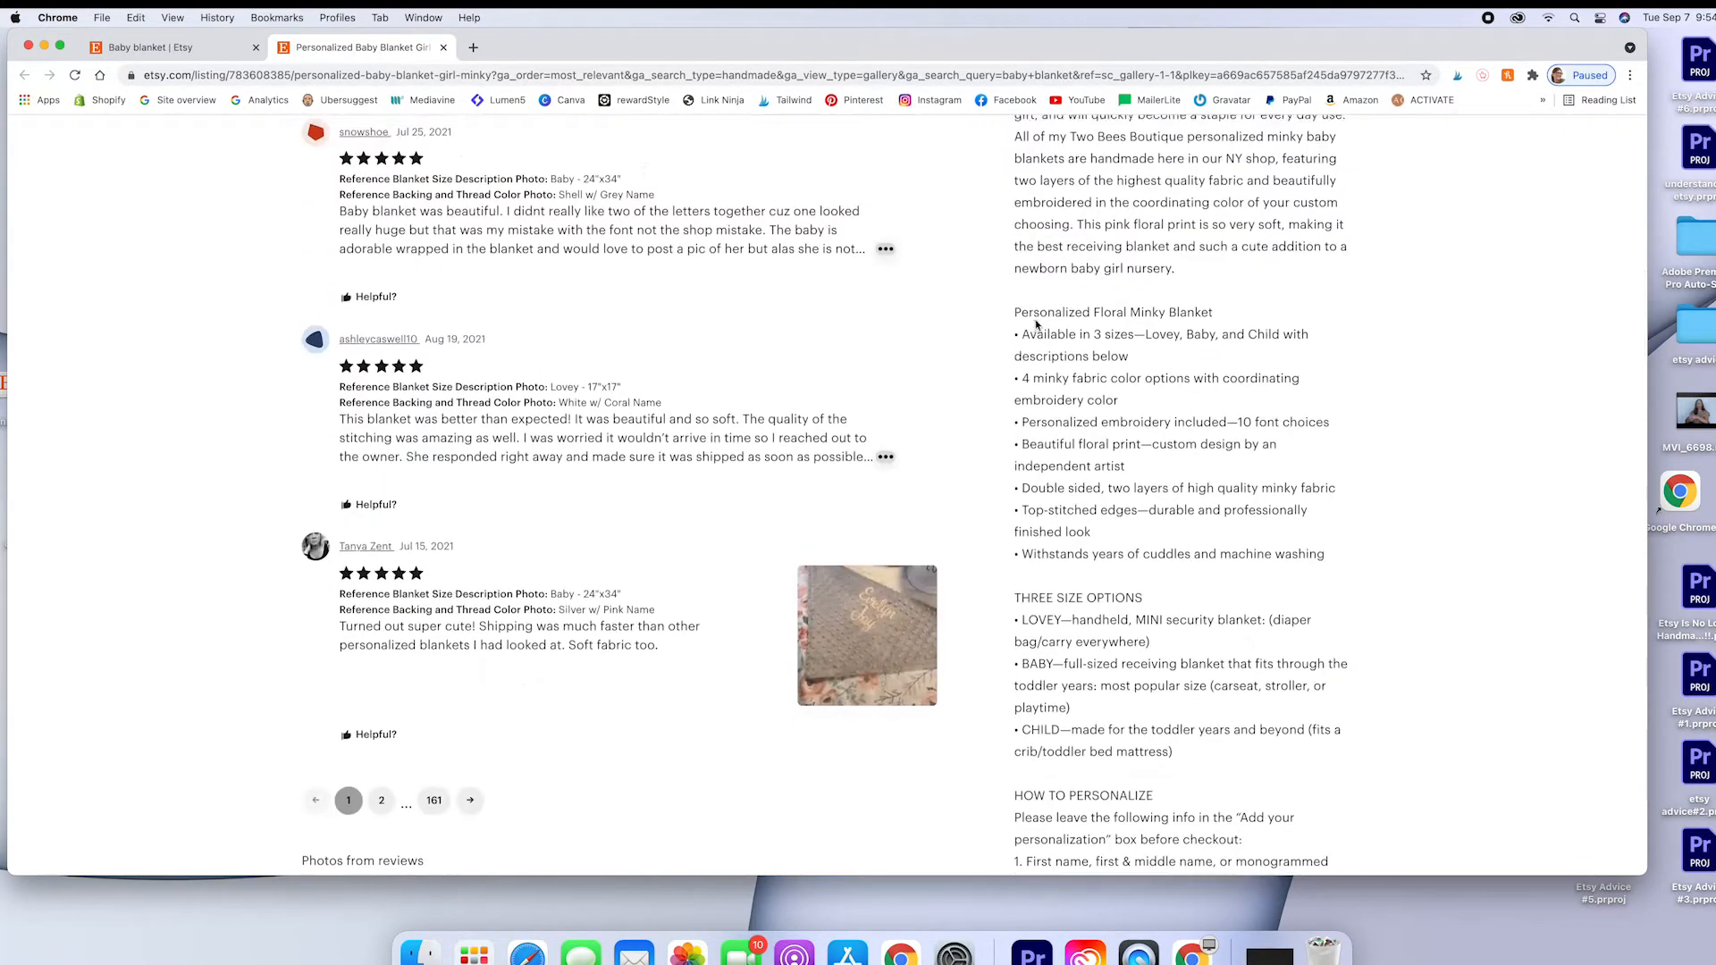
pyautogui.scroll(-3)
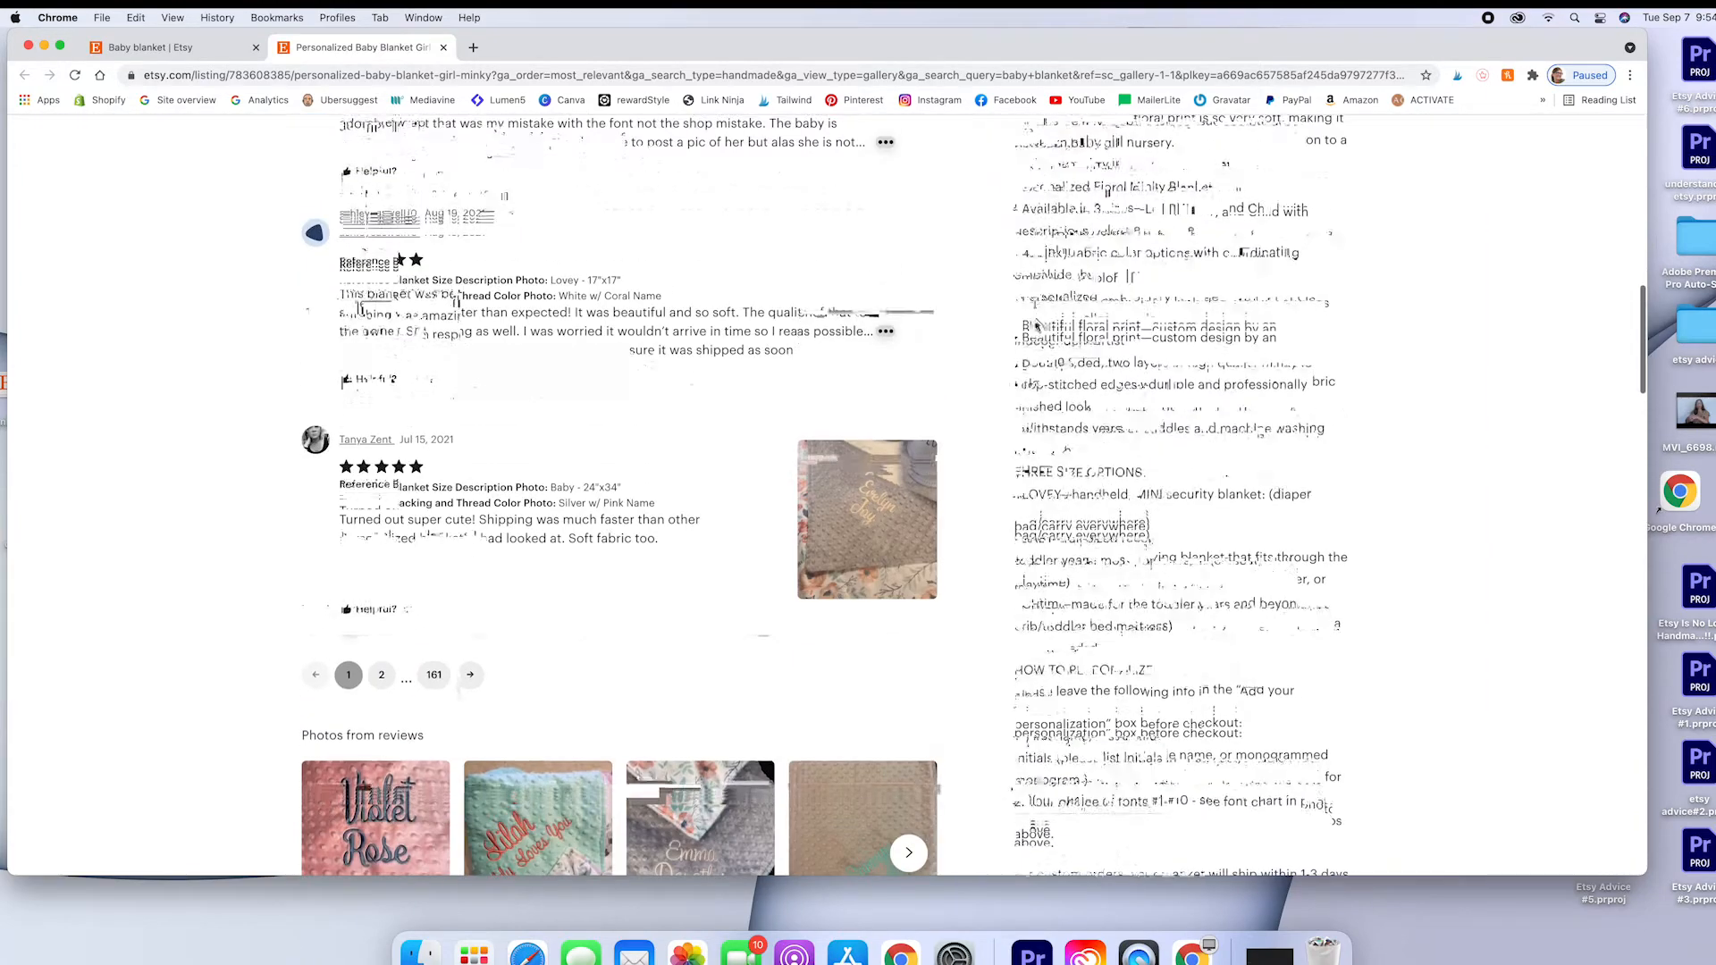
pyautogui.scroll(-3)
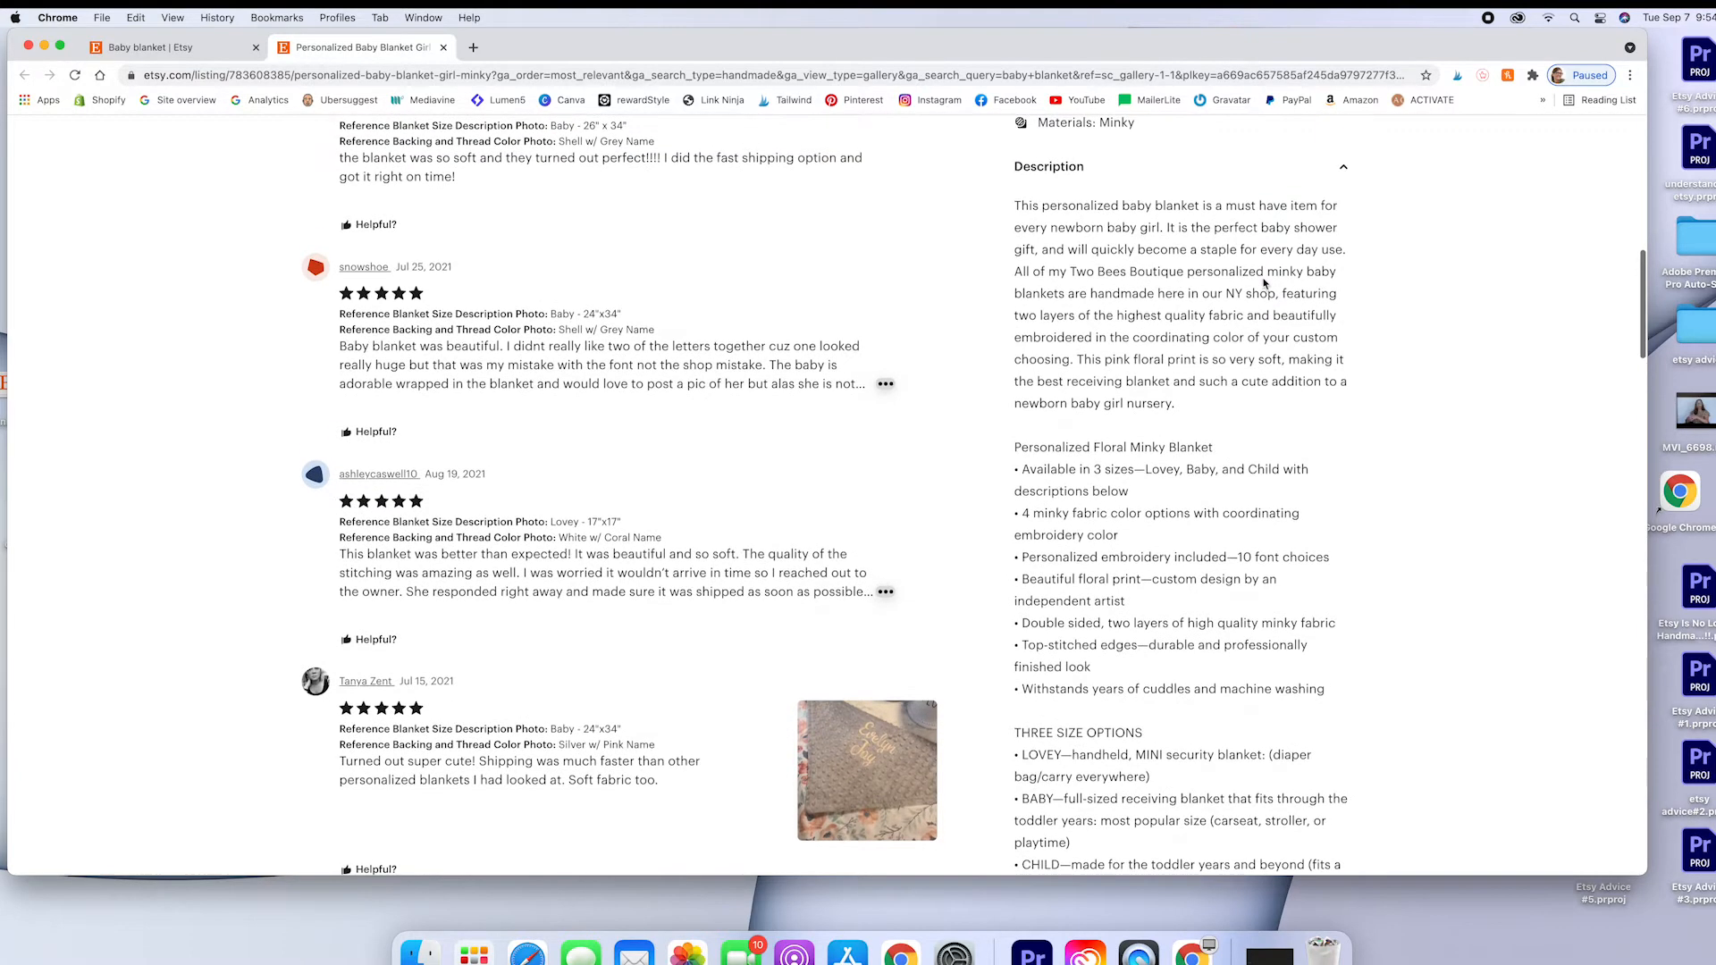
# - Scroll past reviews and description to the Meet your seller section and more shop items
pyautogui.scroll(-3)
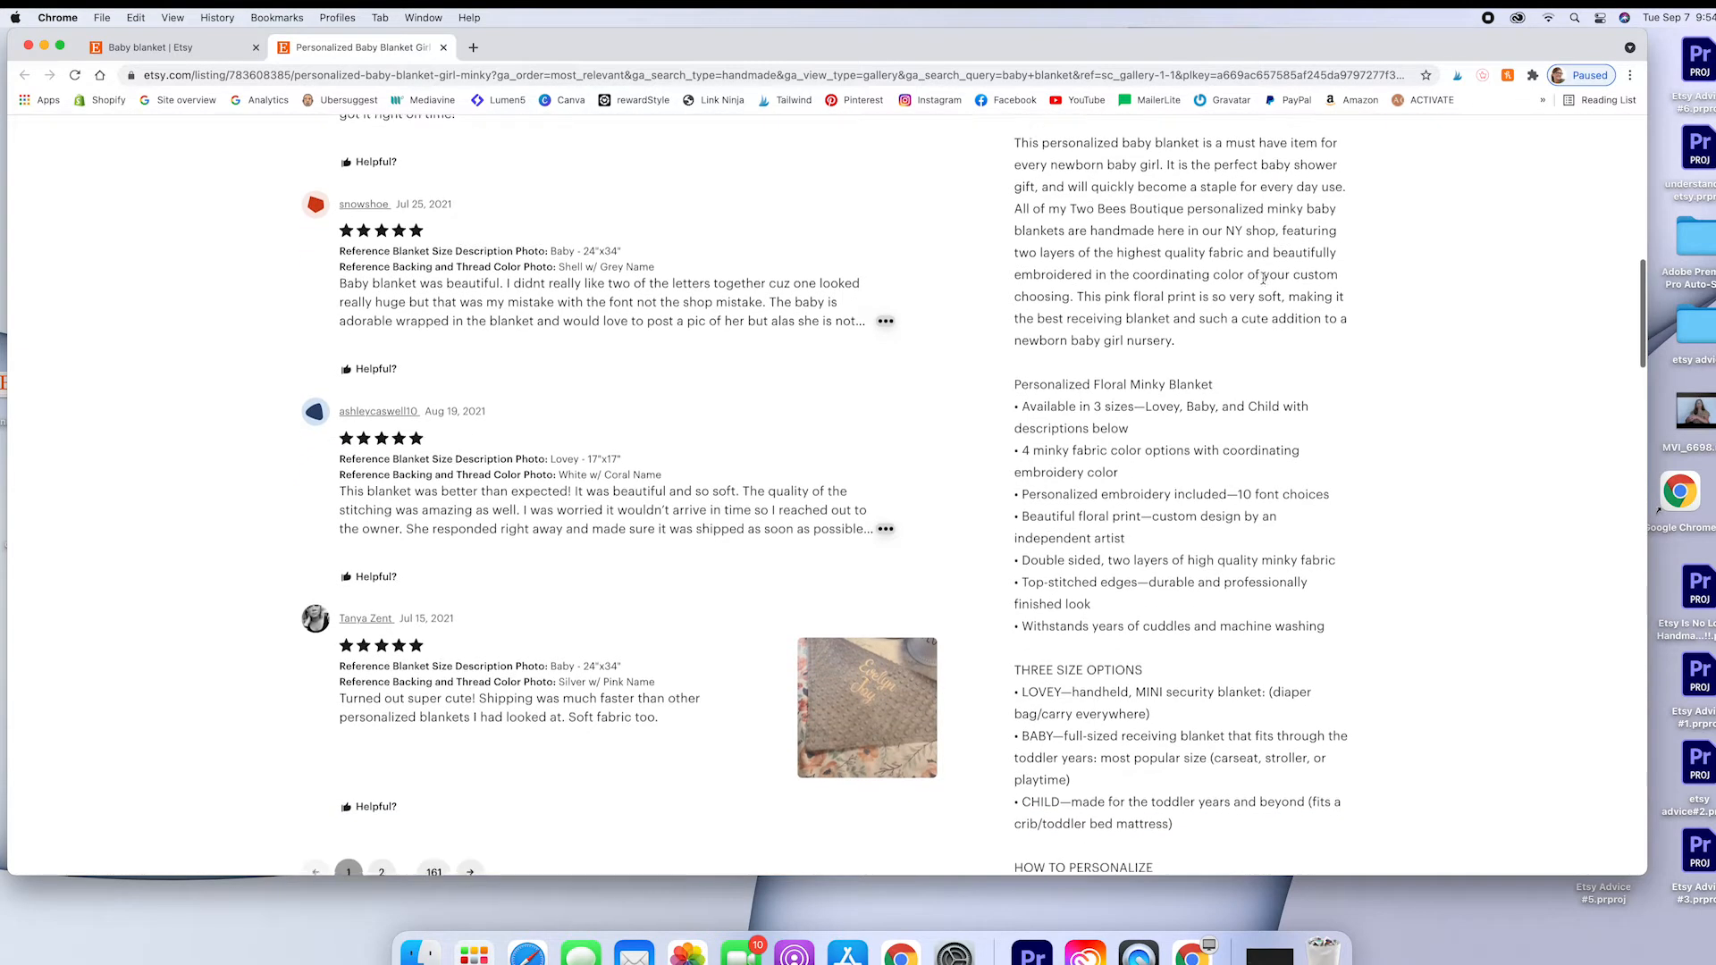
pyautogui.scroll(-3)
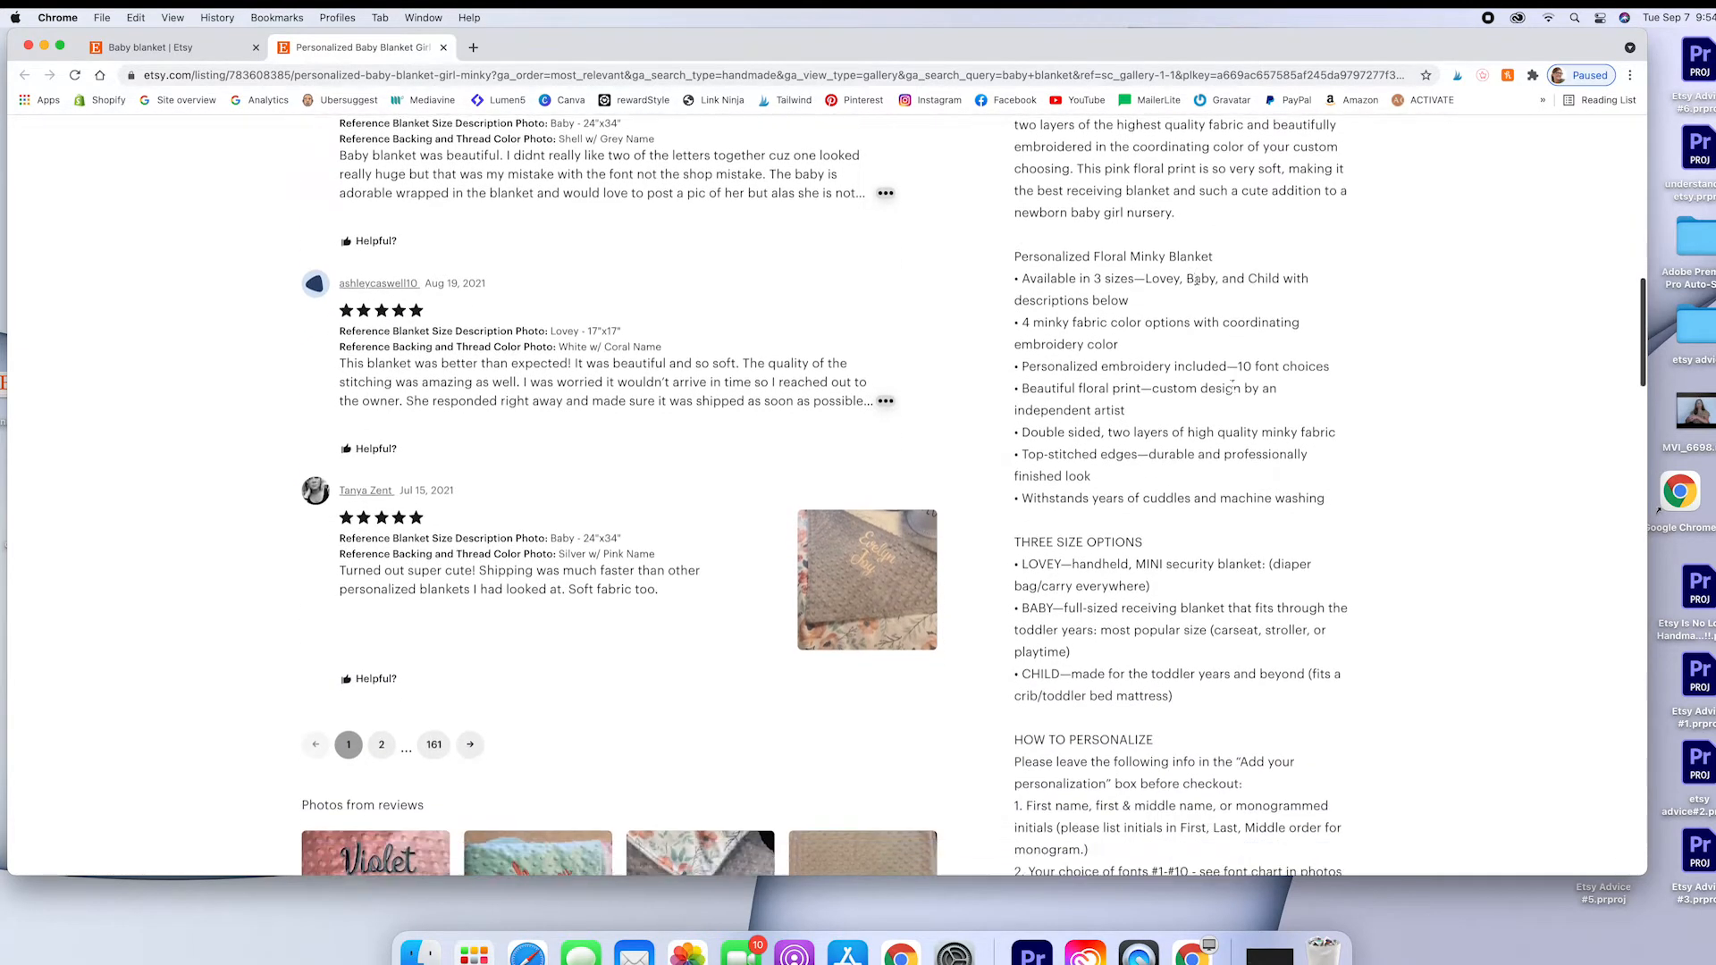
pyautogui.scroll(-3)
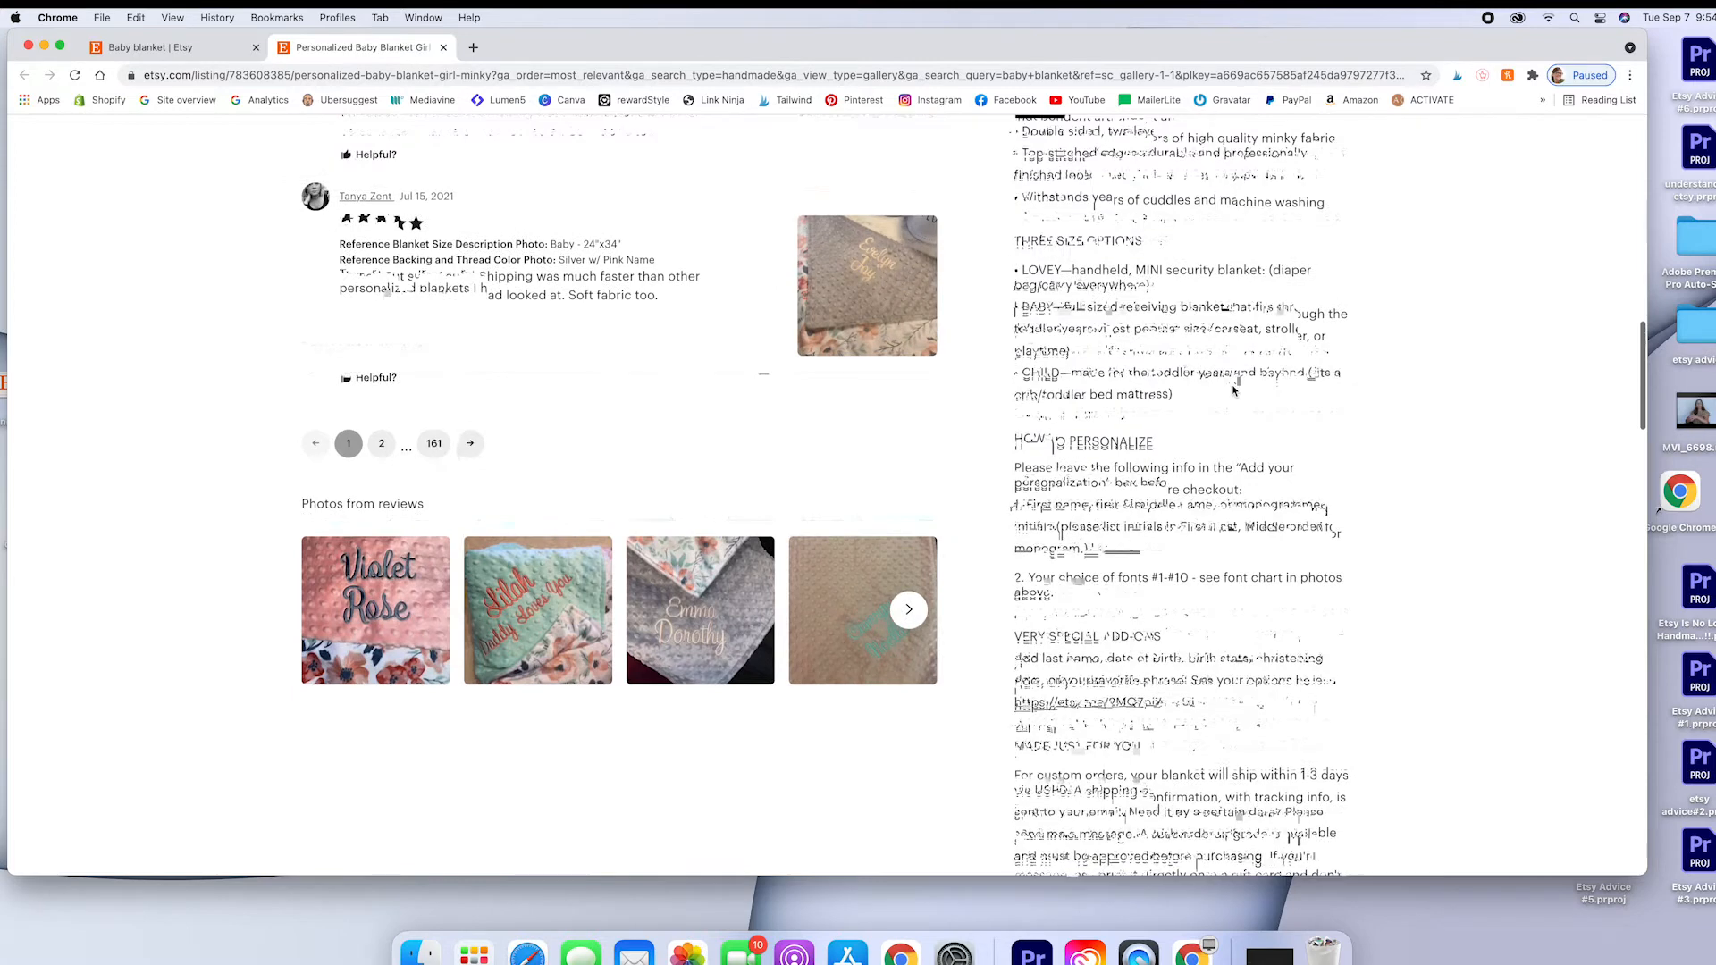
pyautogui.scroll(-3)
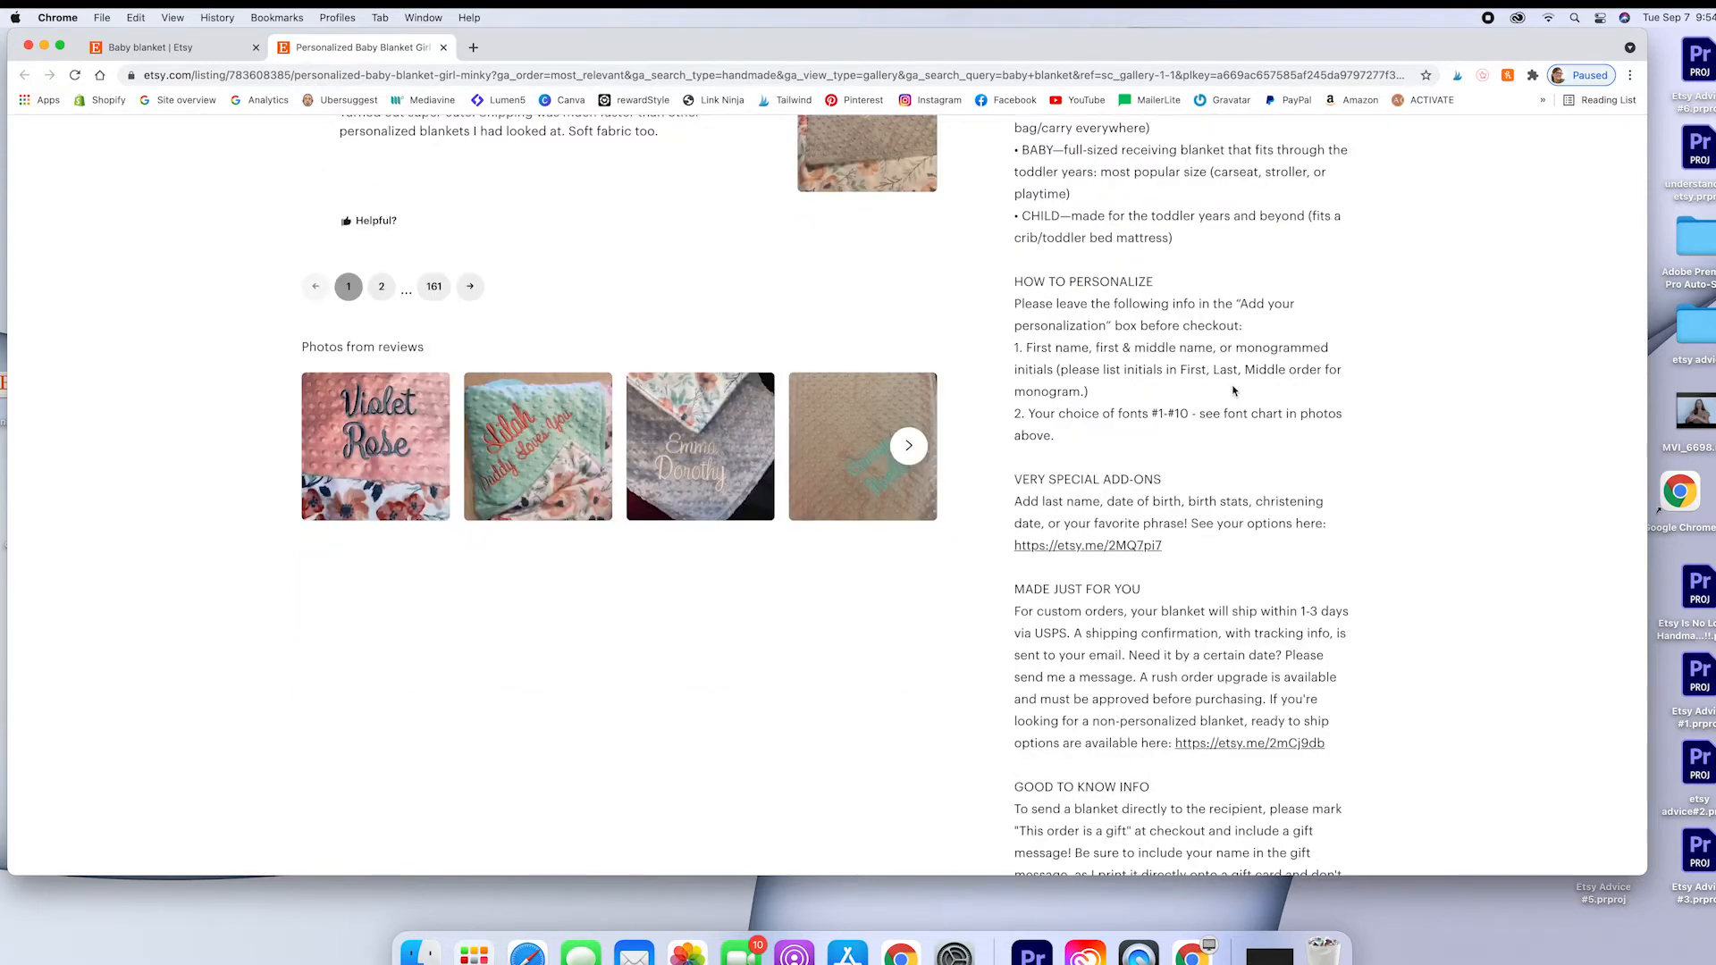
pyautogui.scroll(-3)
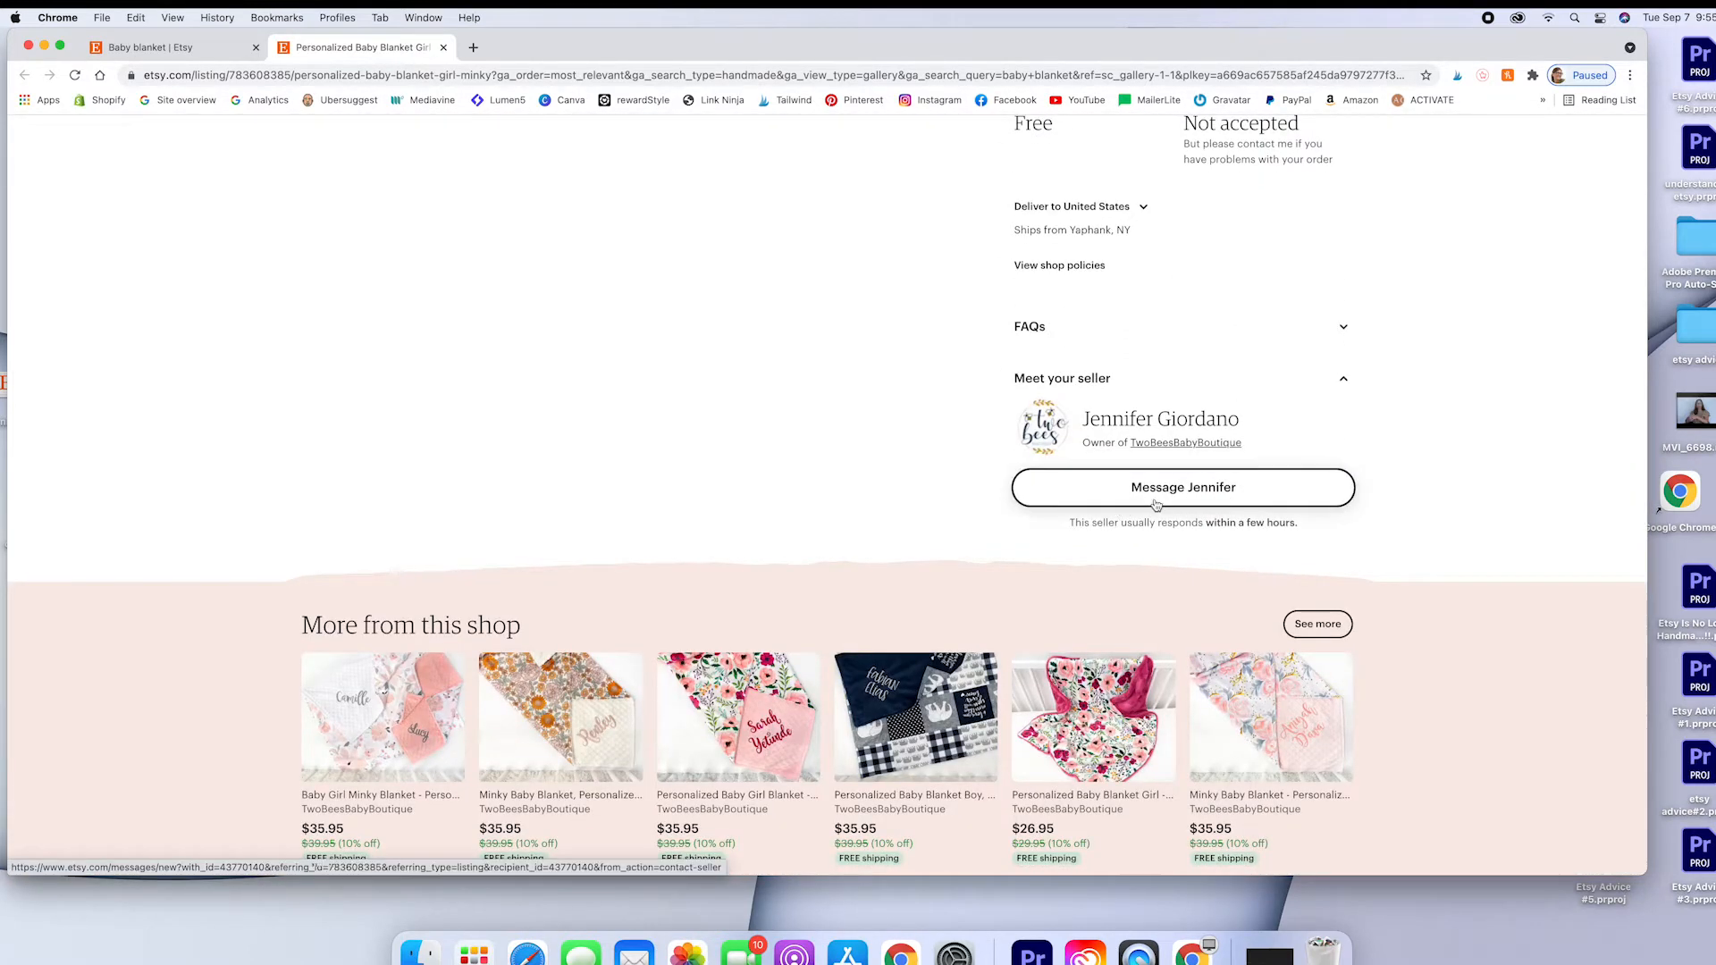
pyautogui.click(1182, 486)
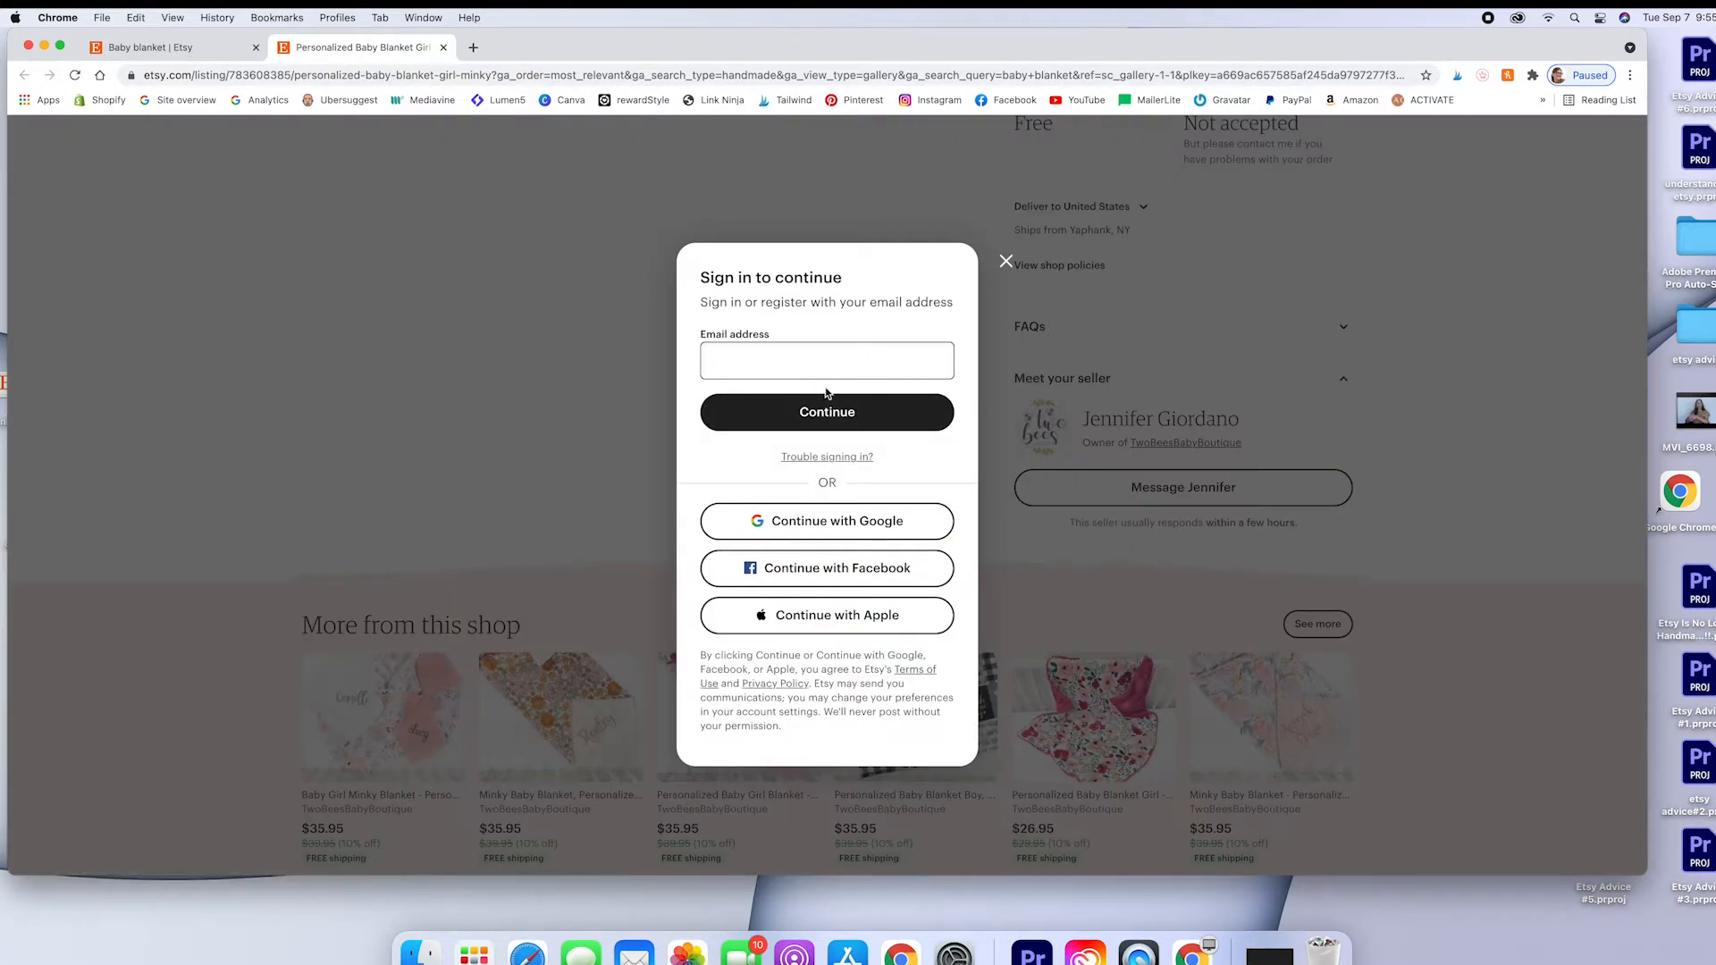
pyautogui.click(826, 413)
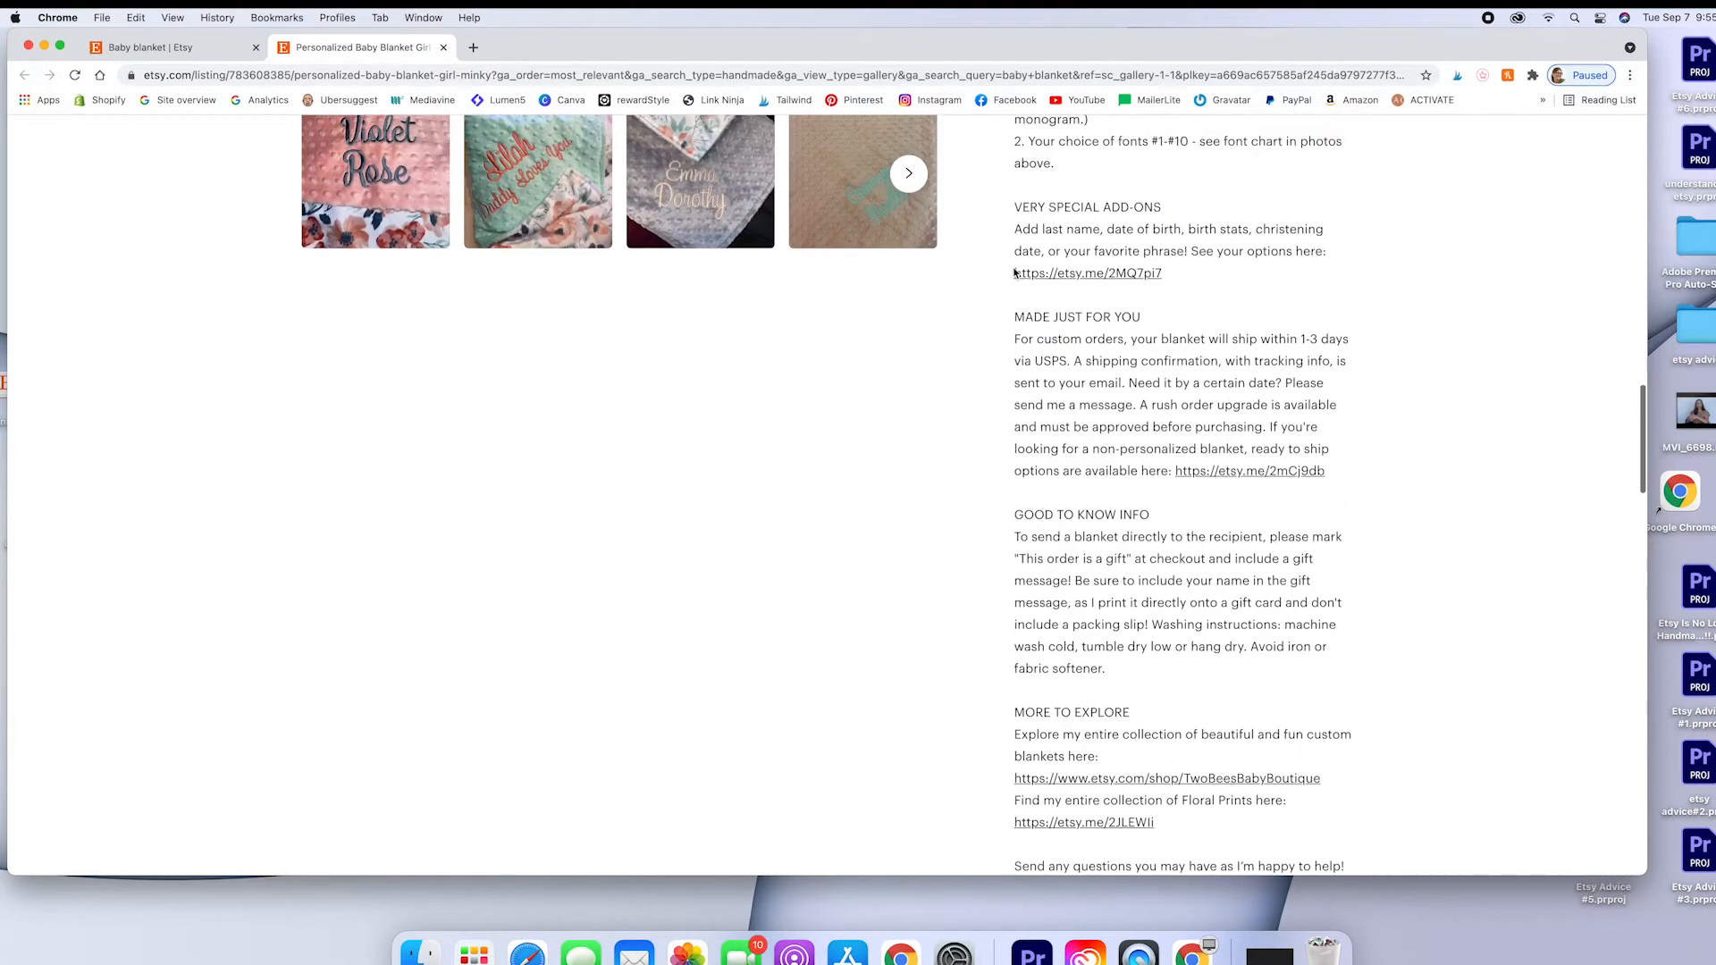
pyautogui.scroll(-3)
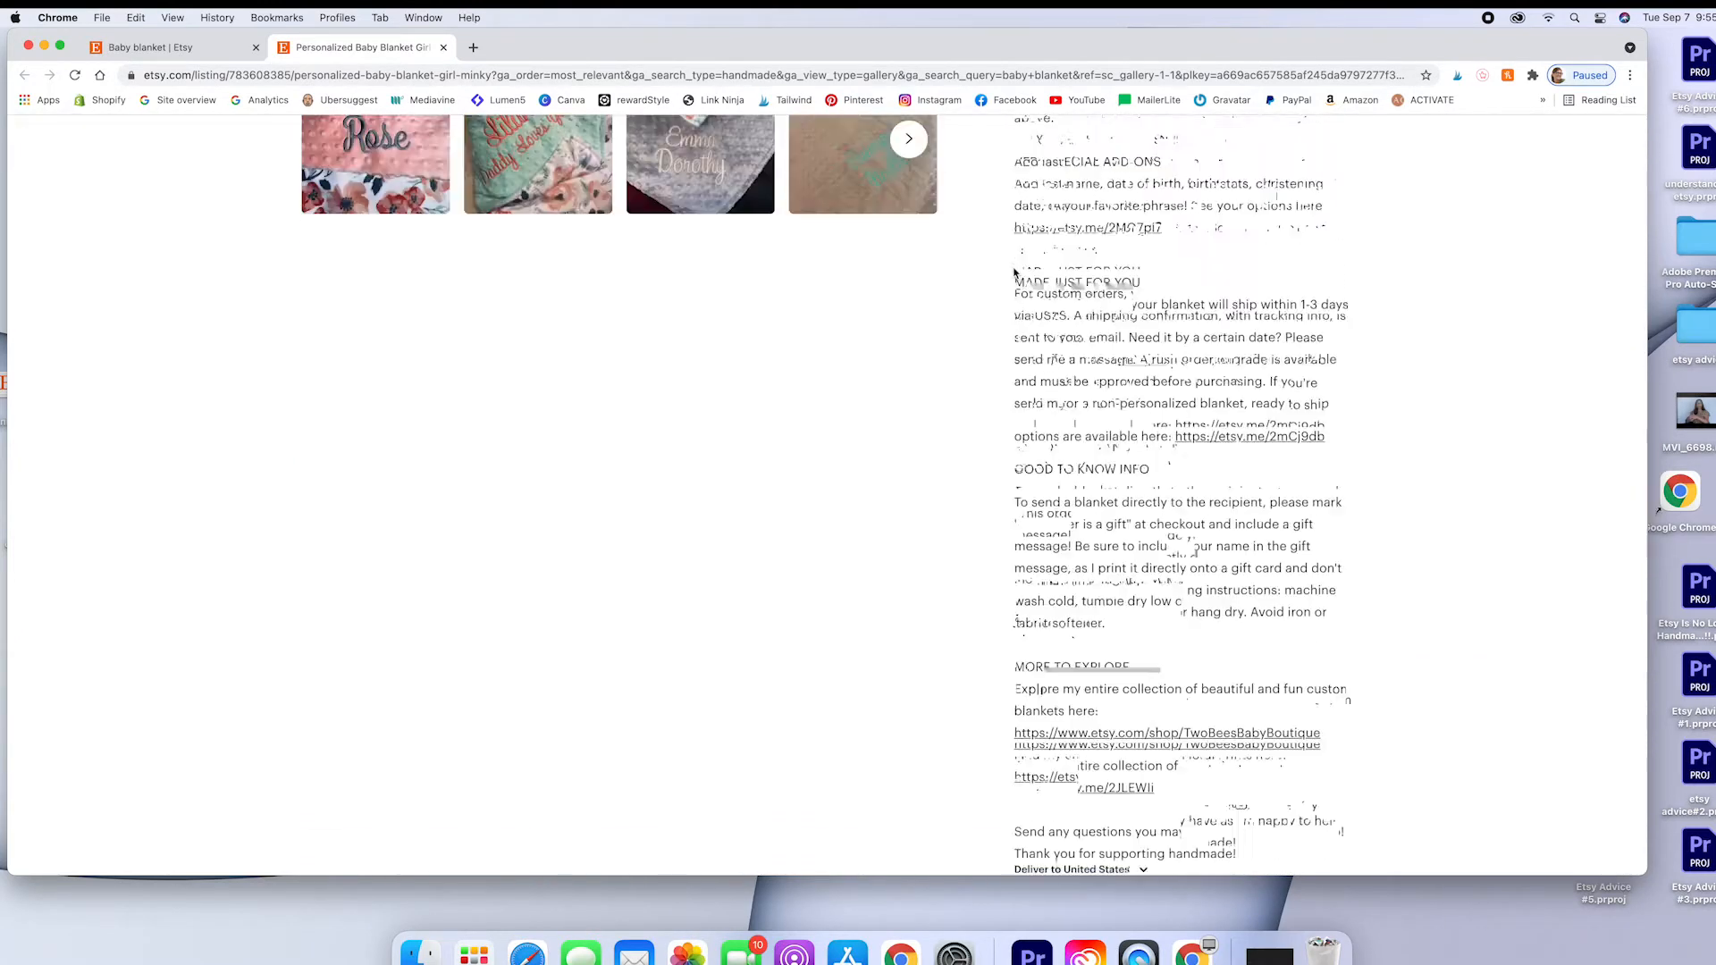
pyautogui.scroll(-3)
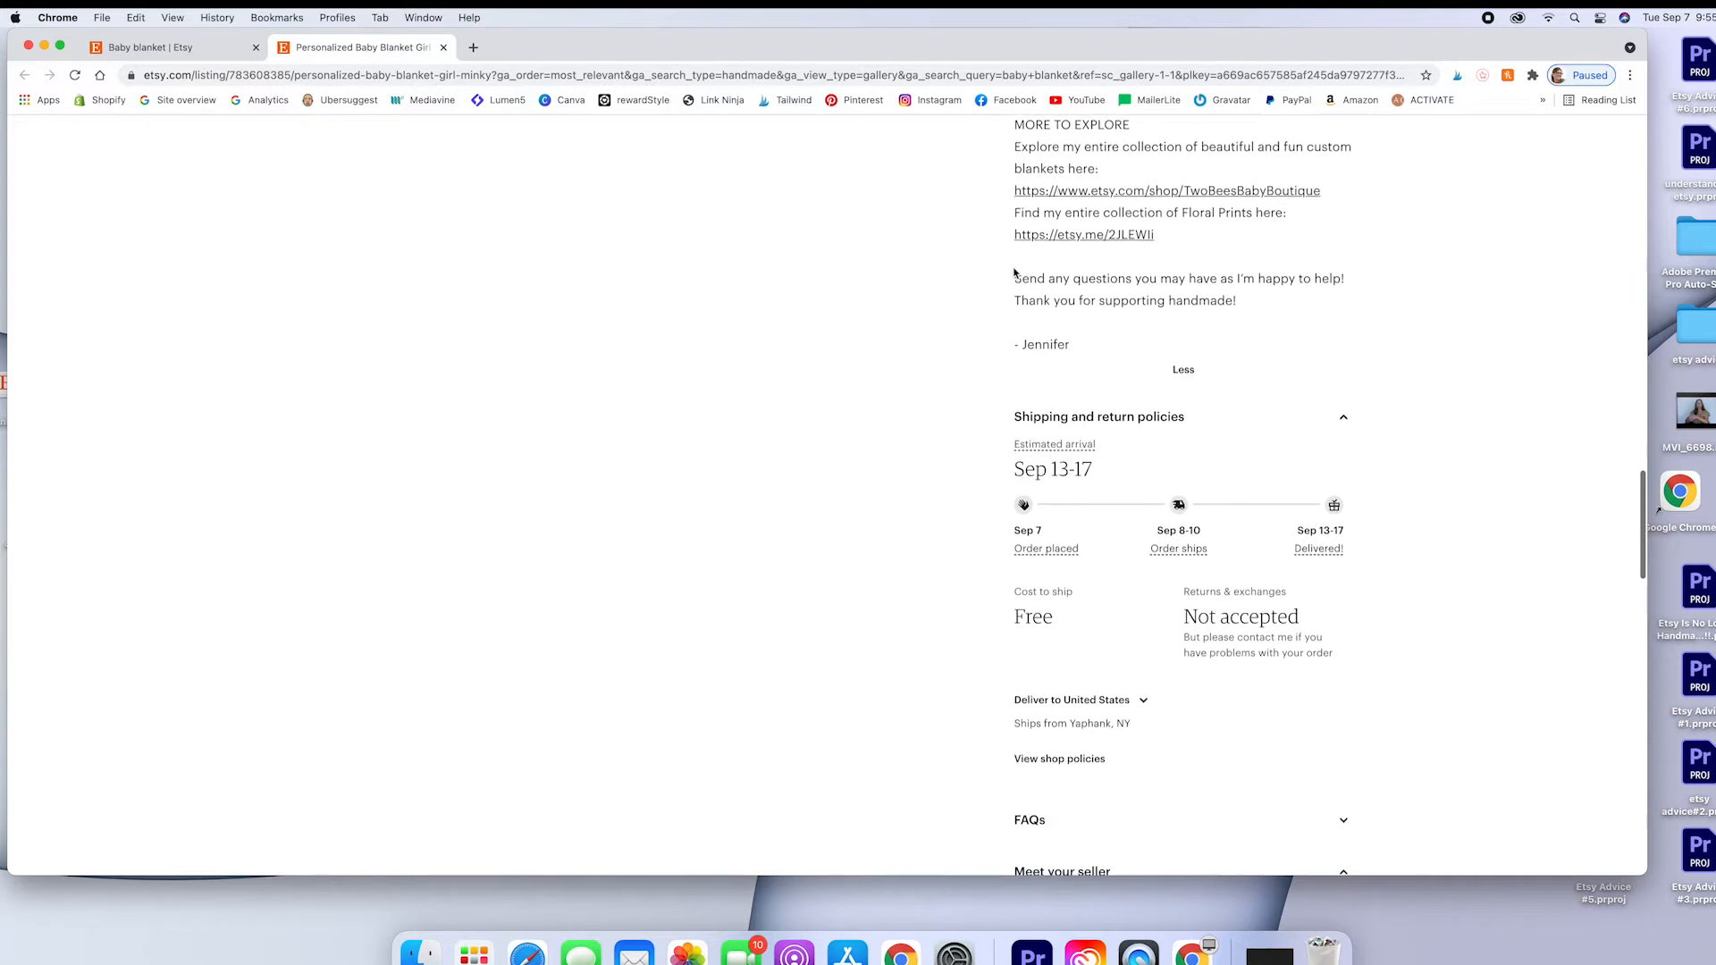
pyautogui.scroll(-3)
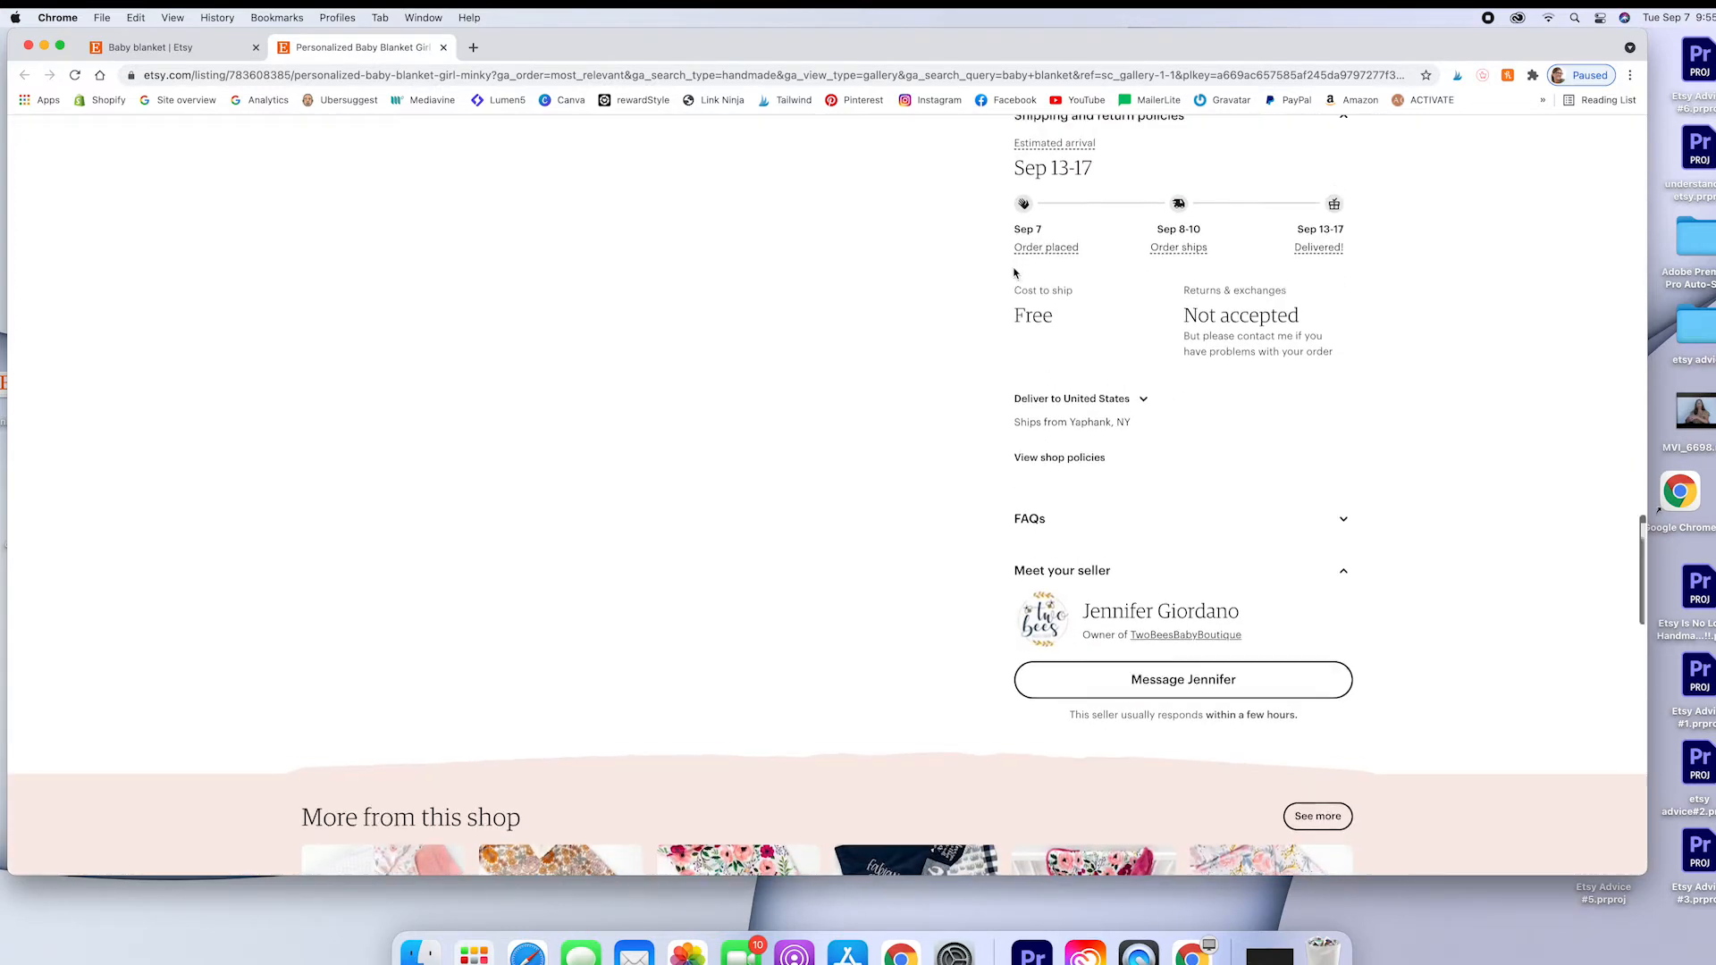
pyautogui.scroll(-3)
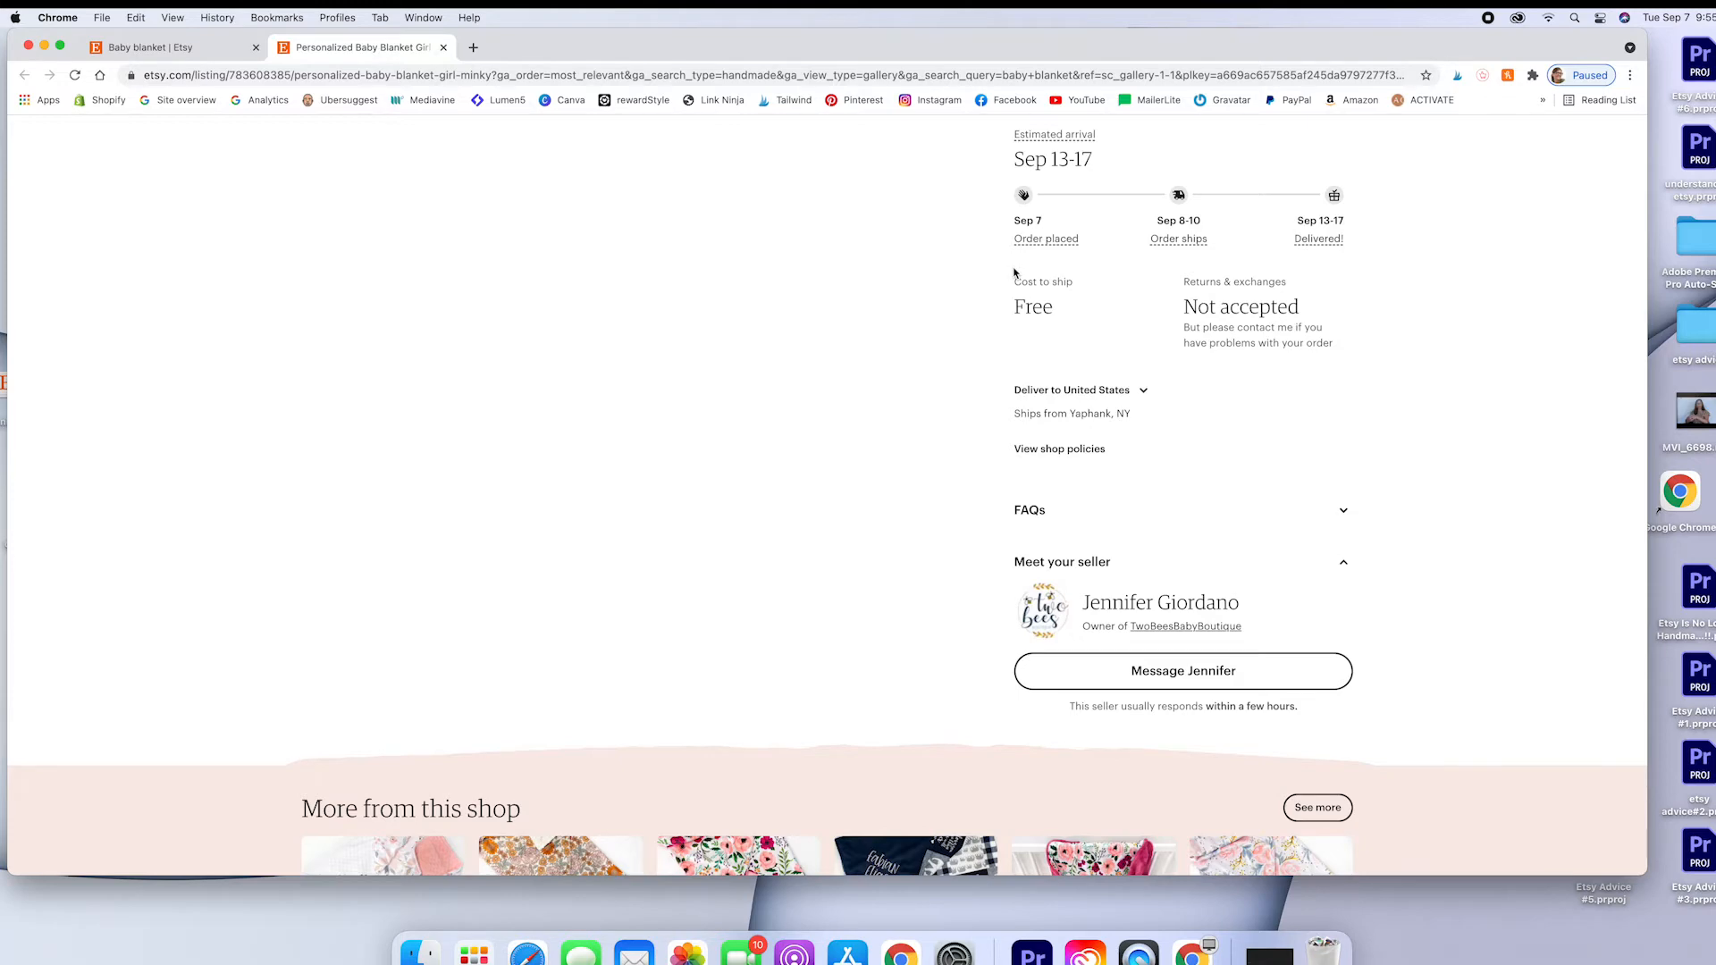
pyautogui.scroll(-3)
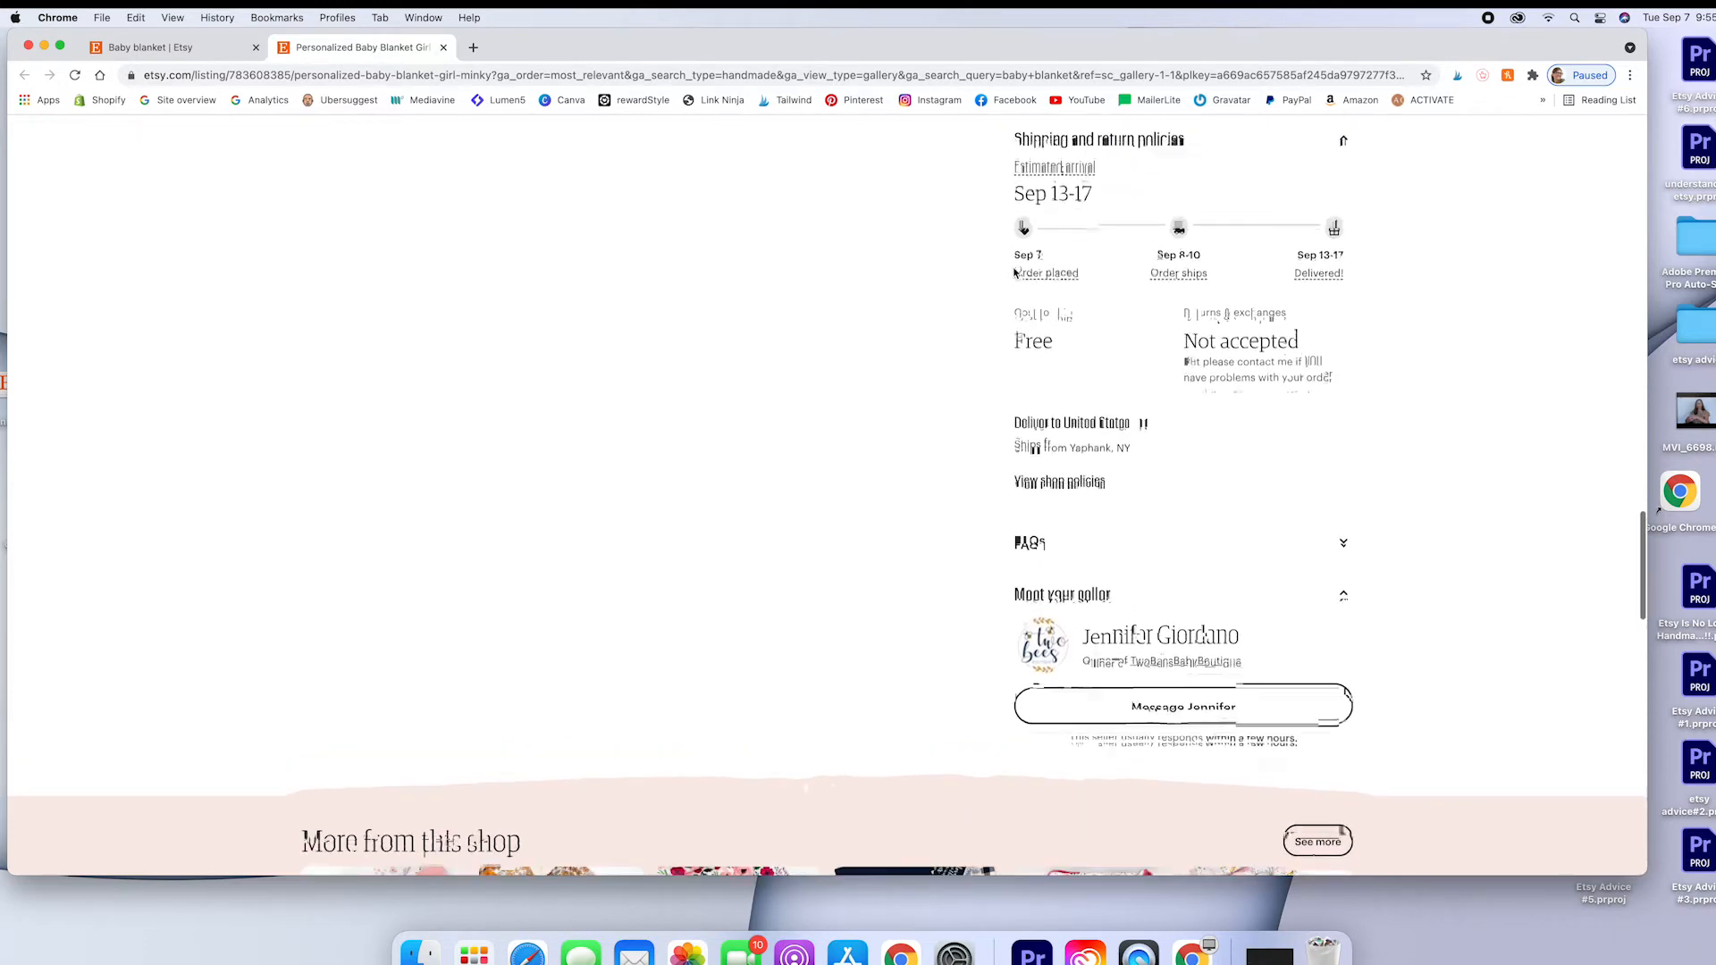
pyautogui.scroll(3)
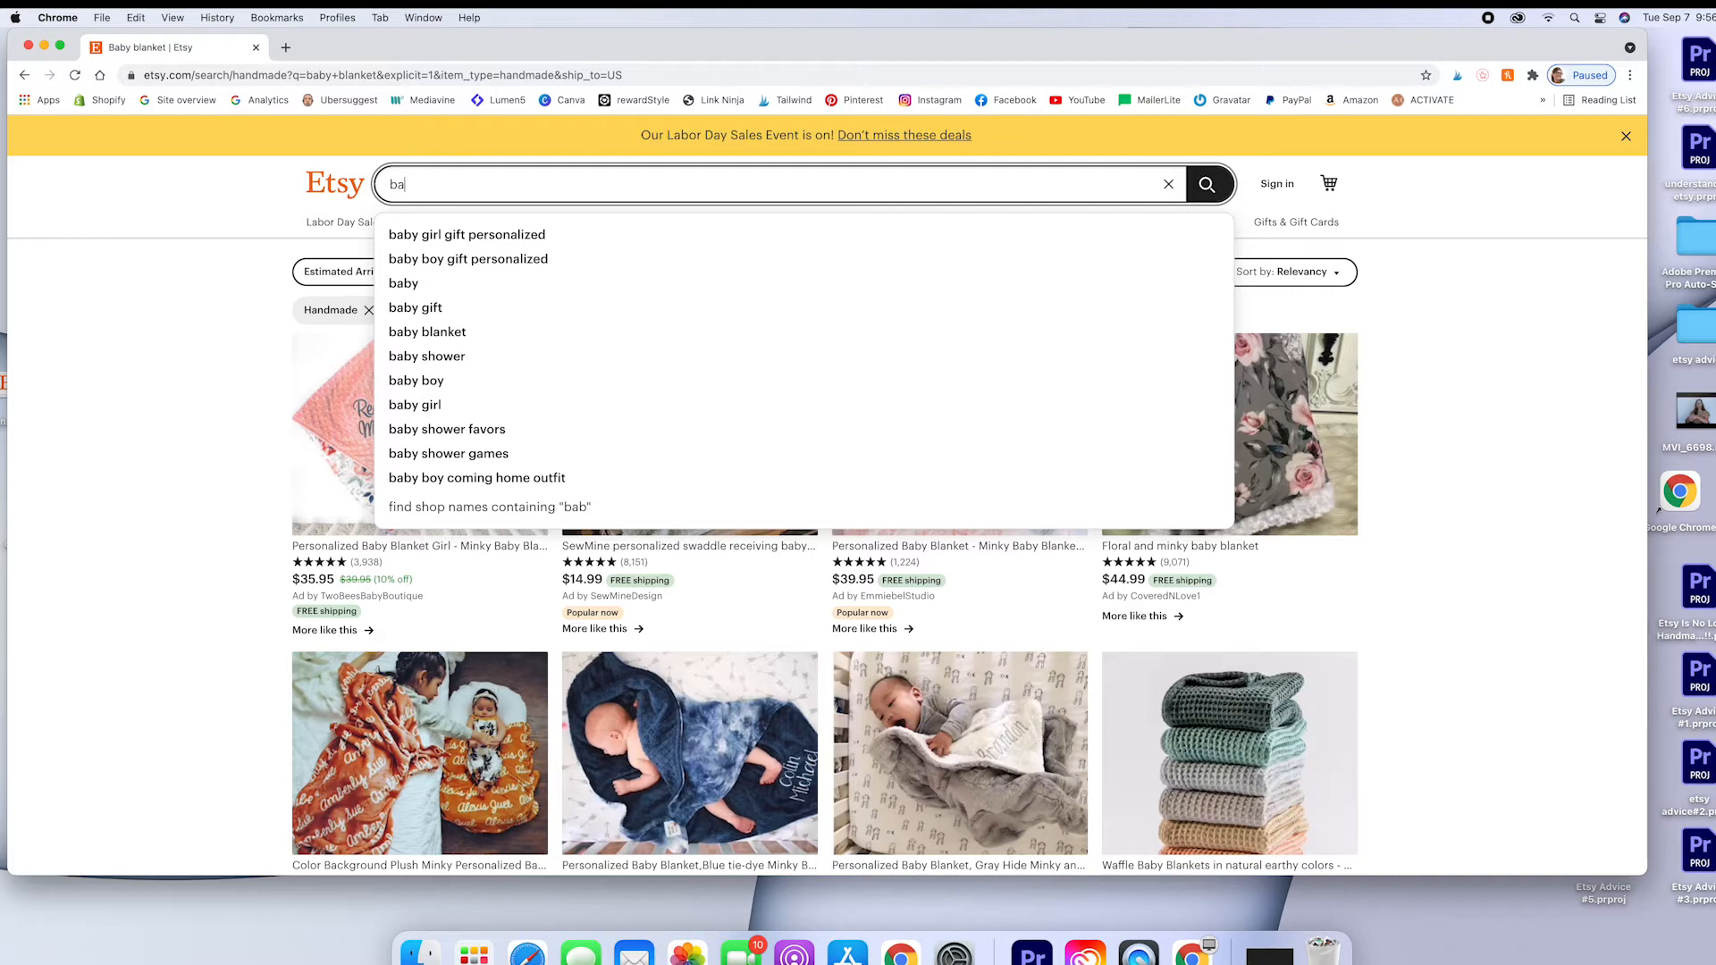
# - Search for 'coffee mugs', dismiss the sale banner and apply the Handmade item-type filter
pyautogui.write('coffee mugs')
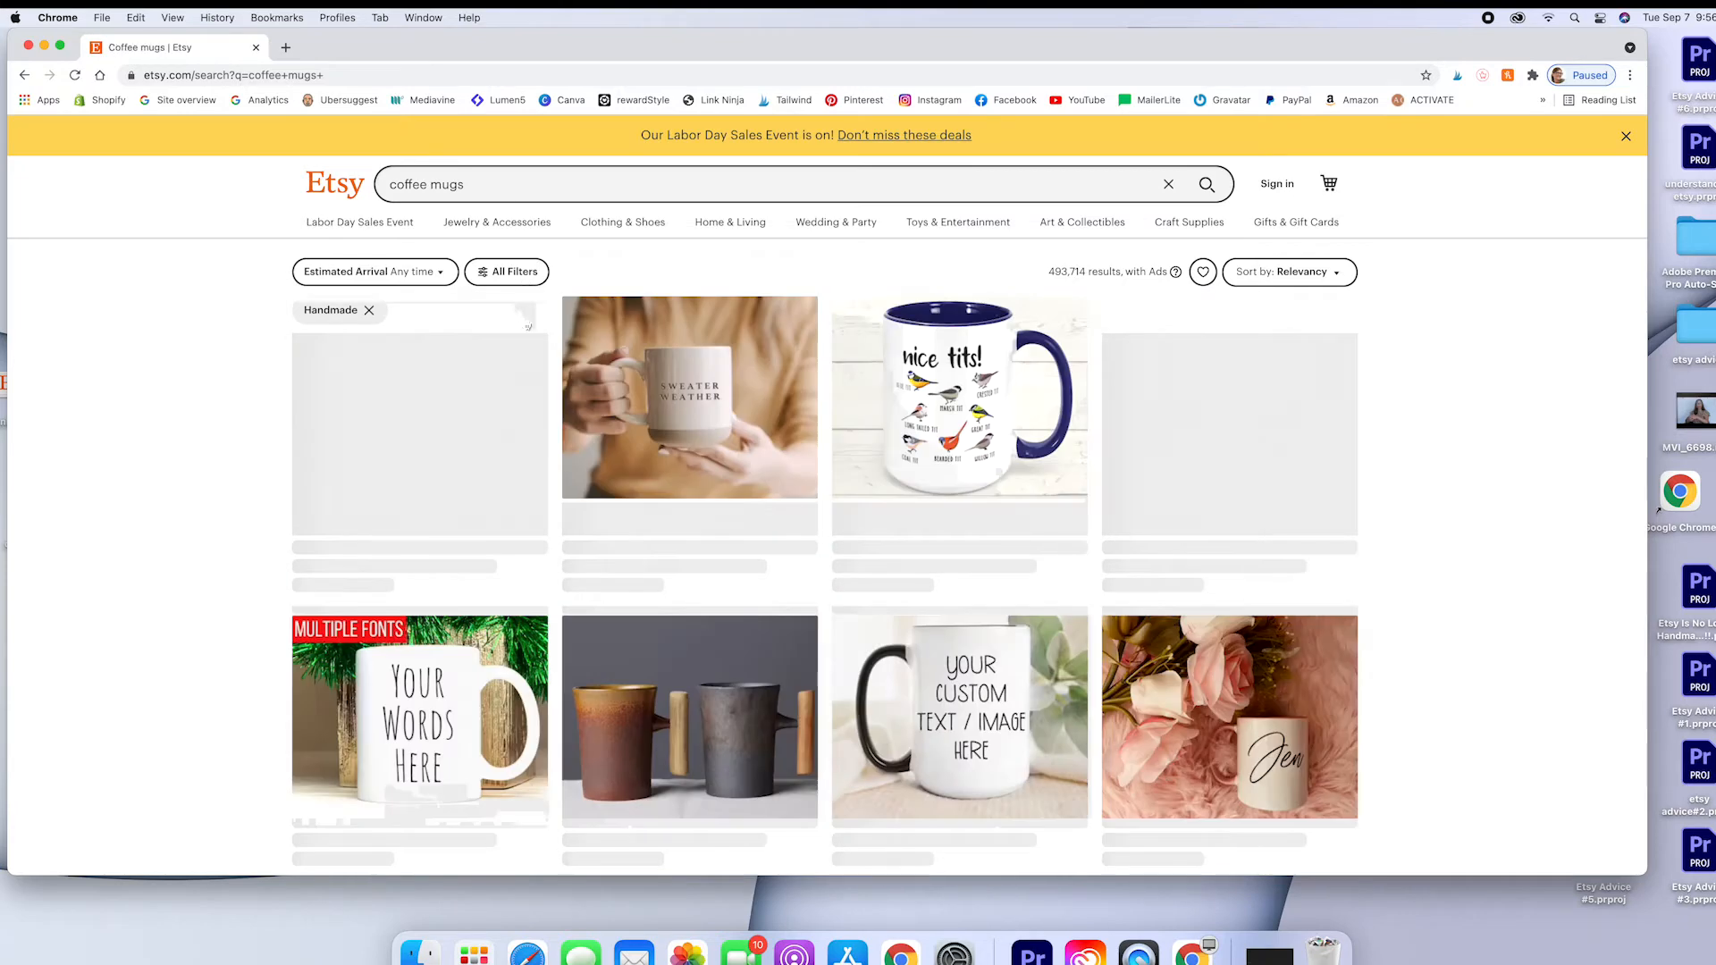
pyautogui.click(1626, 135)
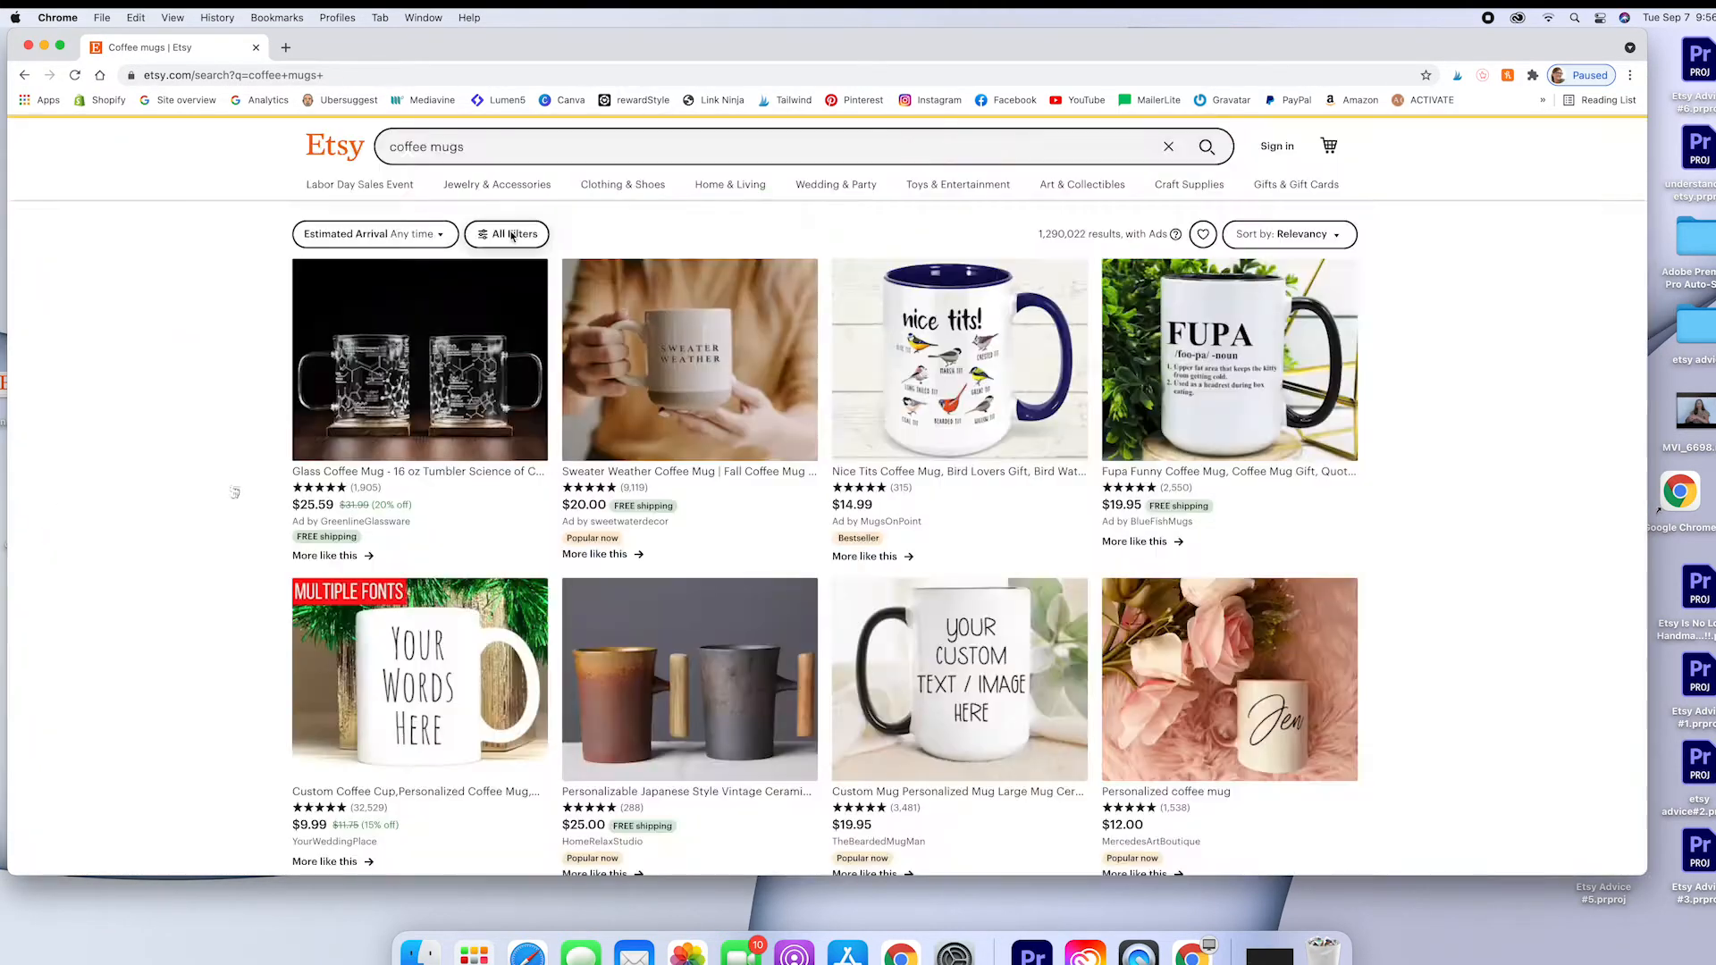
pyautogui.click(506, 232)
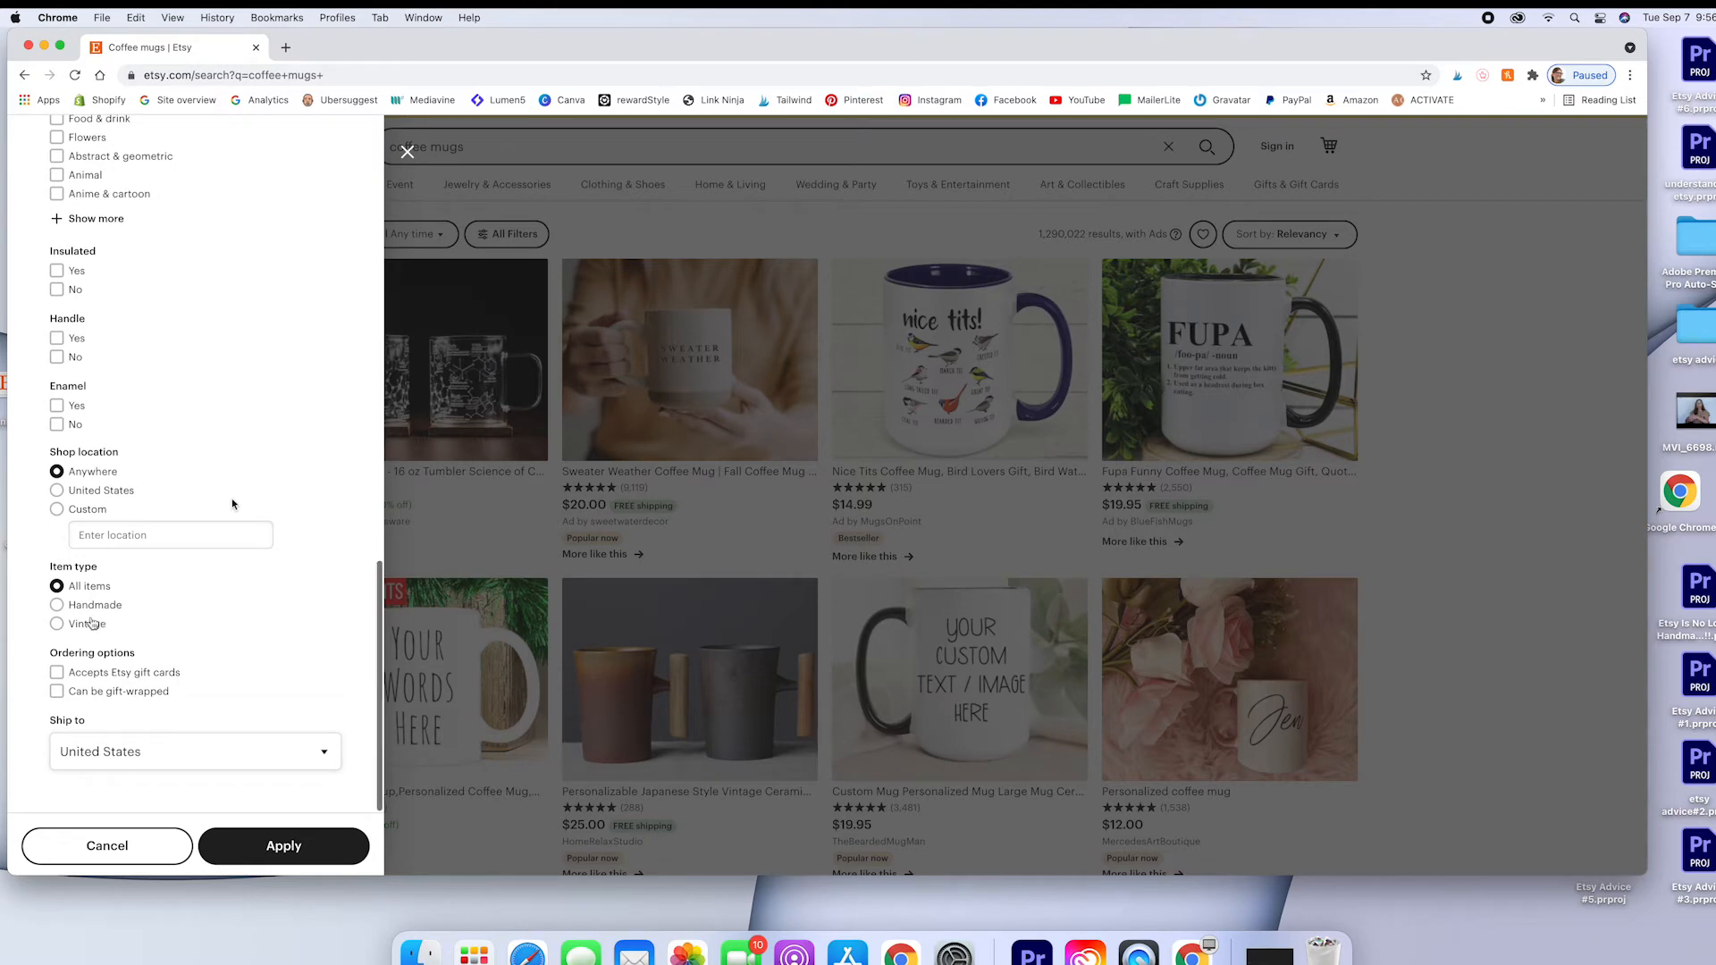
pyautogui.click(58, 606)
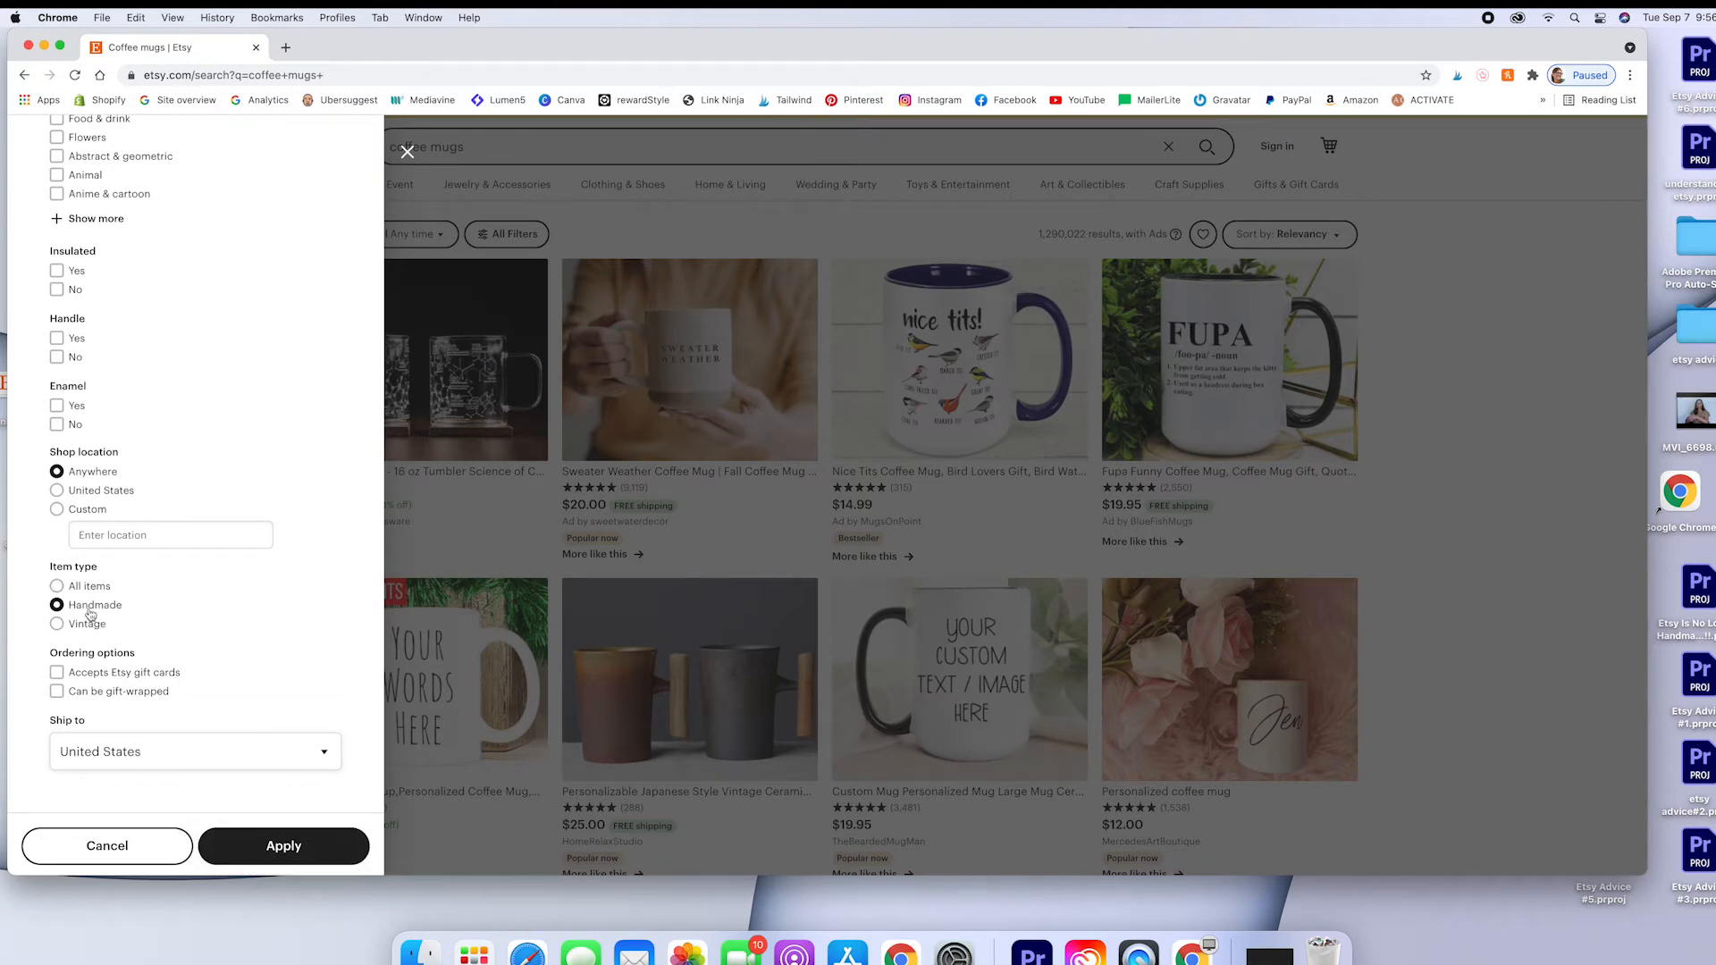
pyautogui.click(284, 846)
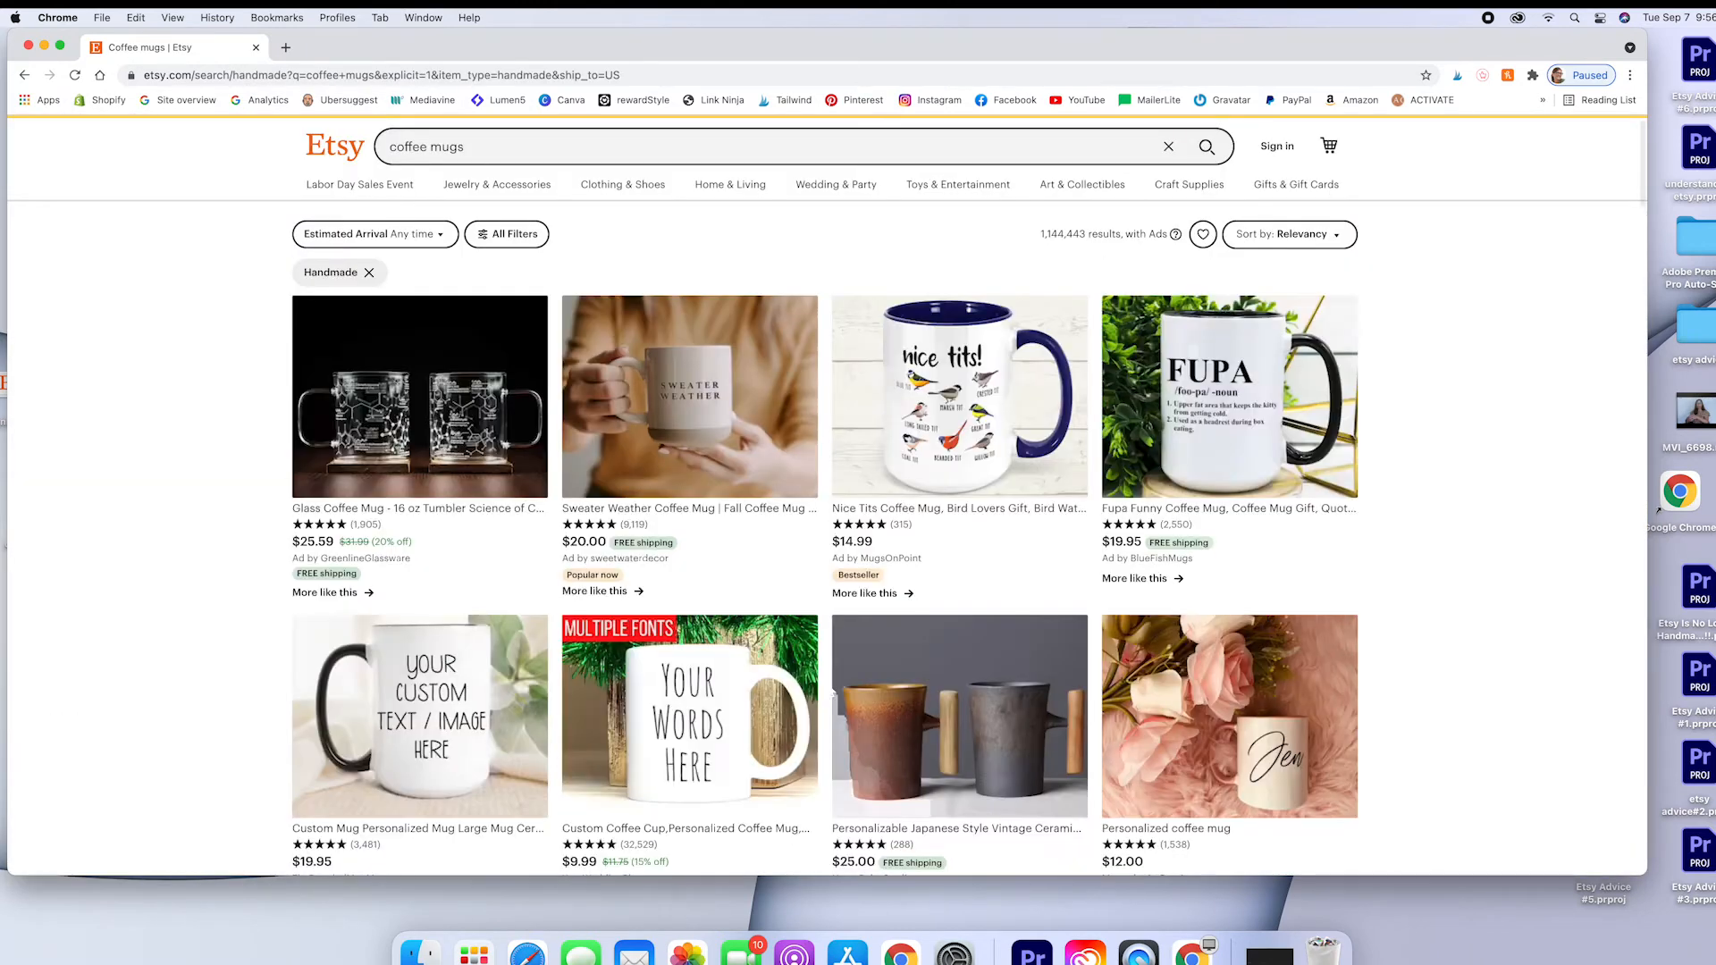
# - Open the Personalizable Japanese Style Vintage Ceramic Mug listing from HomeRelaxStudio
pyautogui.scroll(-3)
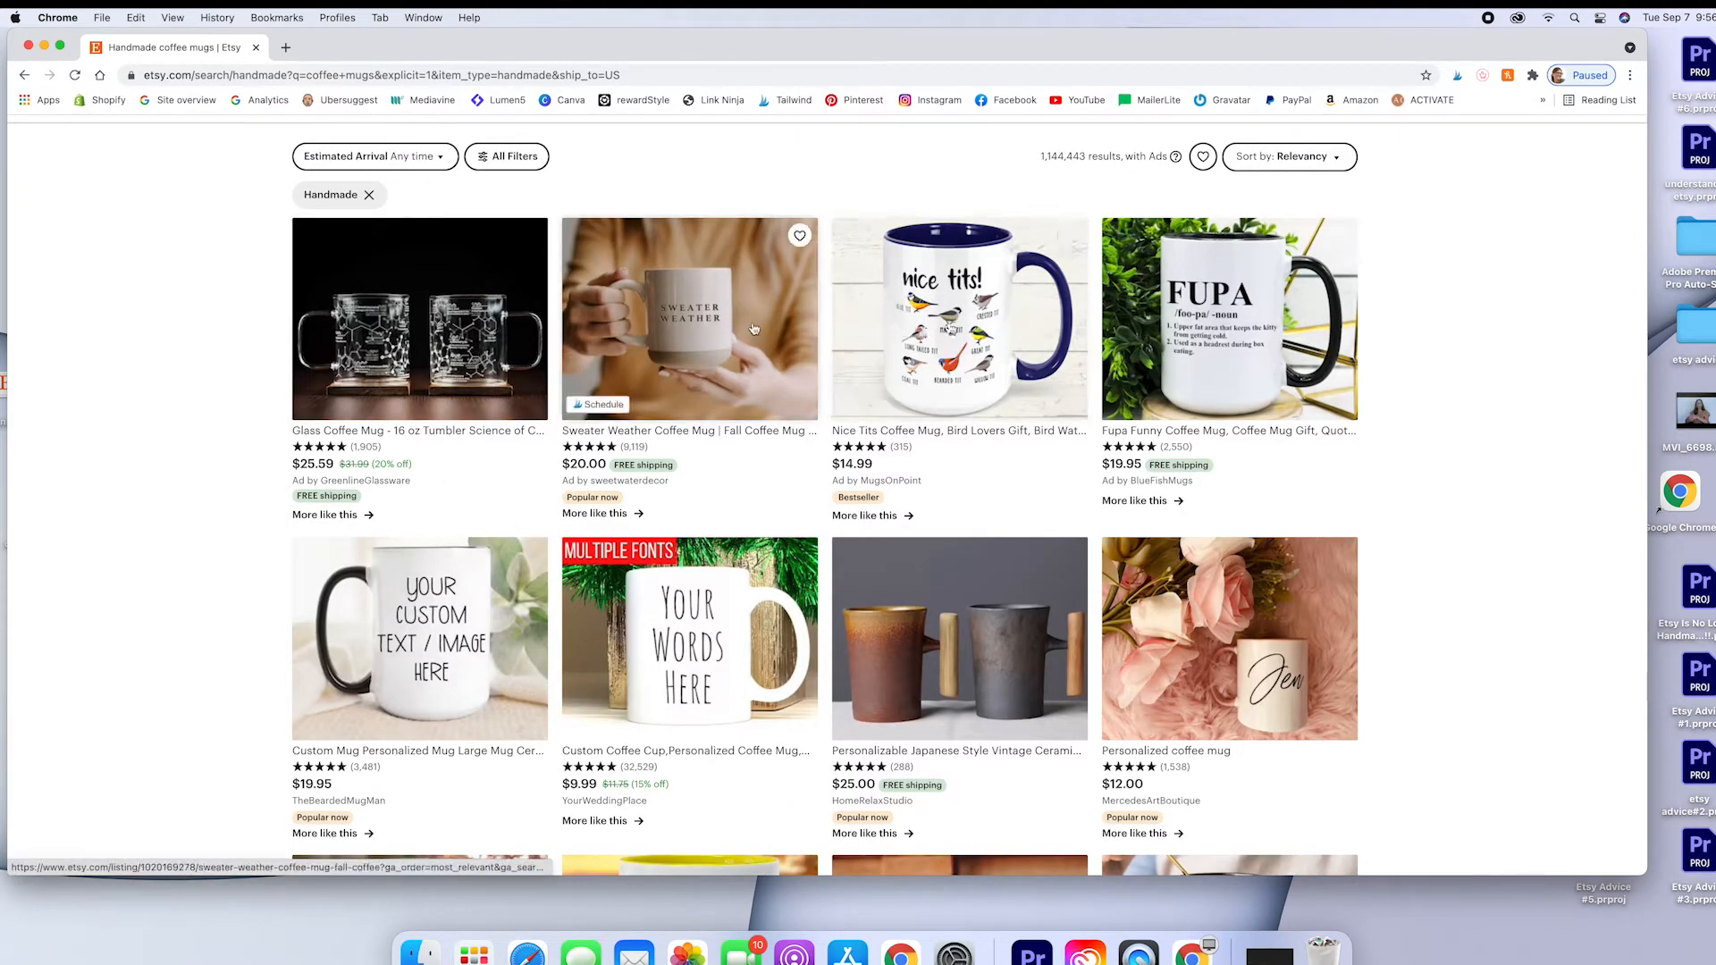
pyautogui.scroll(-3)
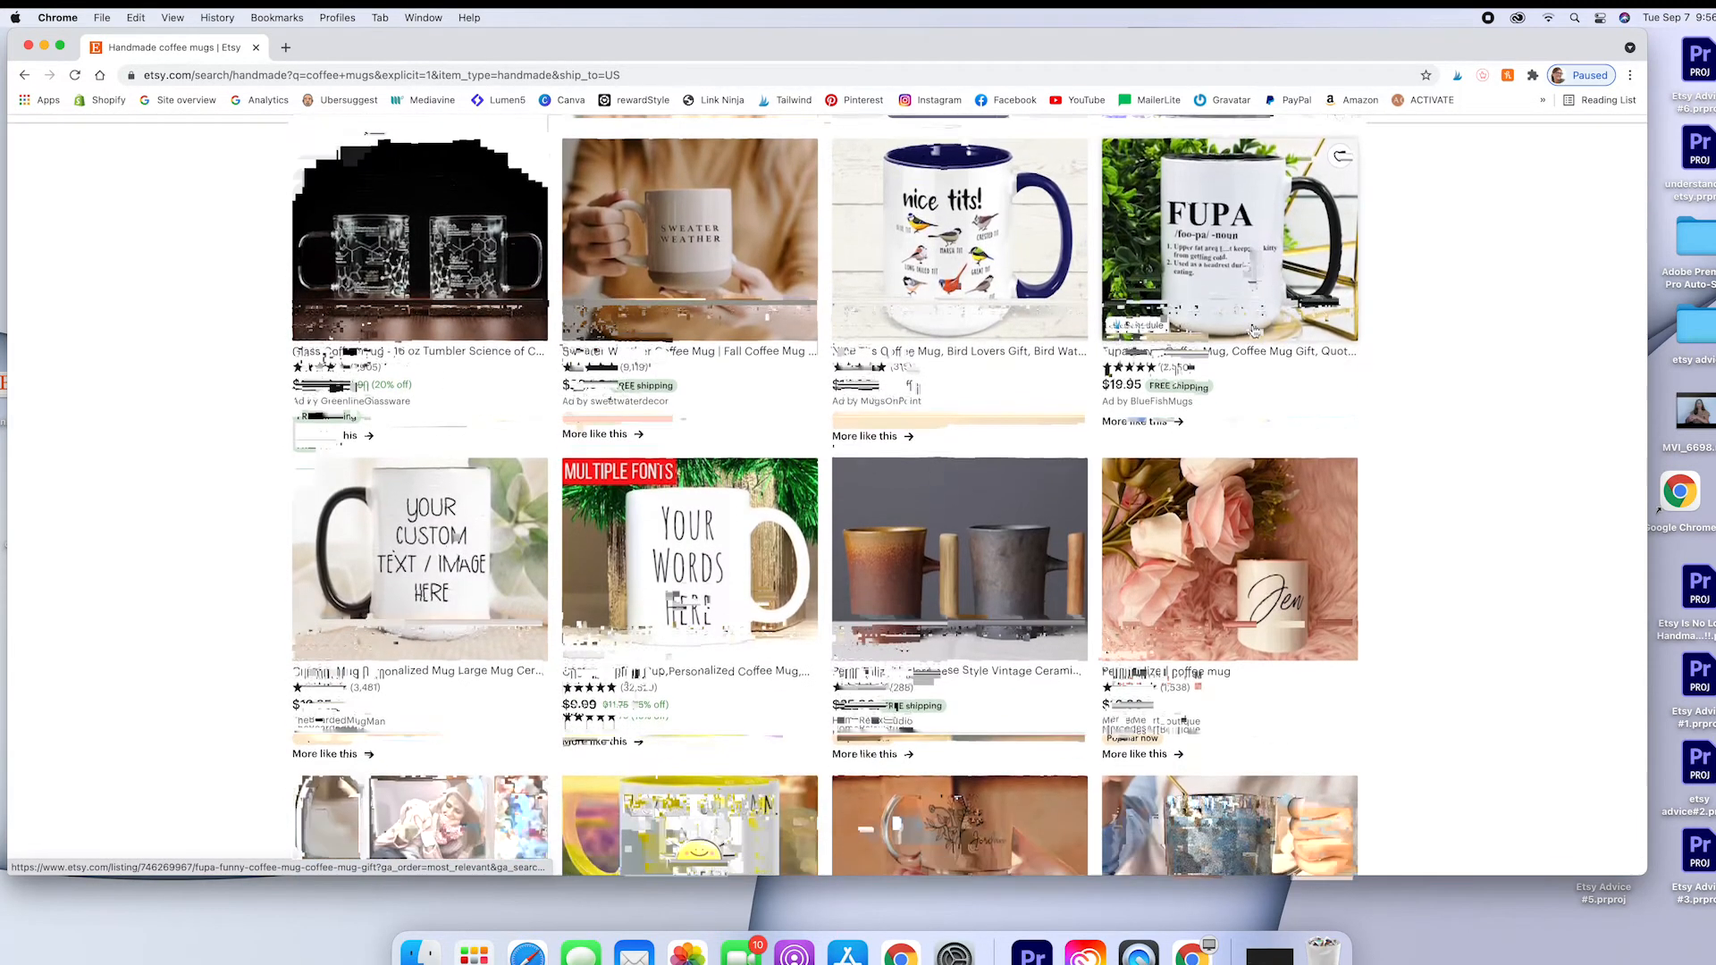
pyautogui.scroll(-3)
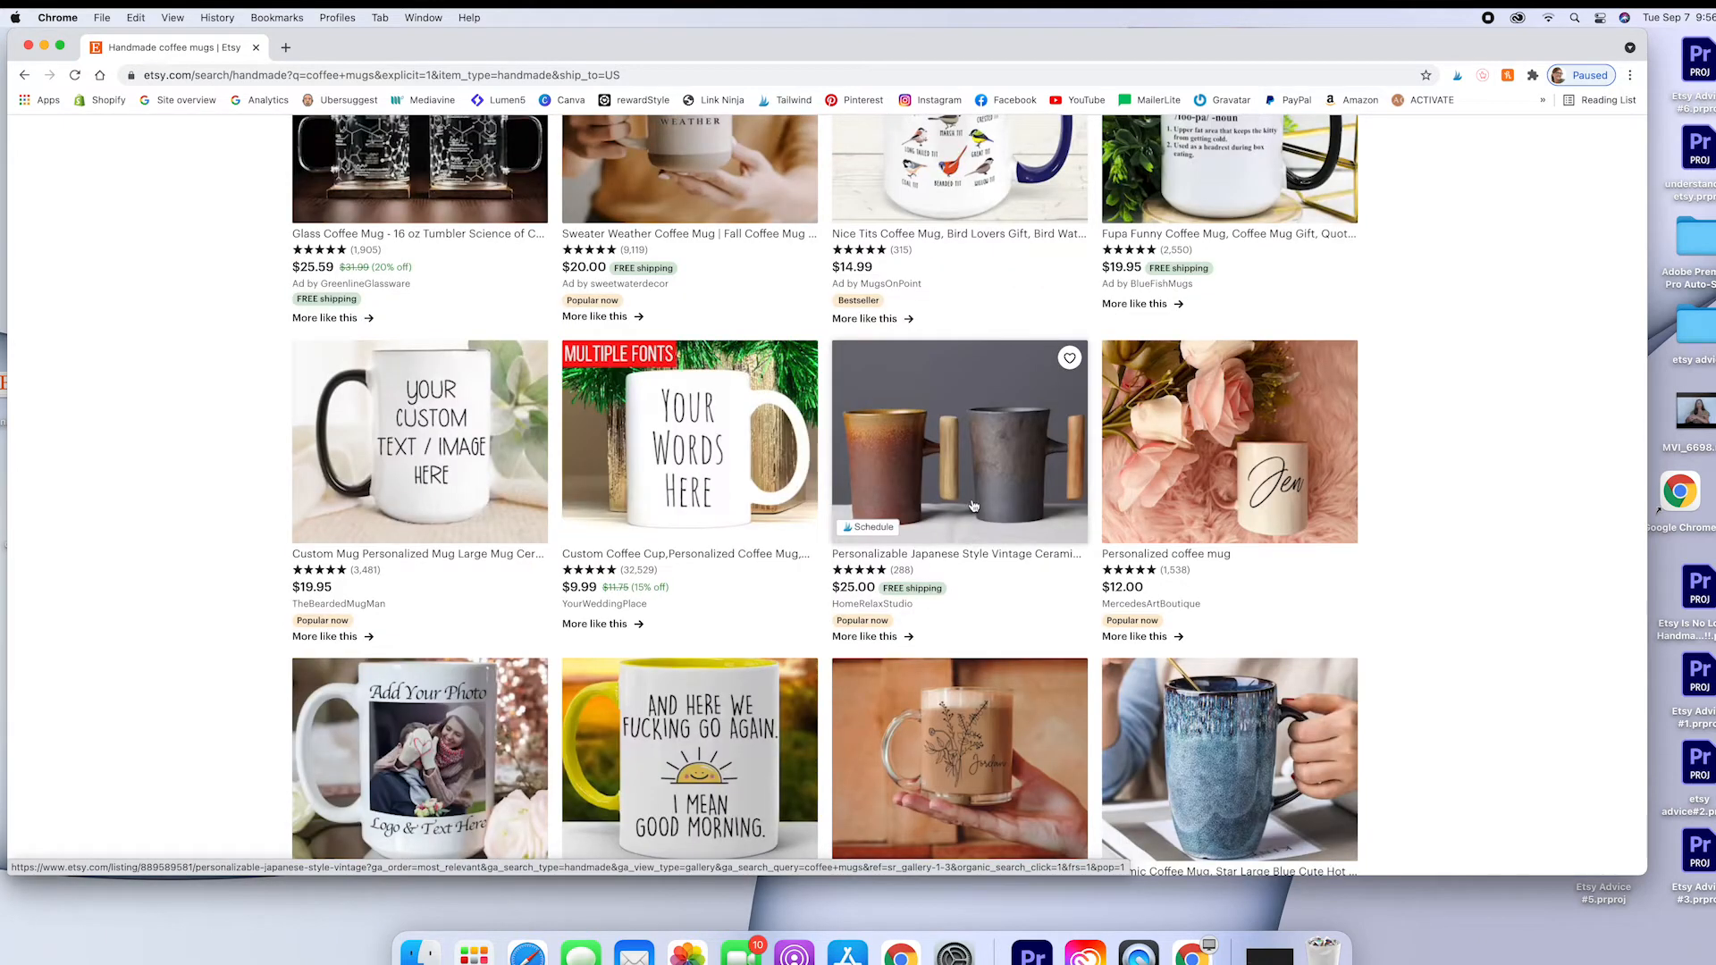
pyautogui.scroll(-3)
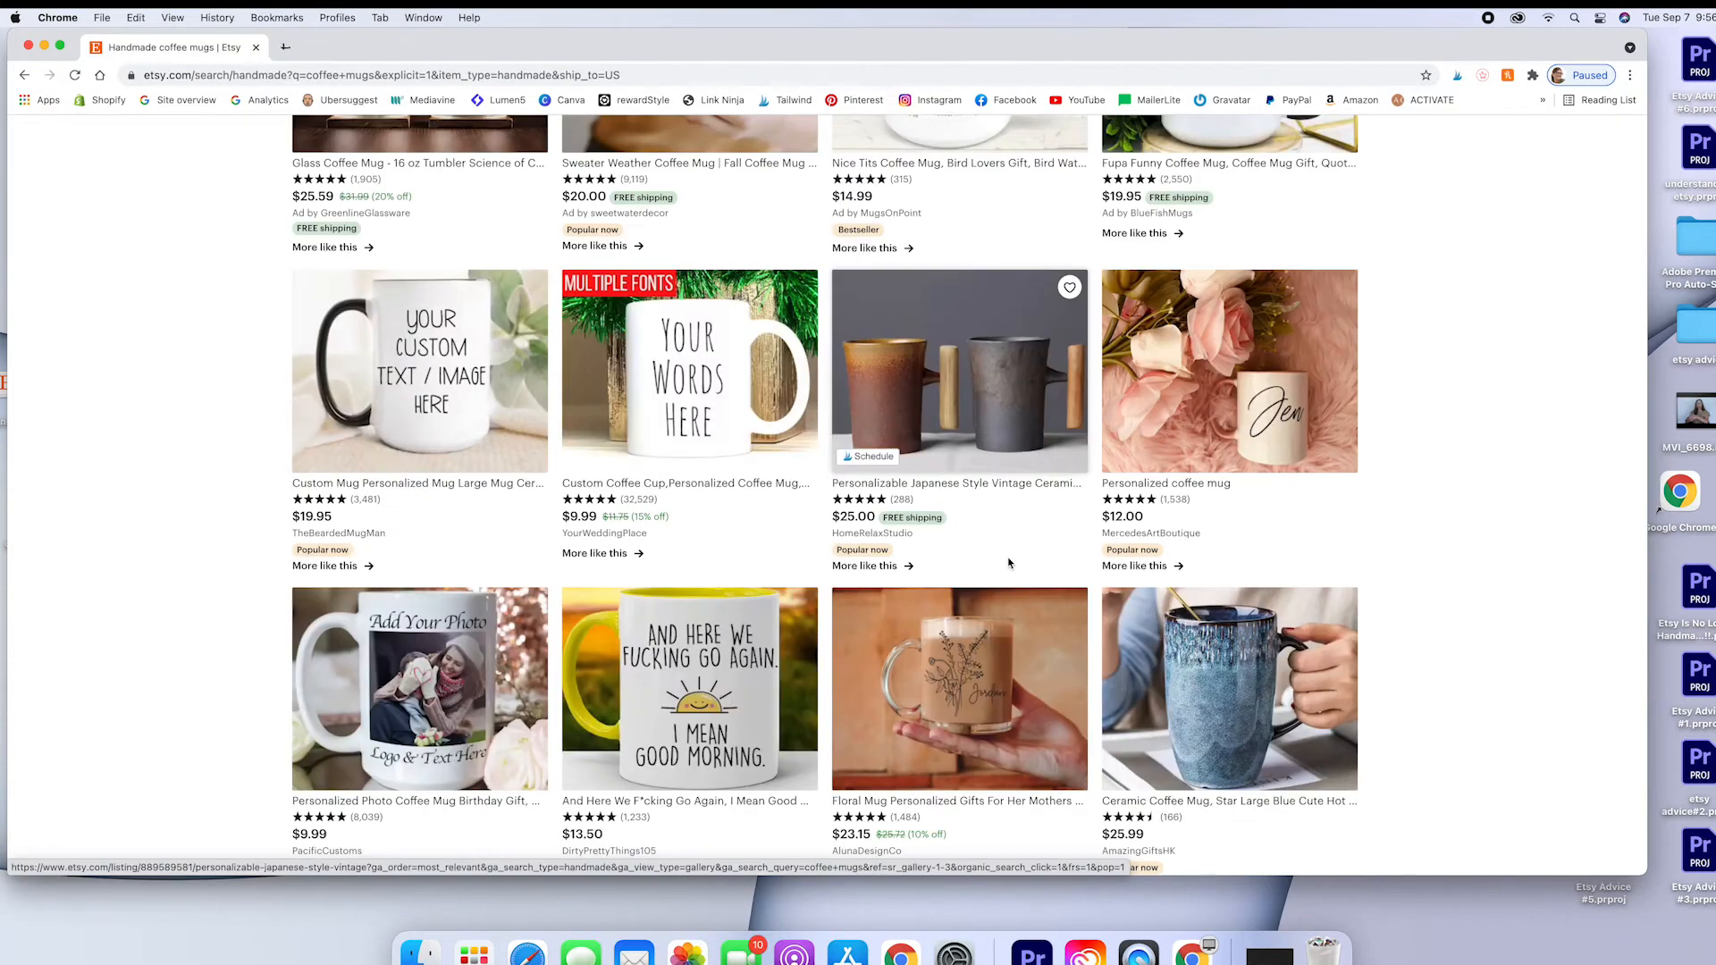
pyautogui.click(958, 370)
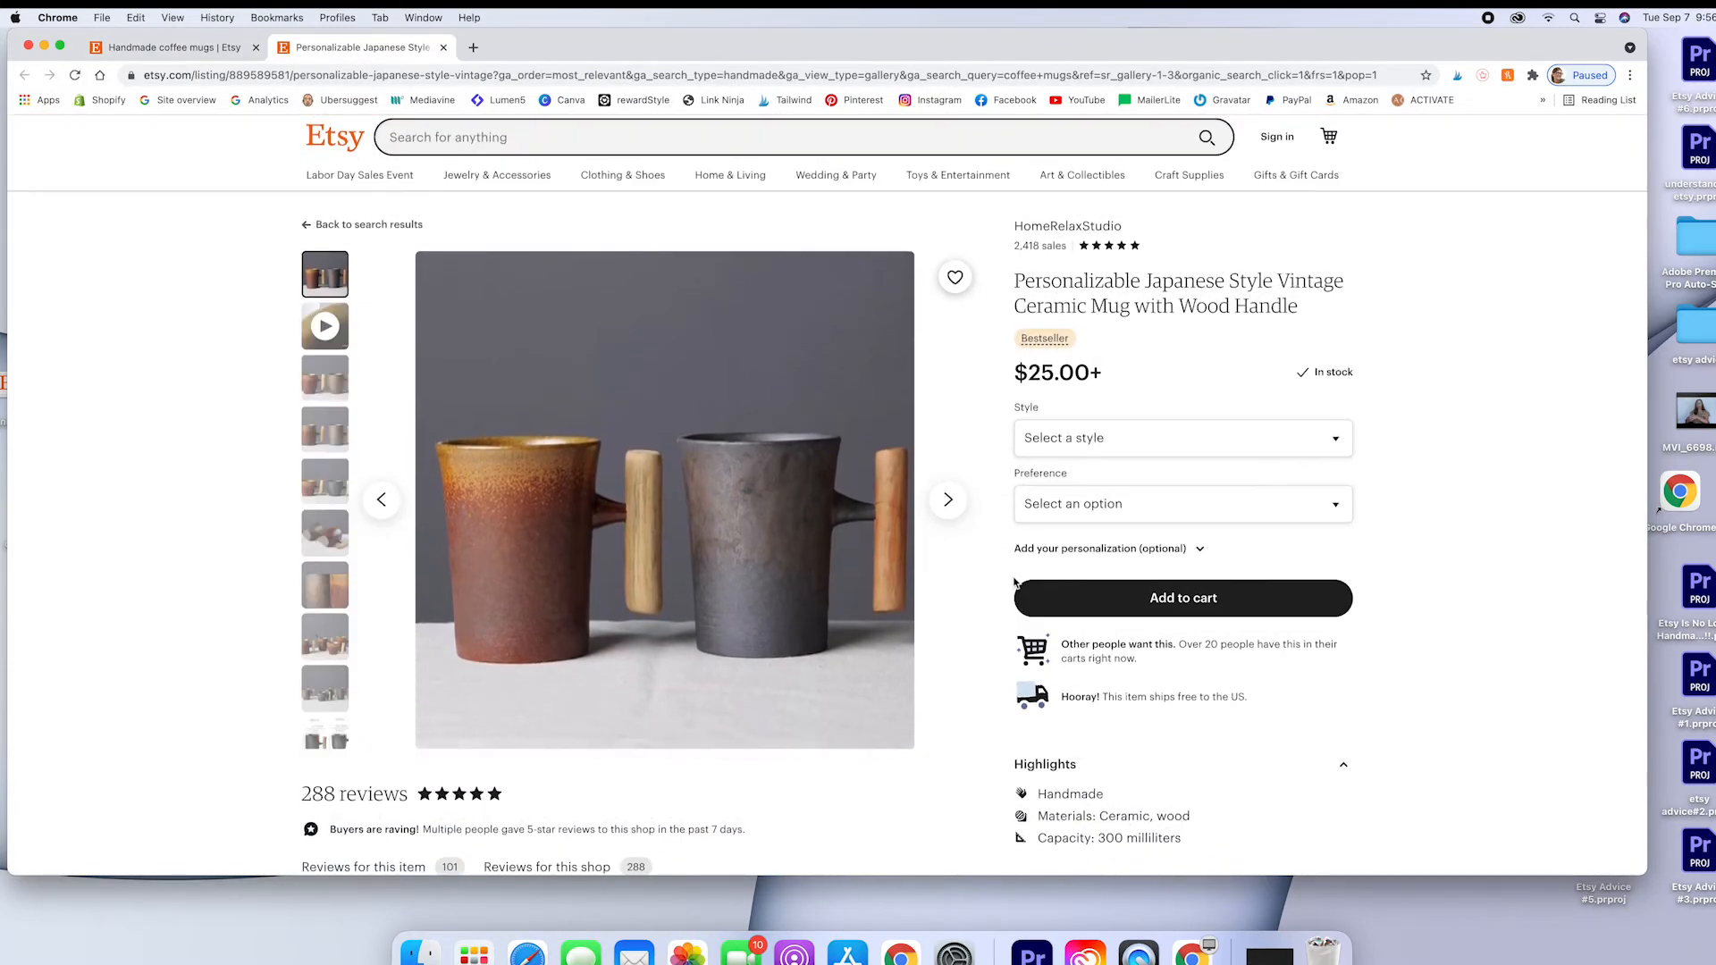
pyautogui.scroll(-3)
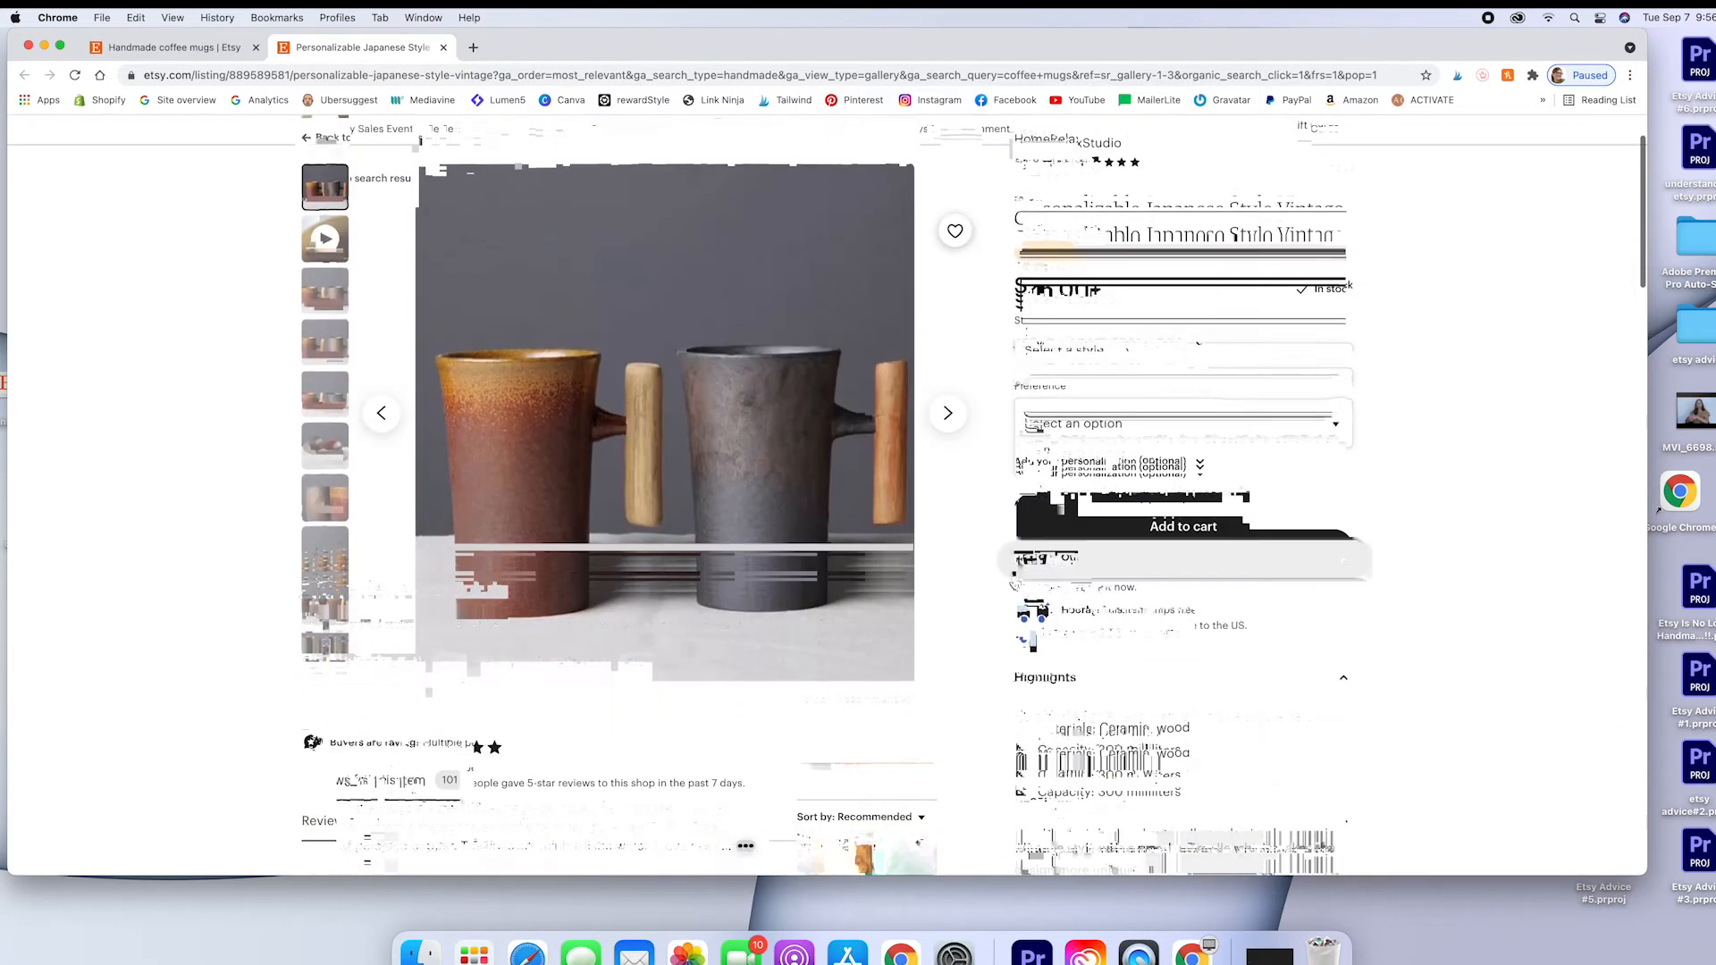
pyautogui.scroll(-3)
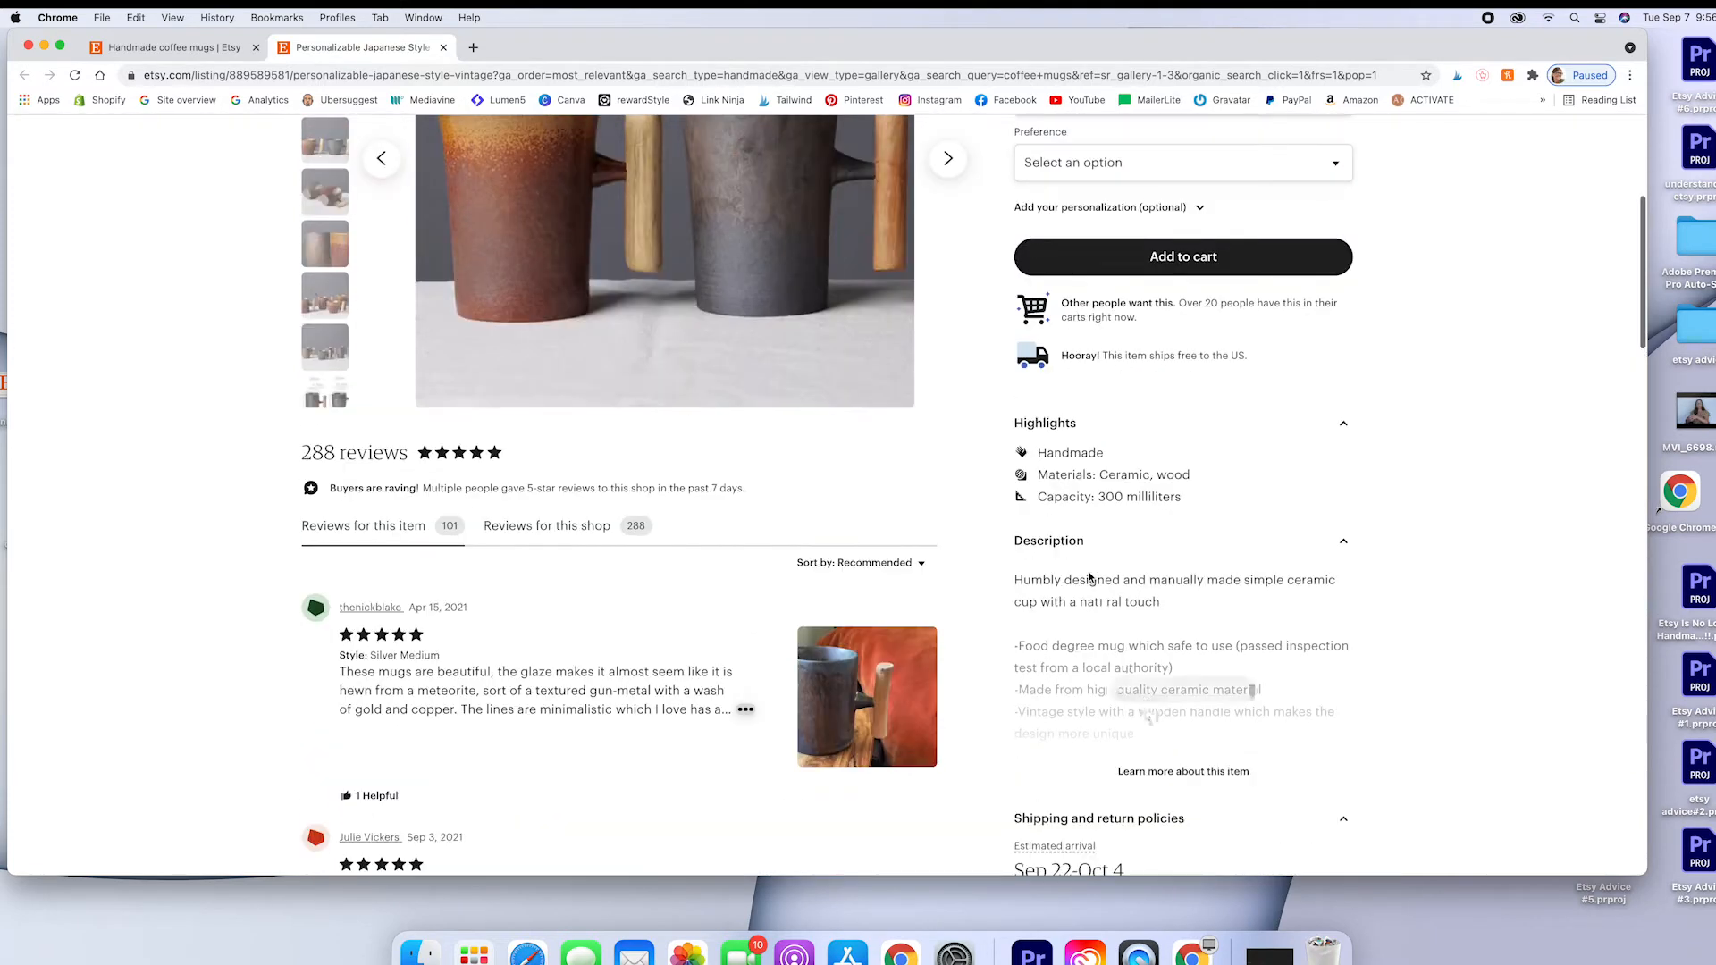
pyautogui.scroll(-3)
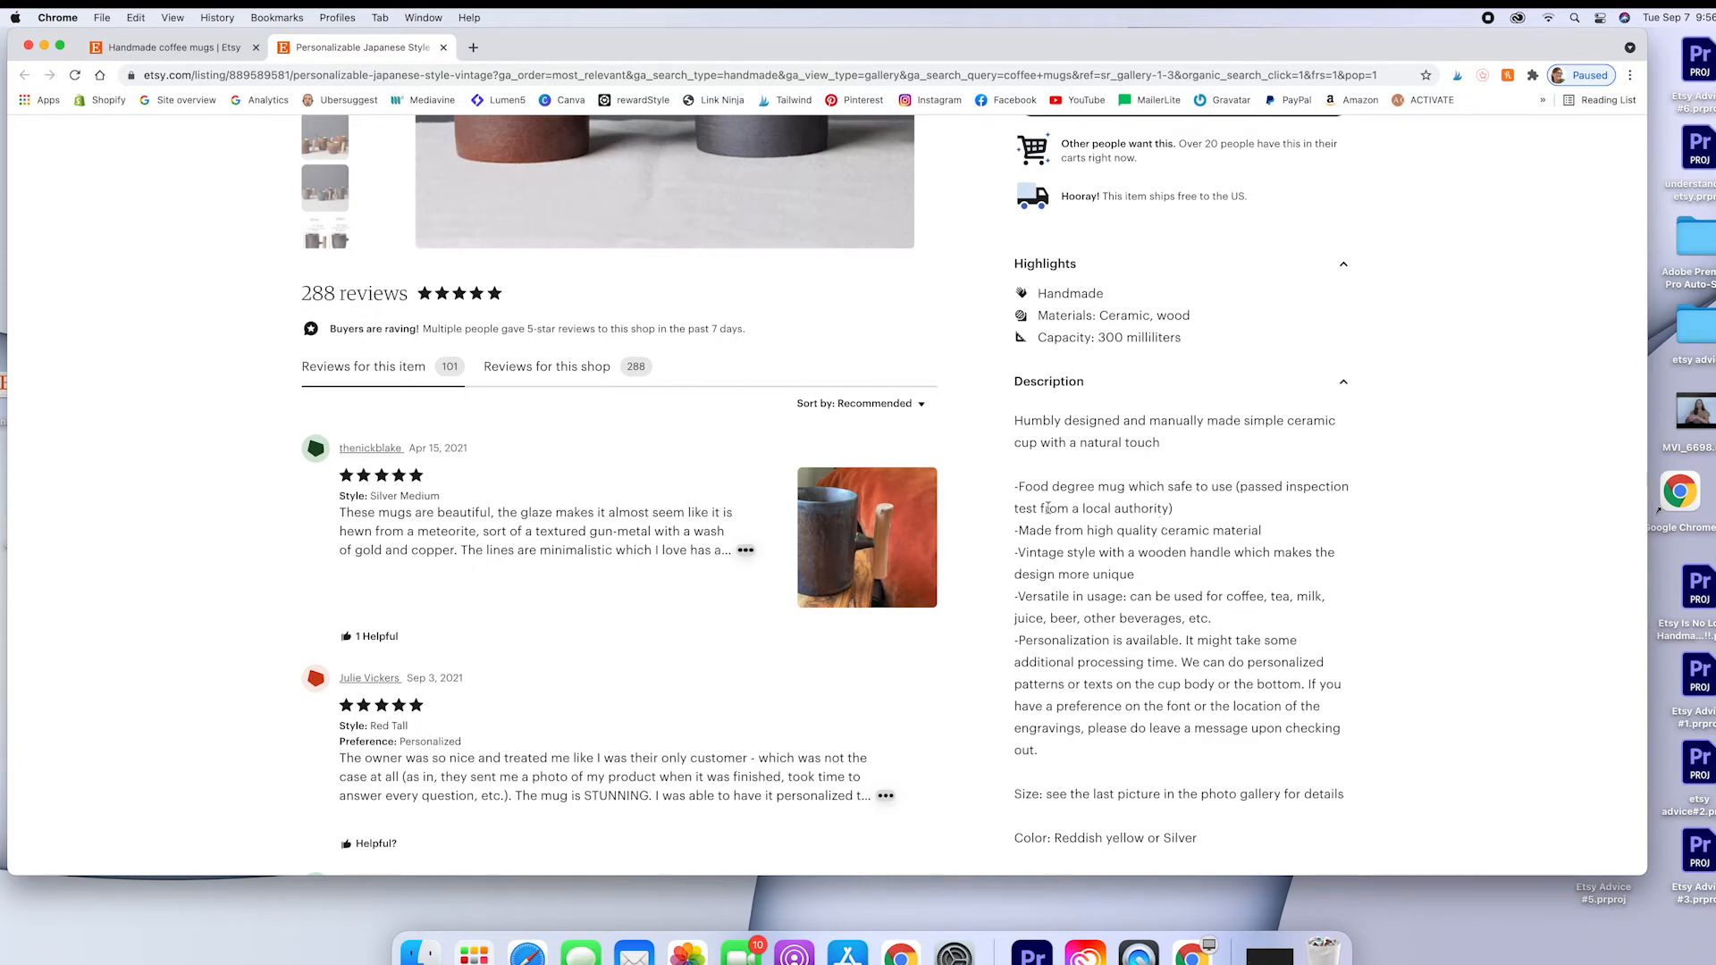
pyautogui.moveTo(1236, 619)
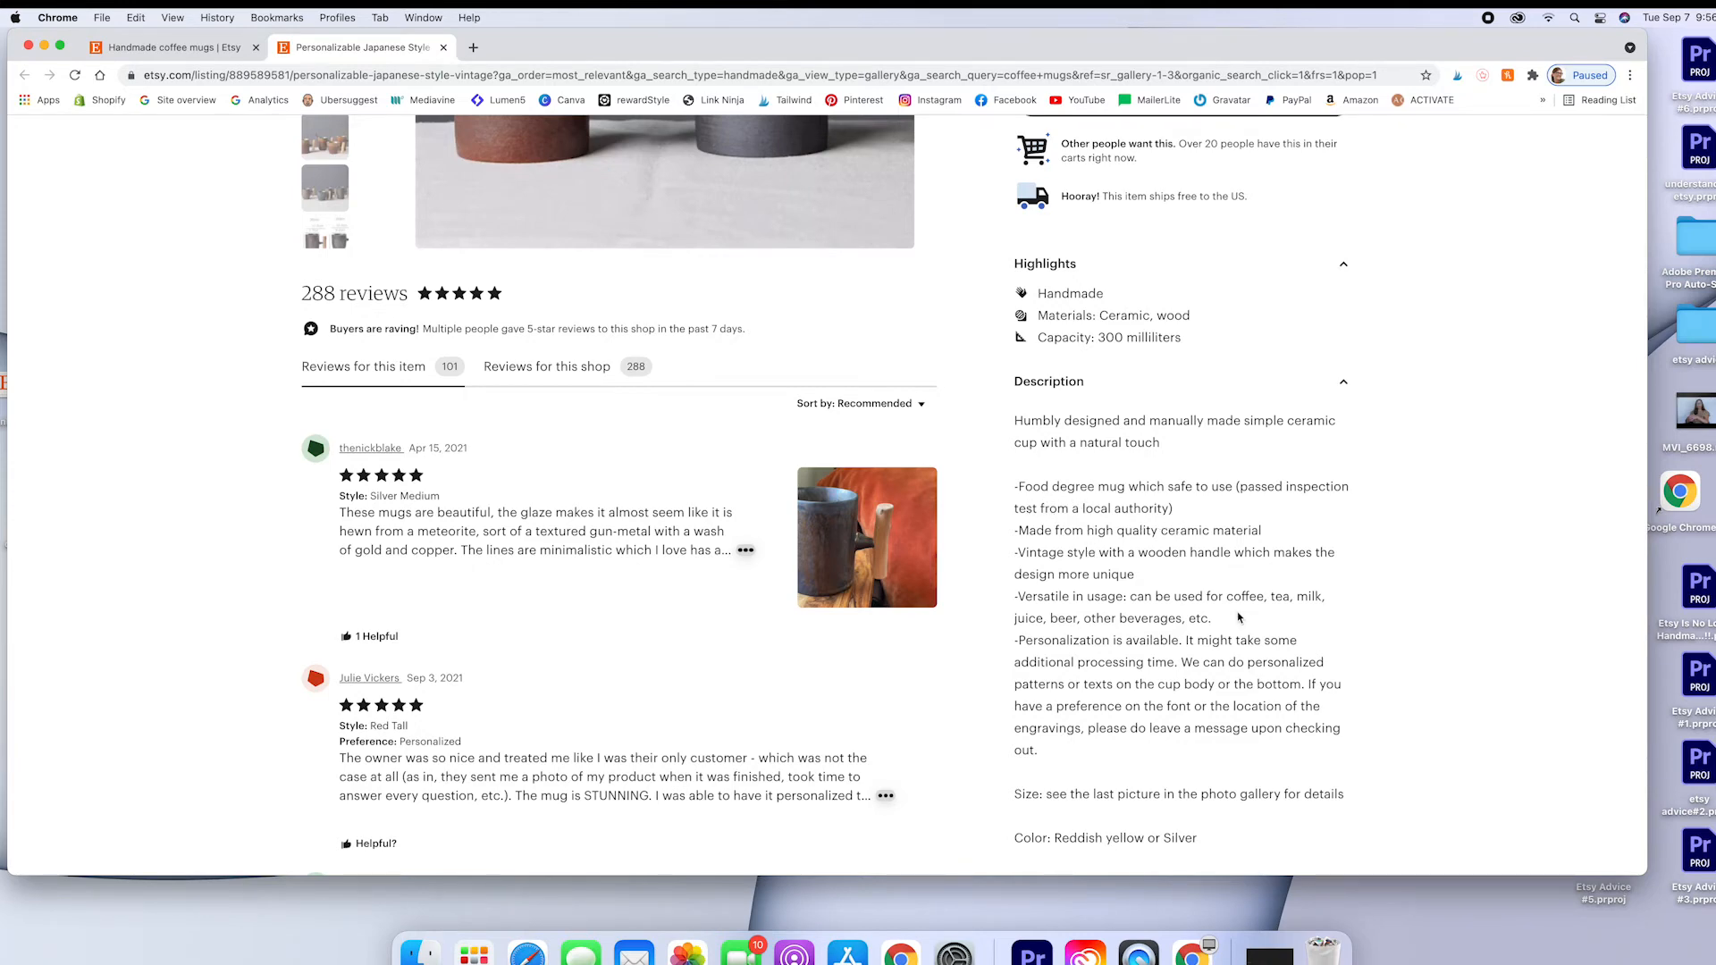
pyautogui.scroll(-3)
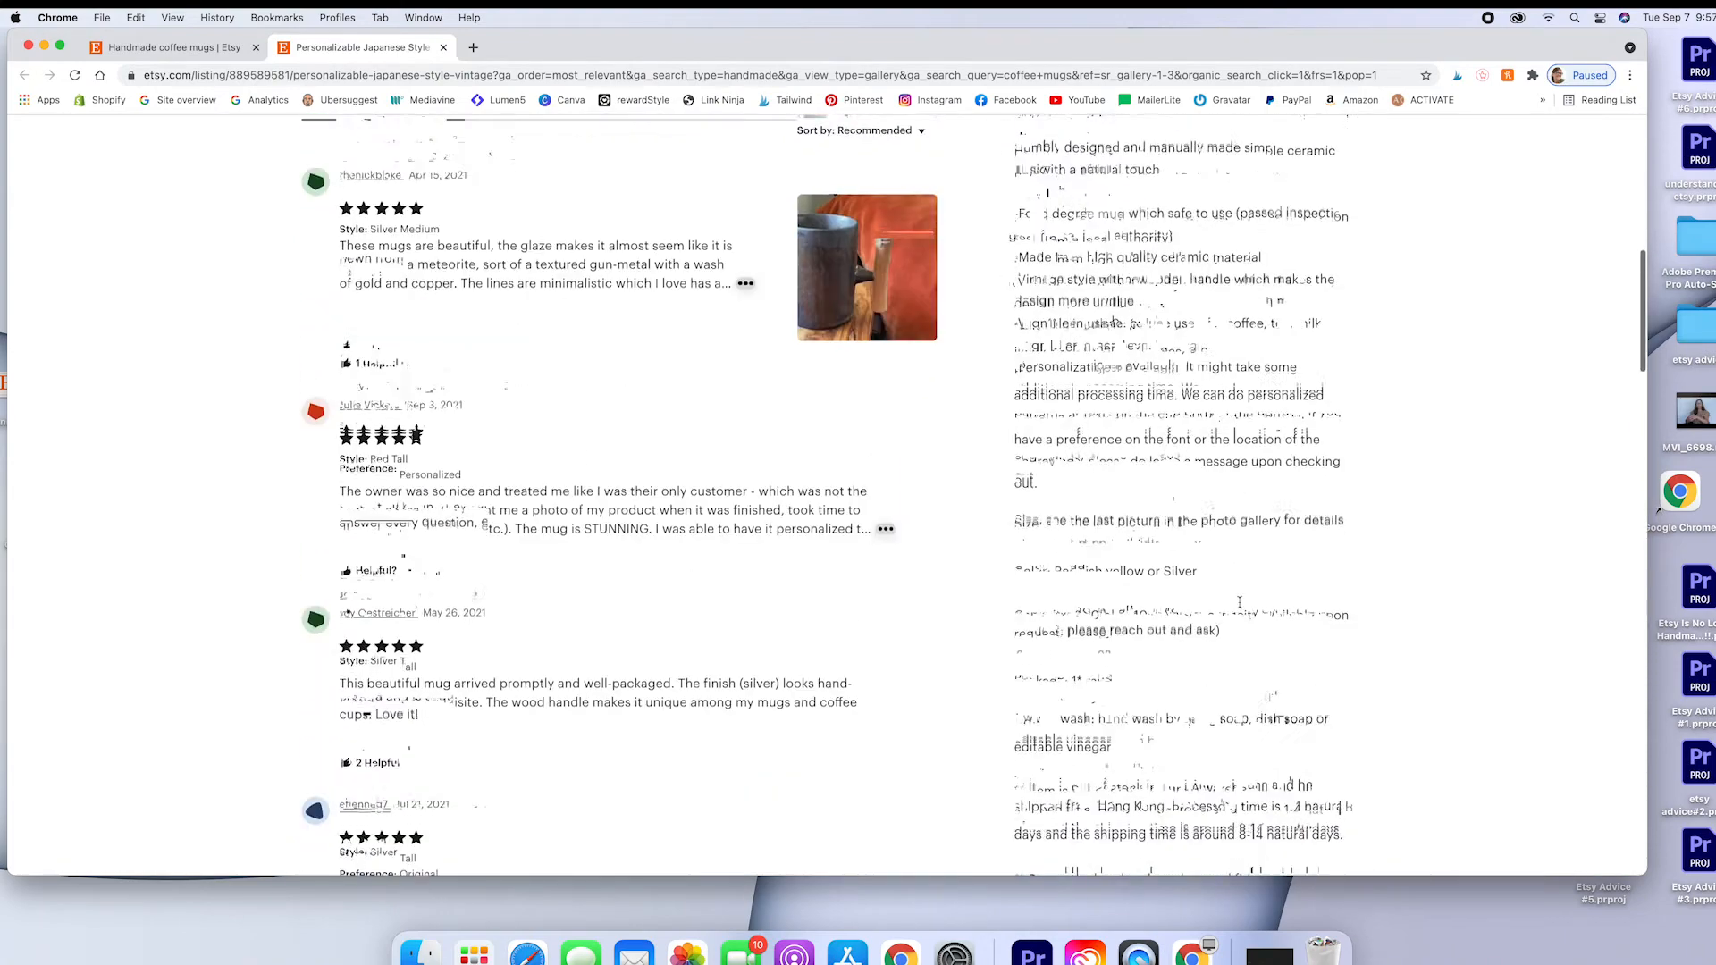
pyautogui.scroll(3)
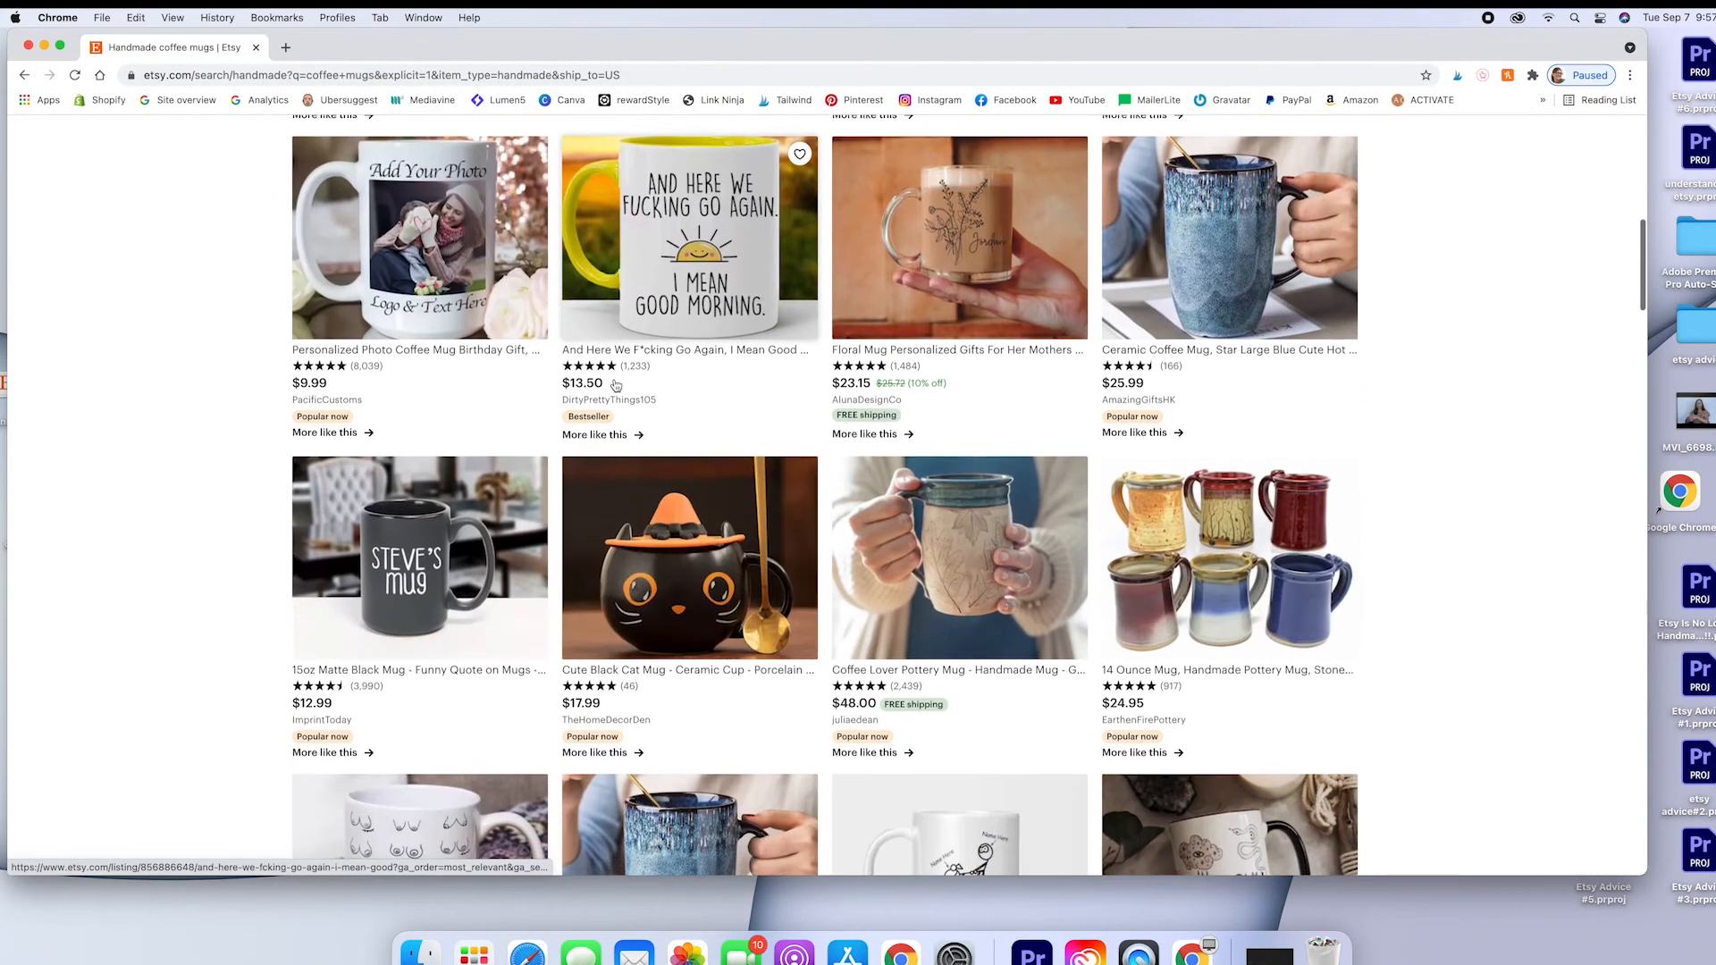
# - Open the Coffee Lover Pottery Mug listing by juliaedean
pyautogui.scroll(-3)
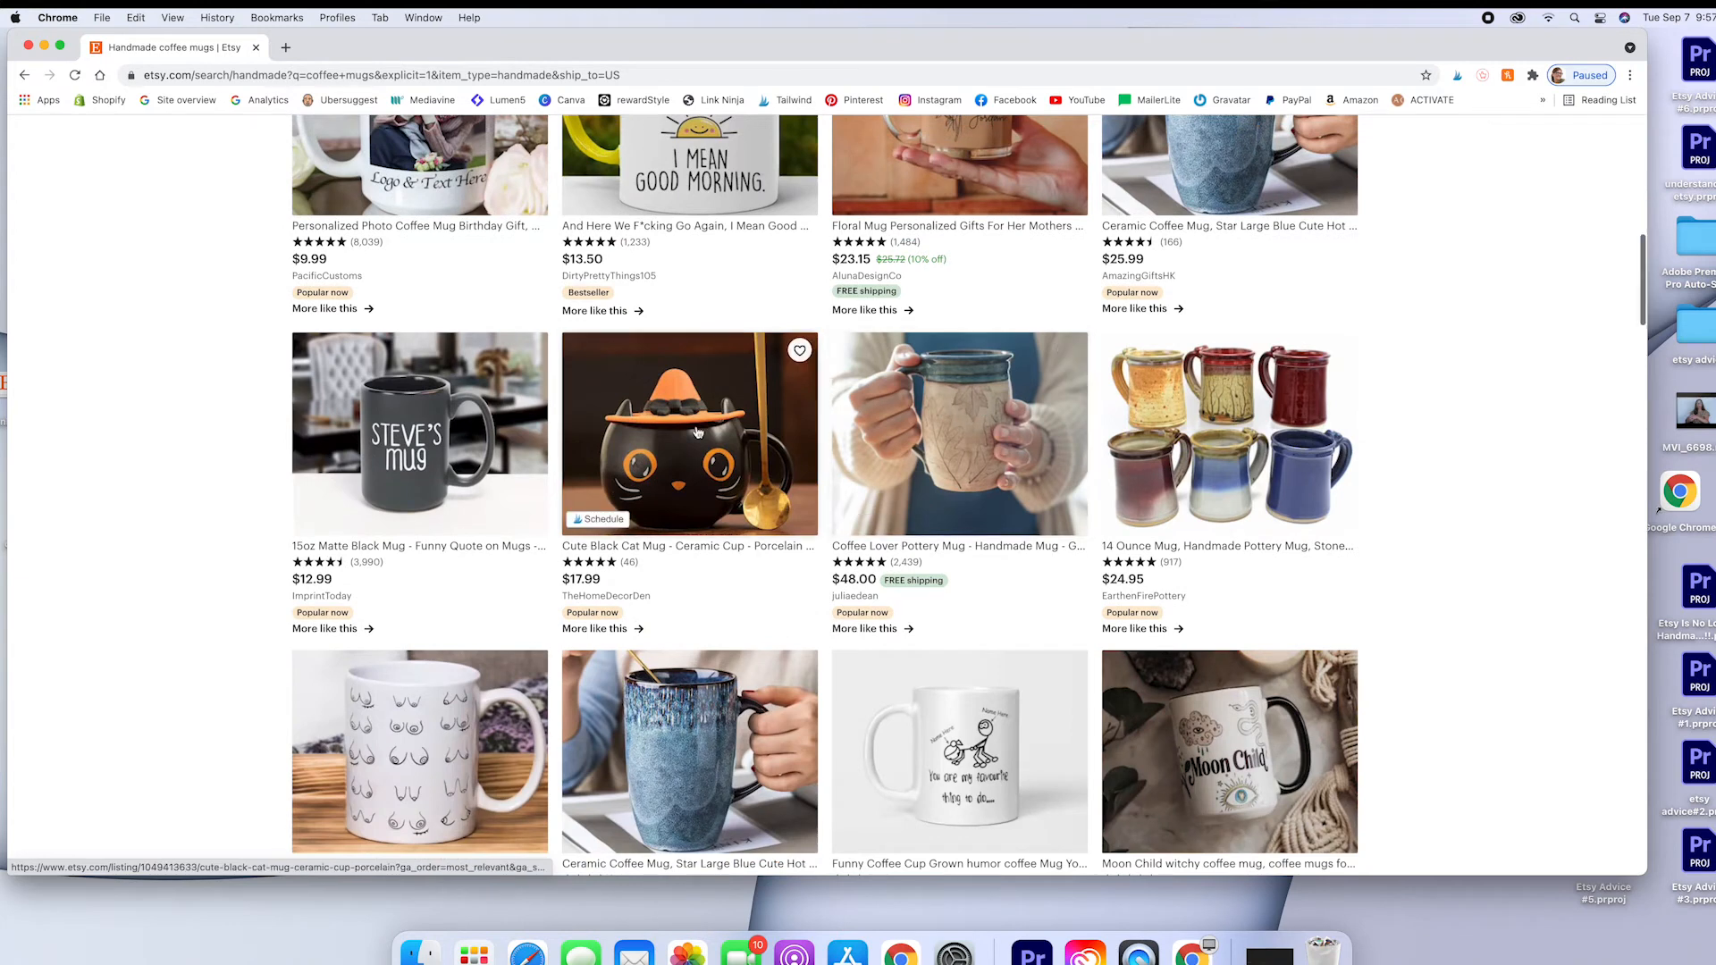
pyautogui.click(958, 435)
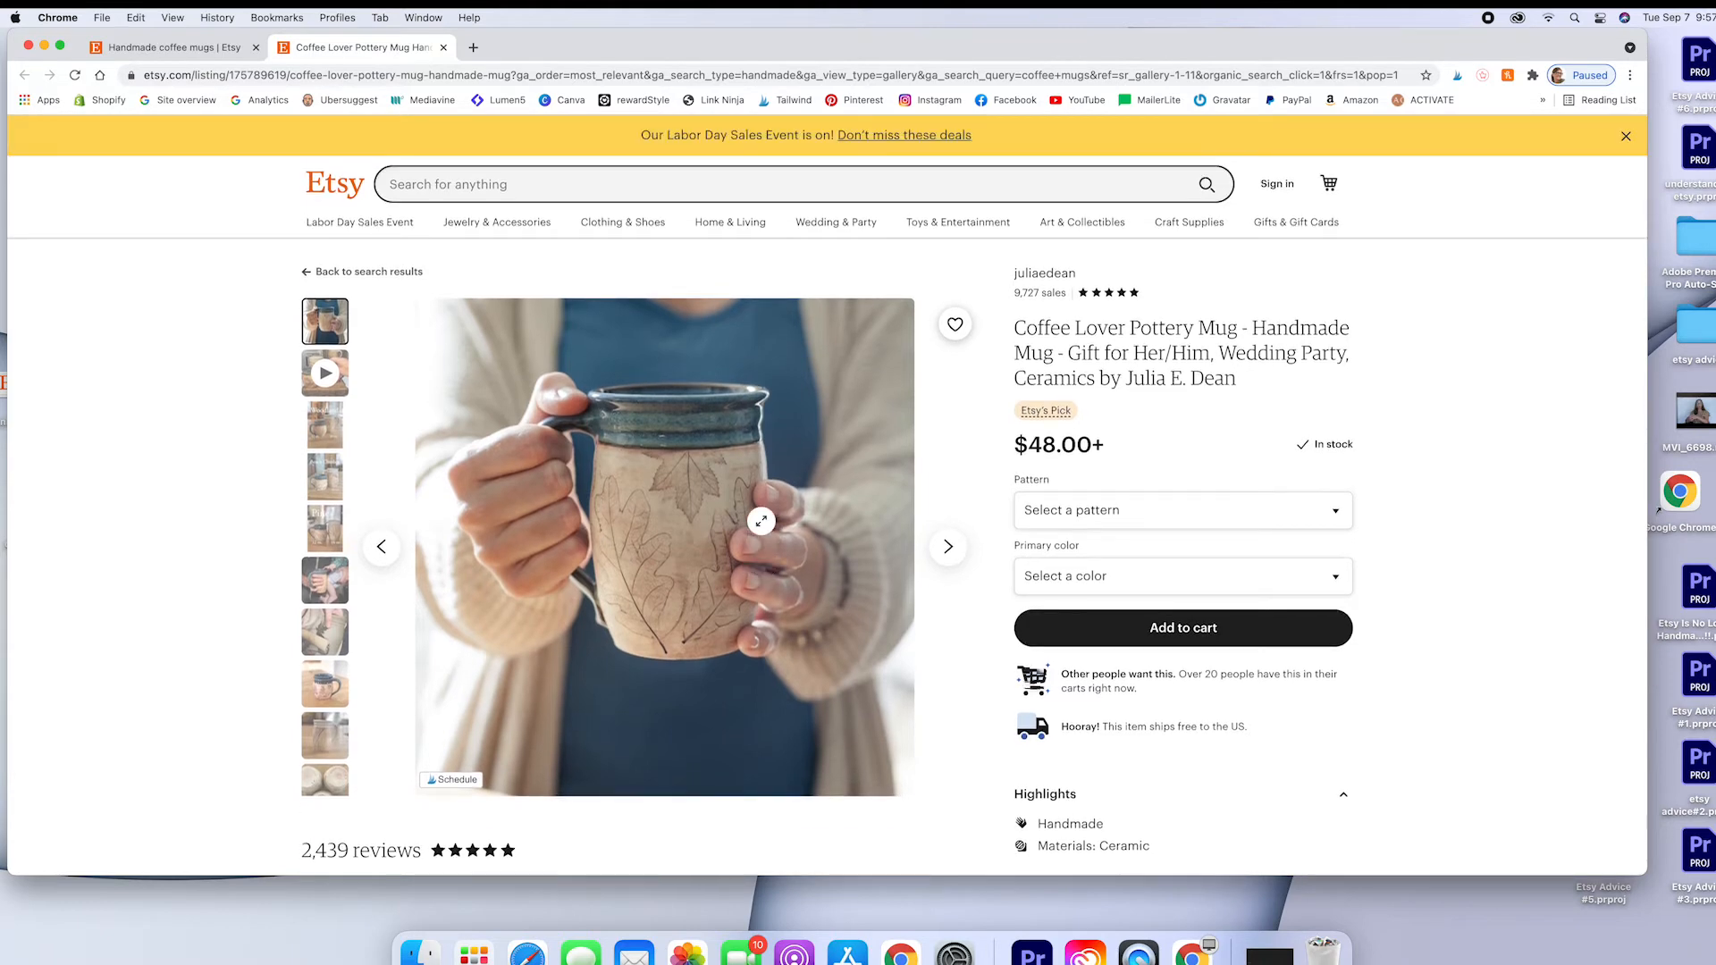
# - Dismiss the Labor Day banner and scroll through the pottery mug's highlights, description and reviews
pyautogui.click(1625, 136)
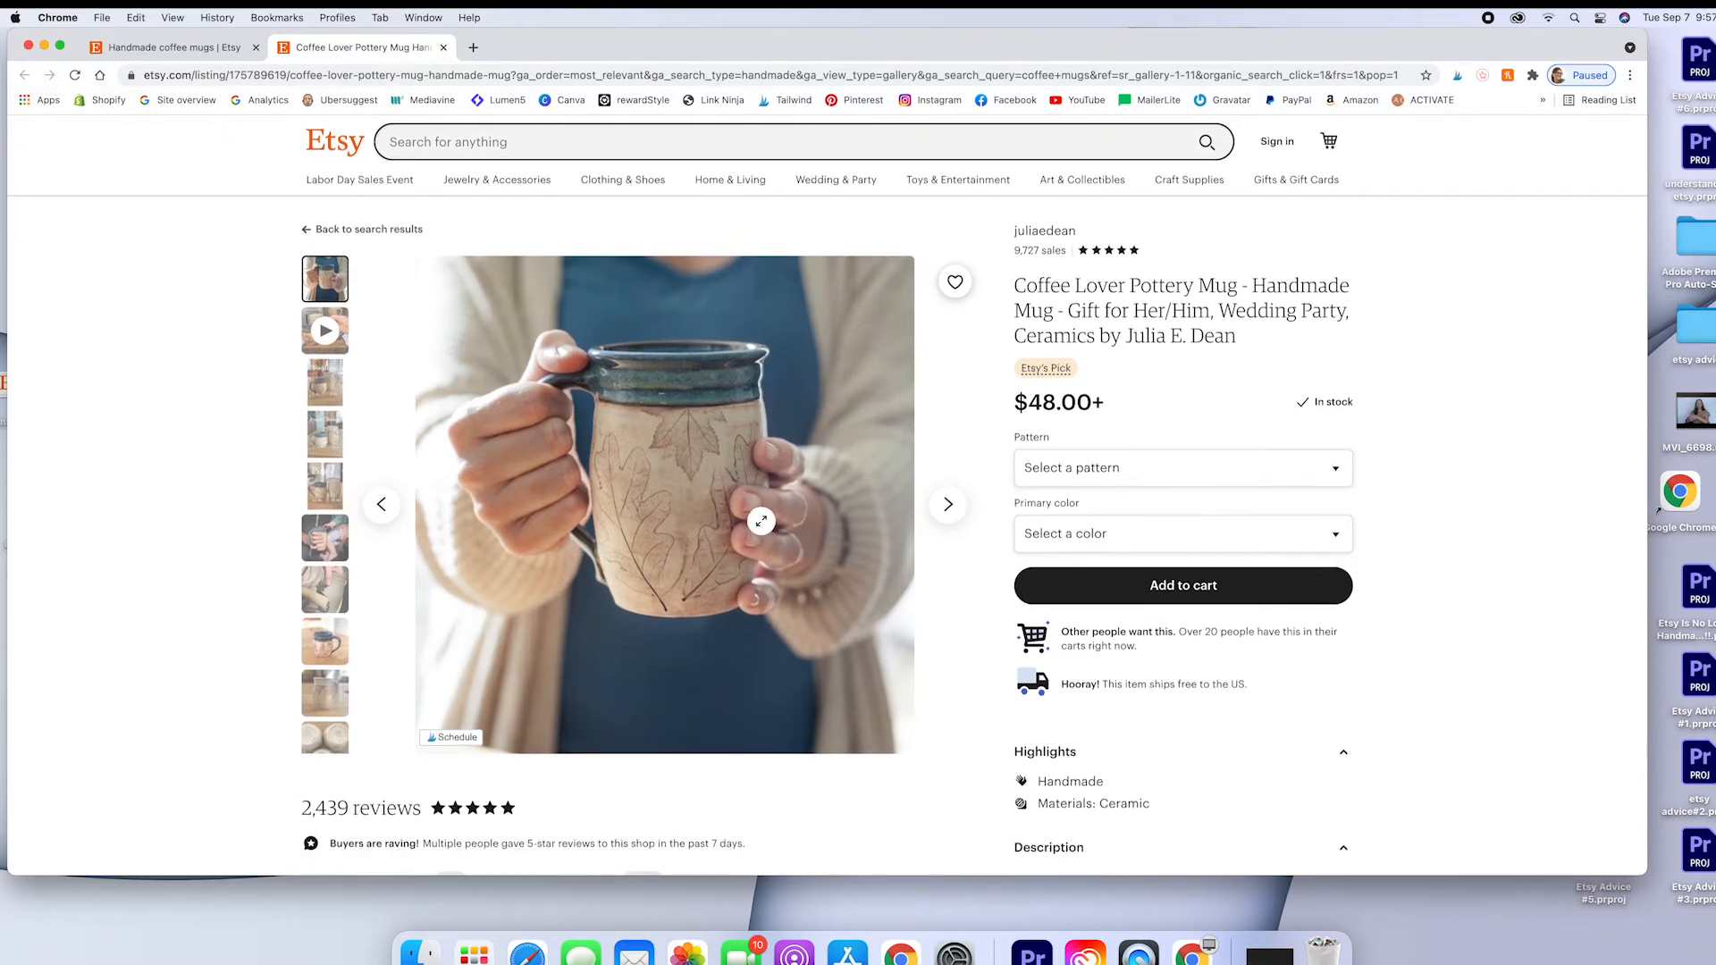
pyautogui.scroll(-3)
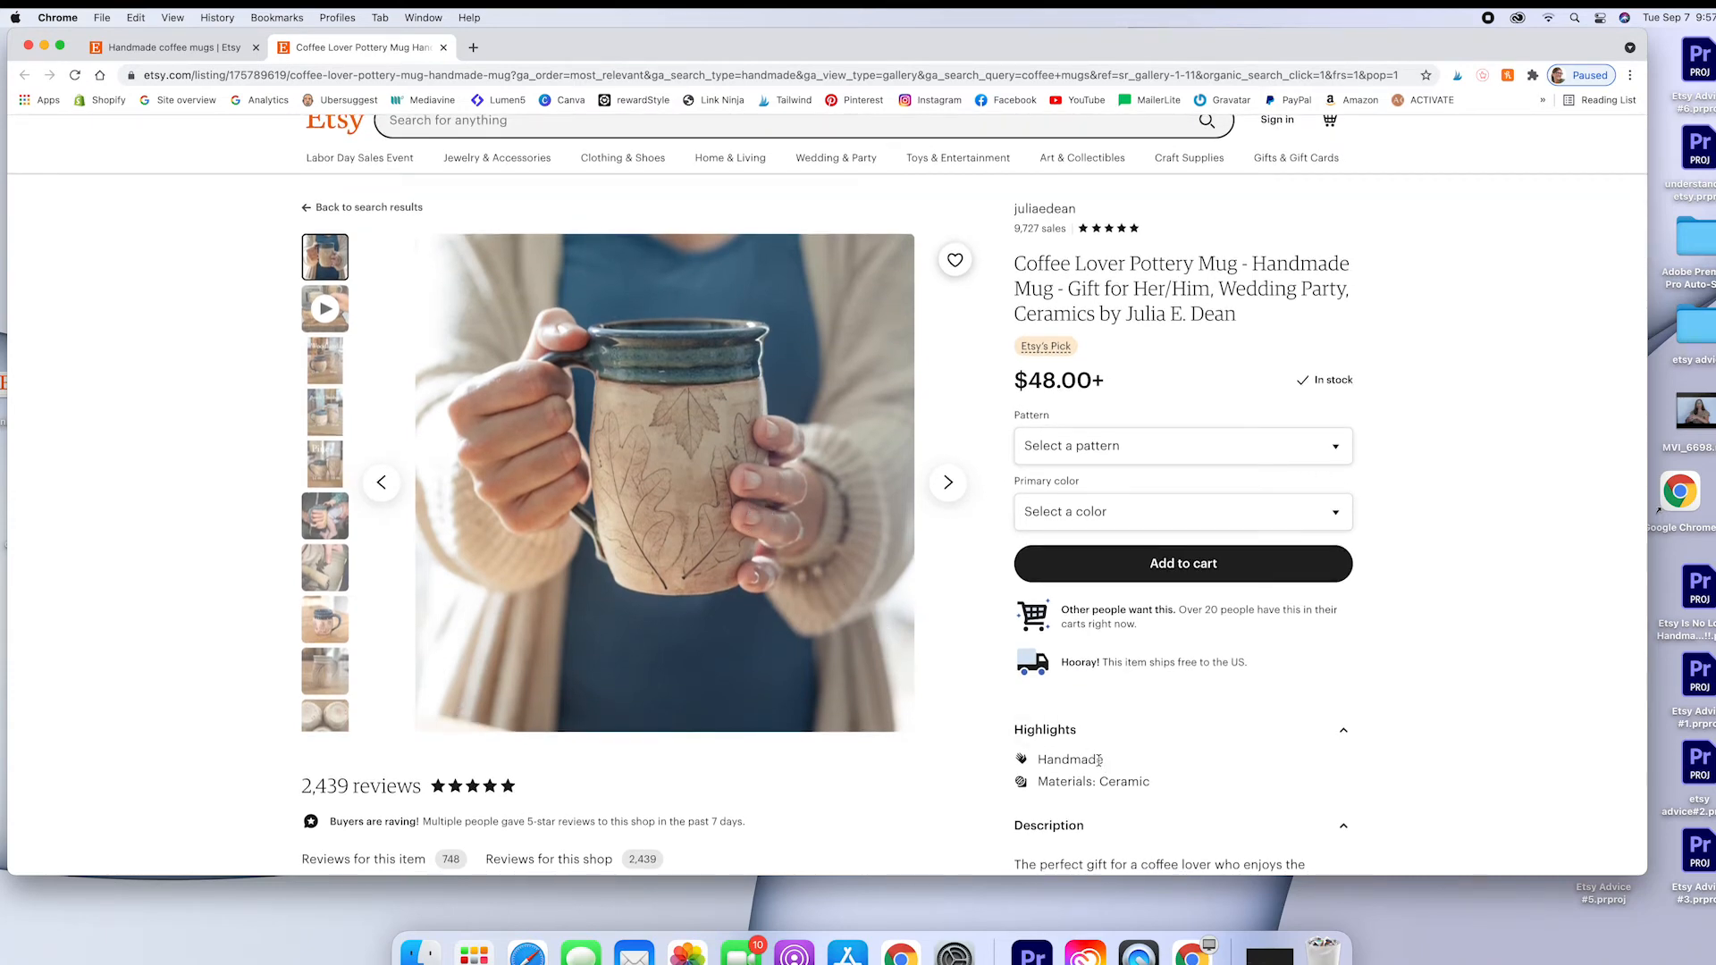
pyautogui.scroll(-3)
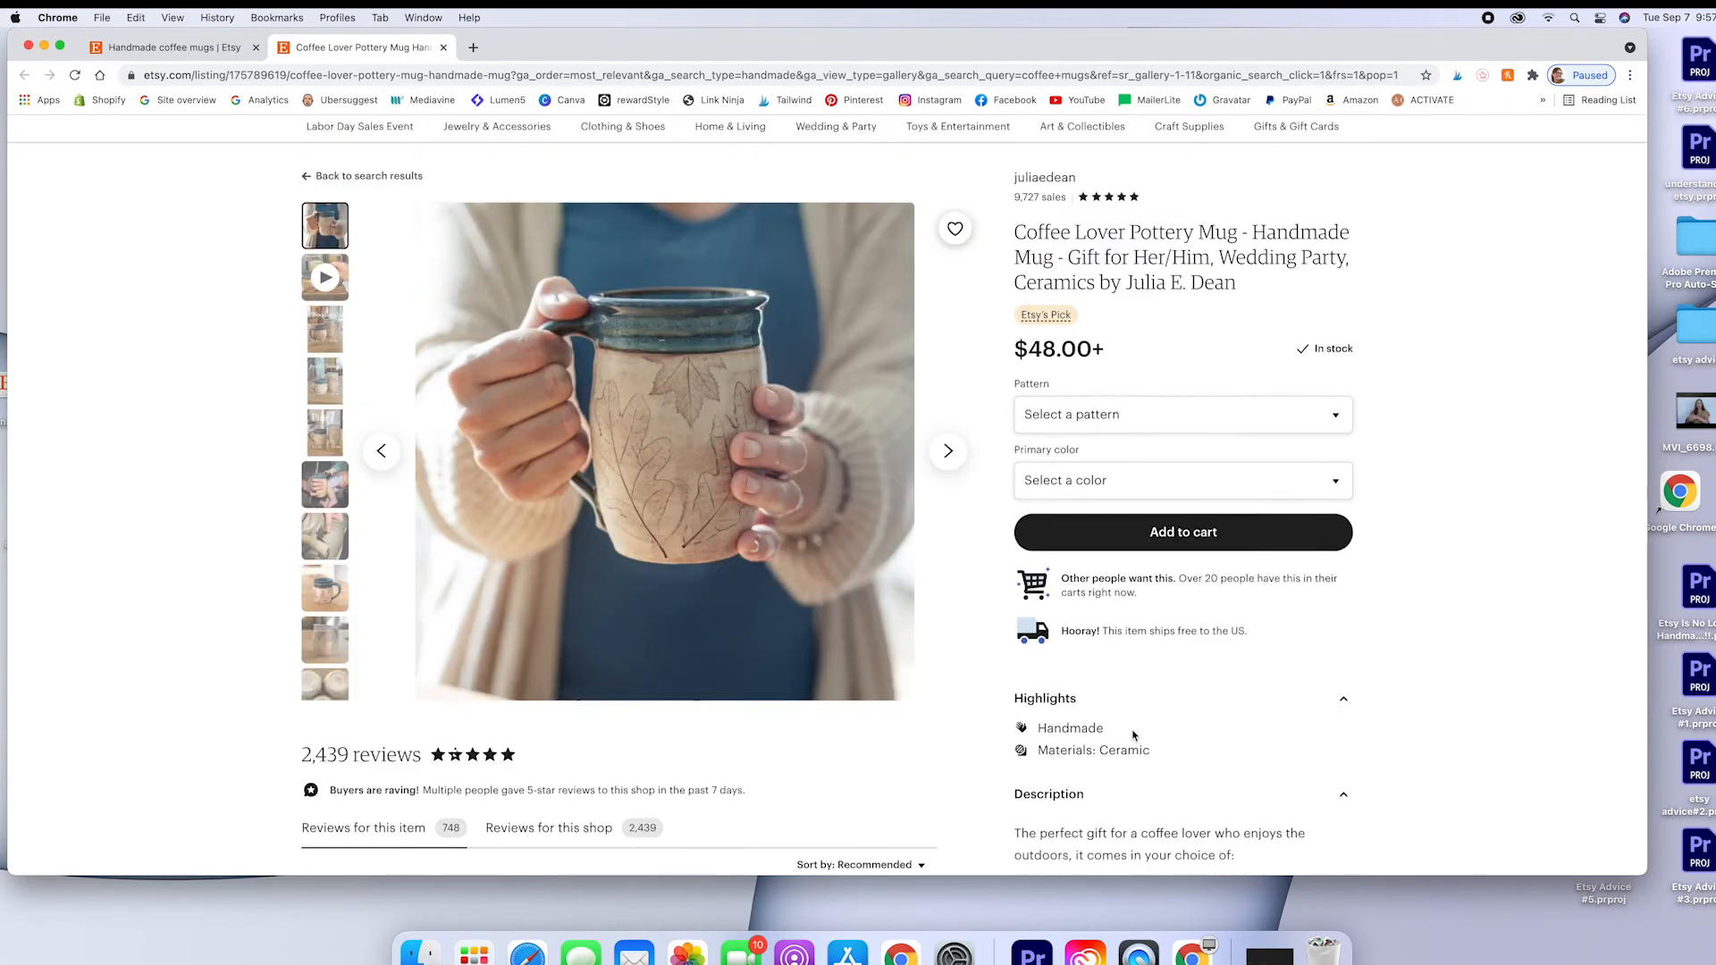
pyautogui.scroll(-3)
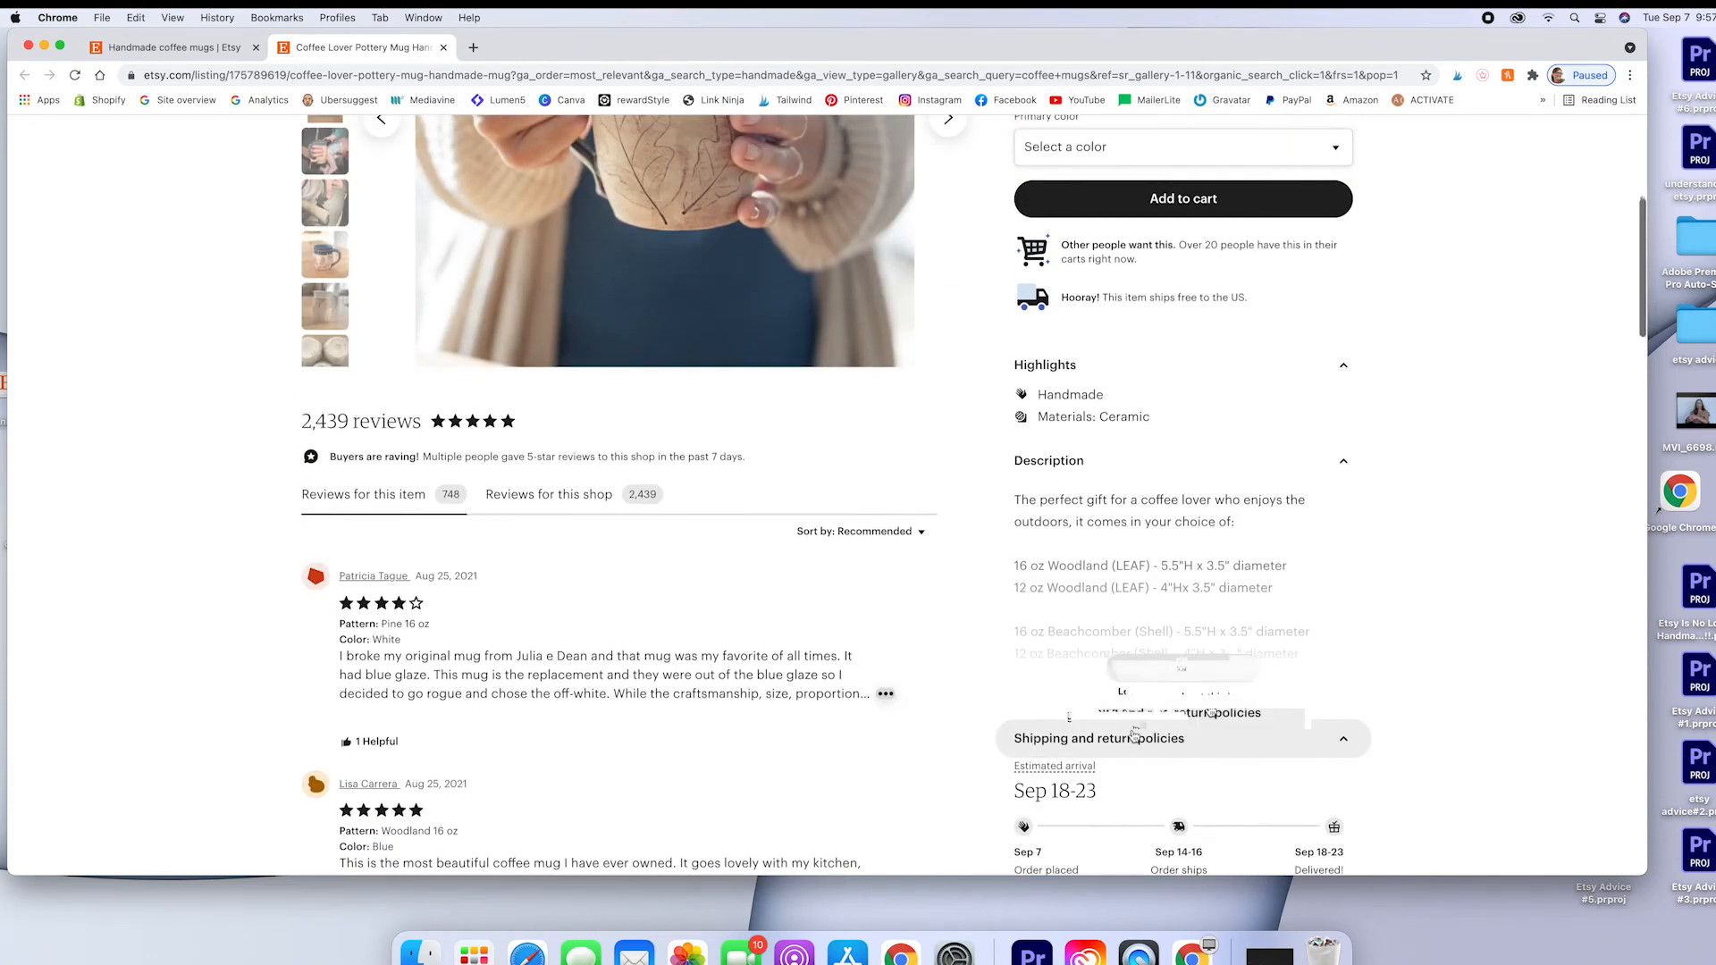
pyautogui.scroll(-3)
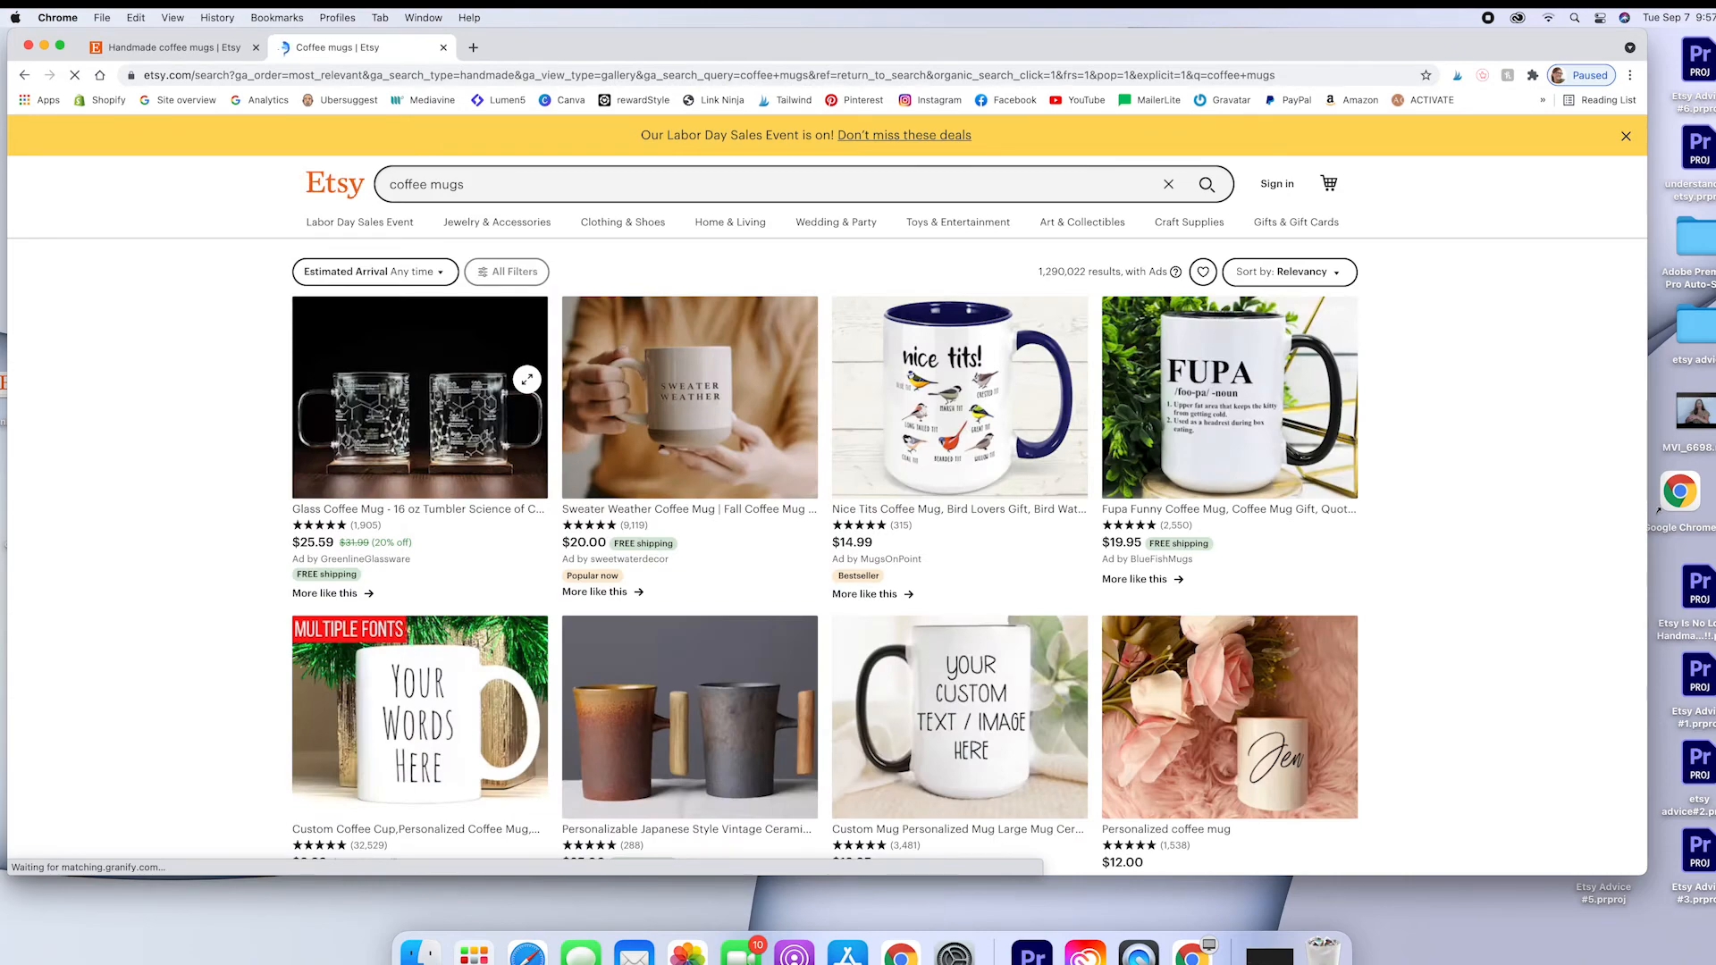
# - Scroll down through the coffee mugs results grid, then back up slightly
pyautogui.scroll(-3)
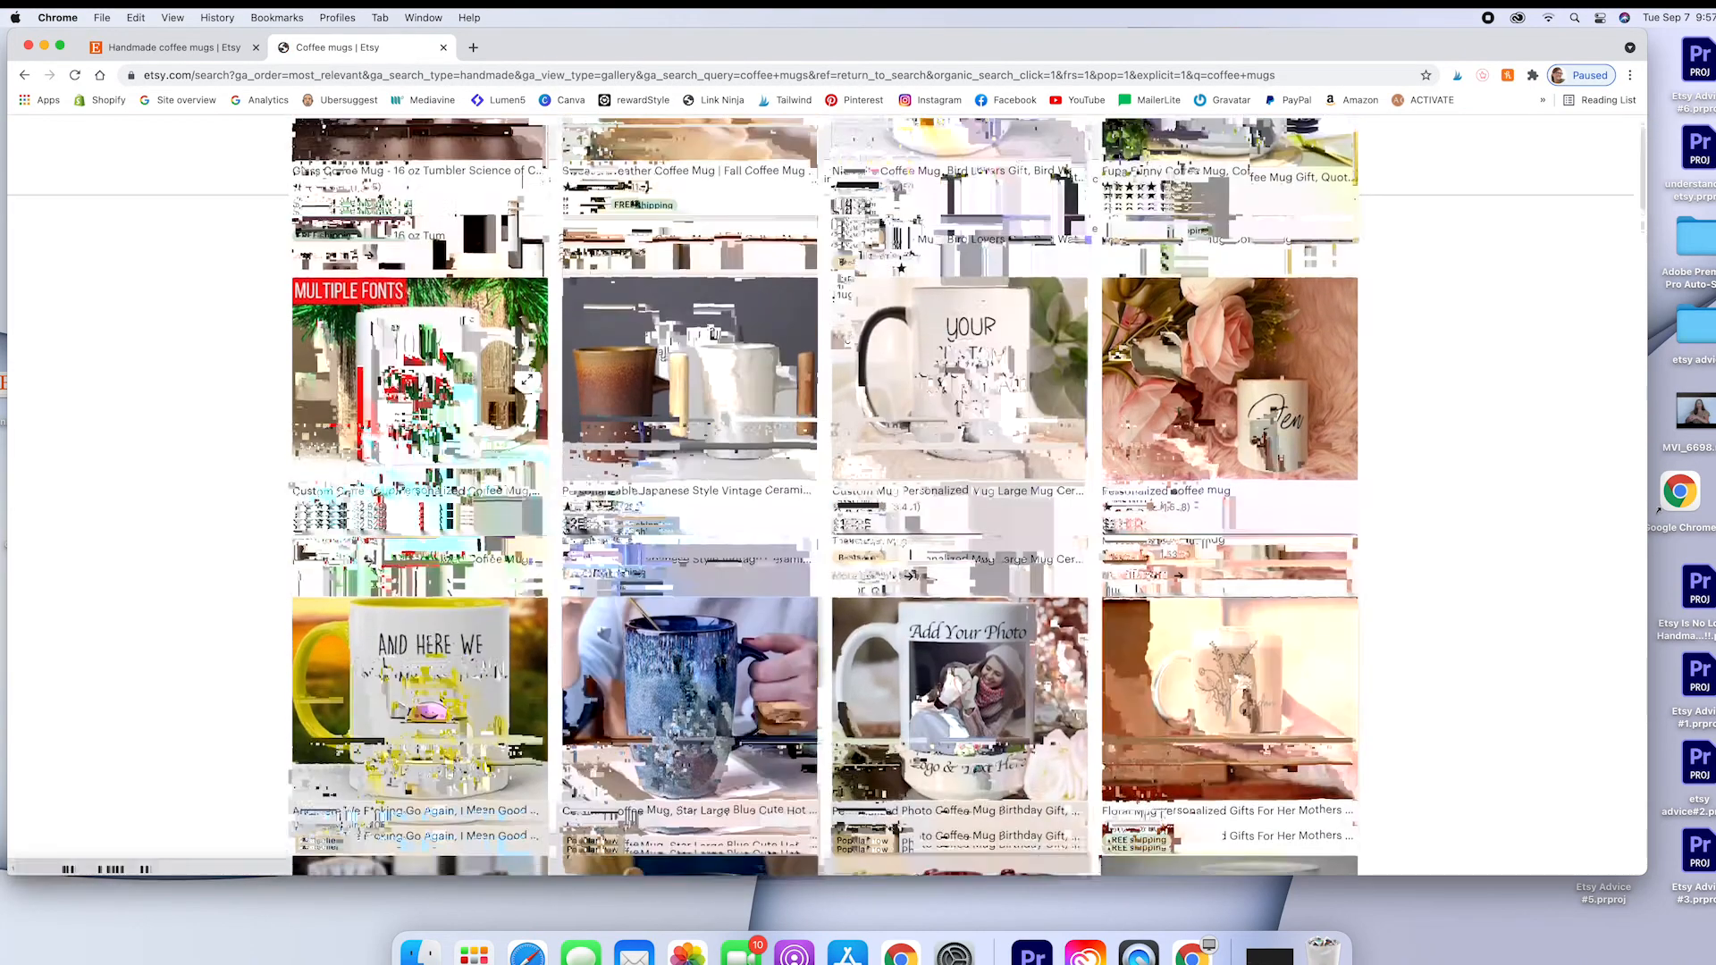
pyautogui.scroll(-3)
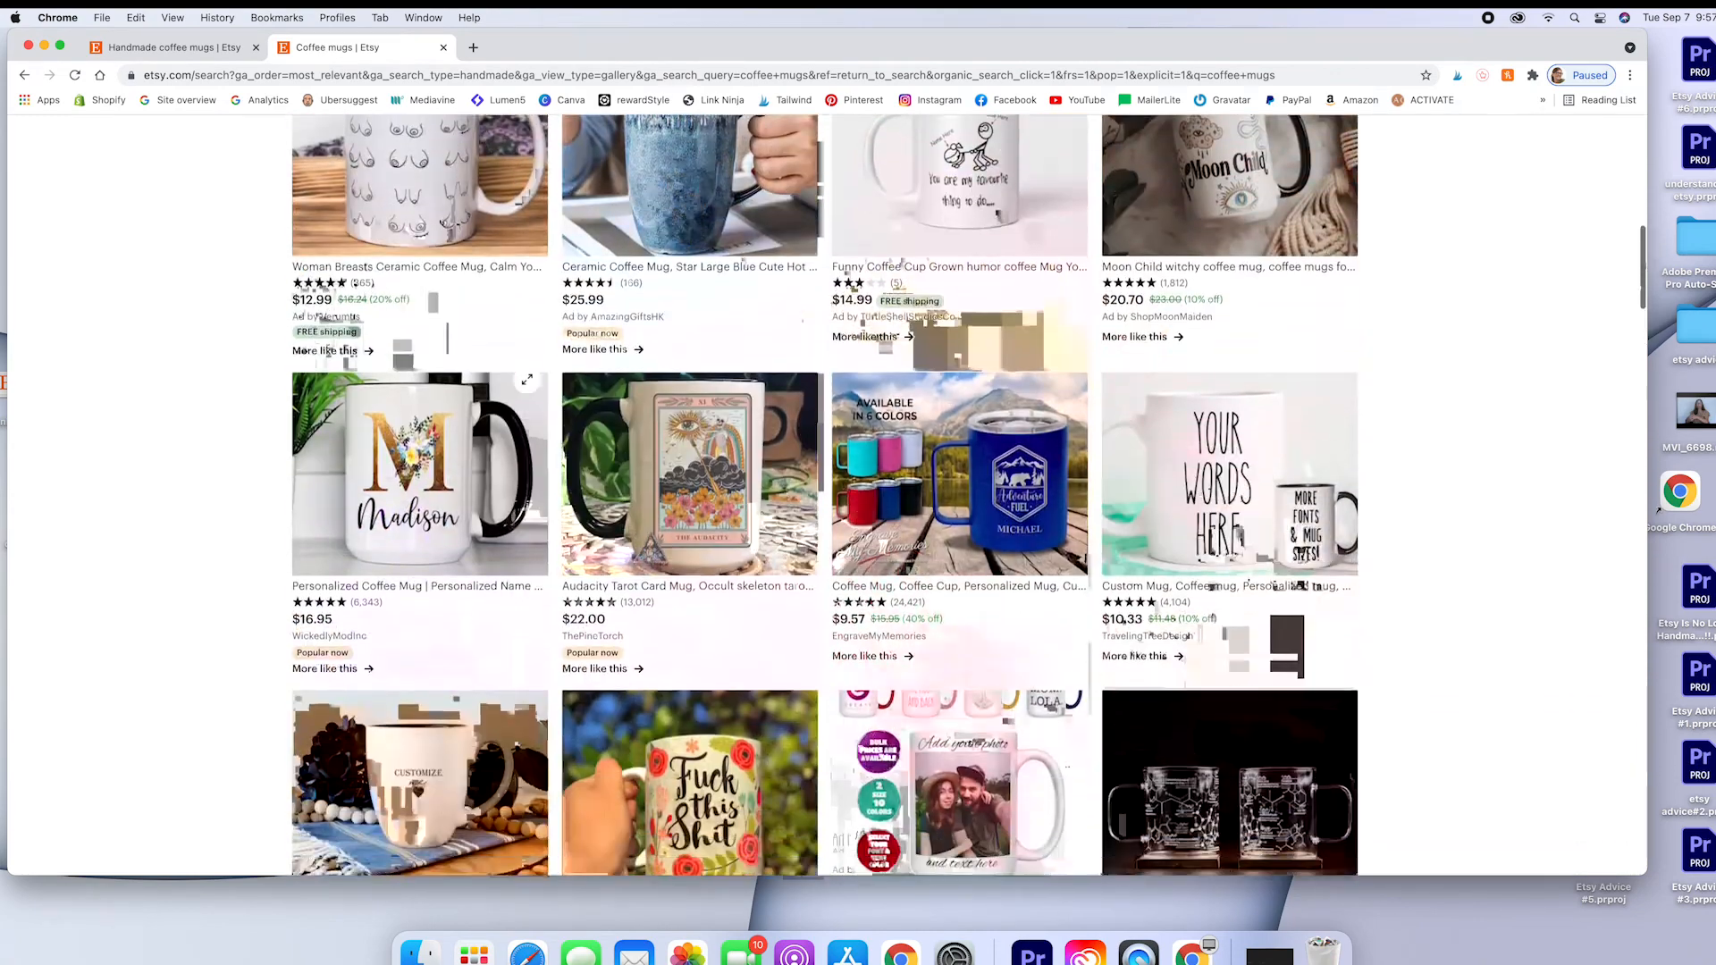
pyautogui.scroll(-3)
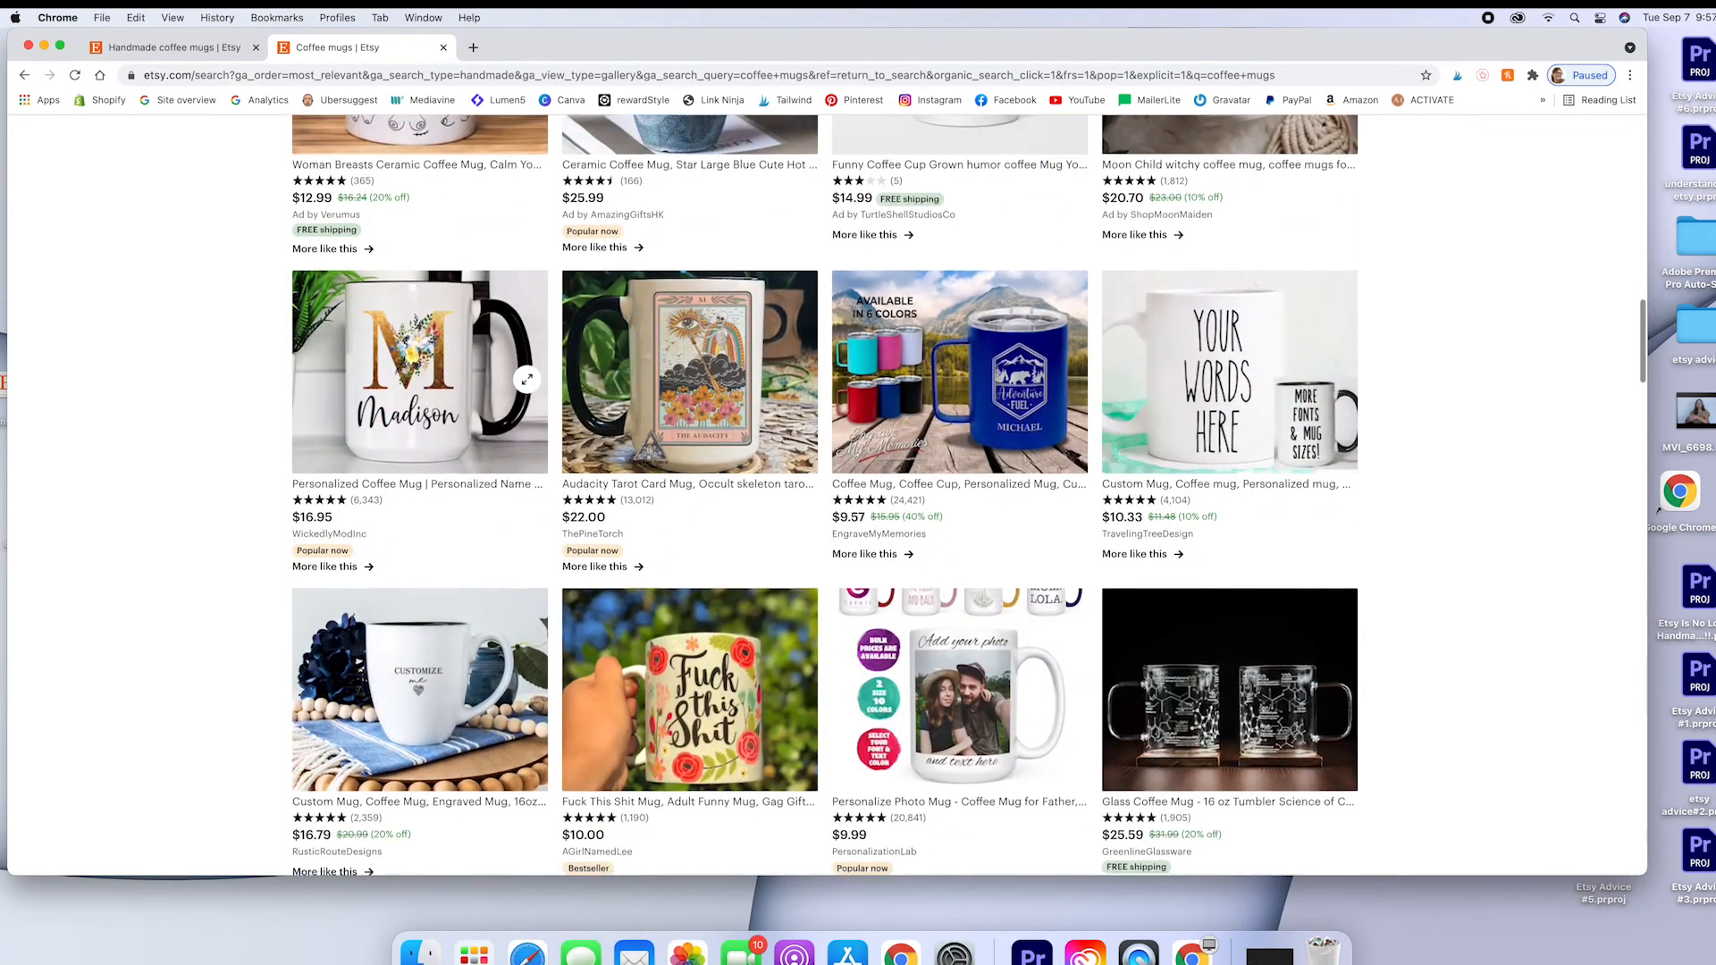
pyautogui.scroll(-3)
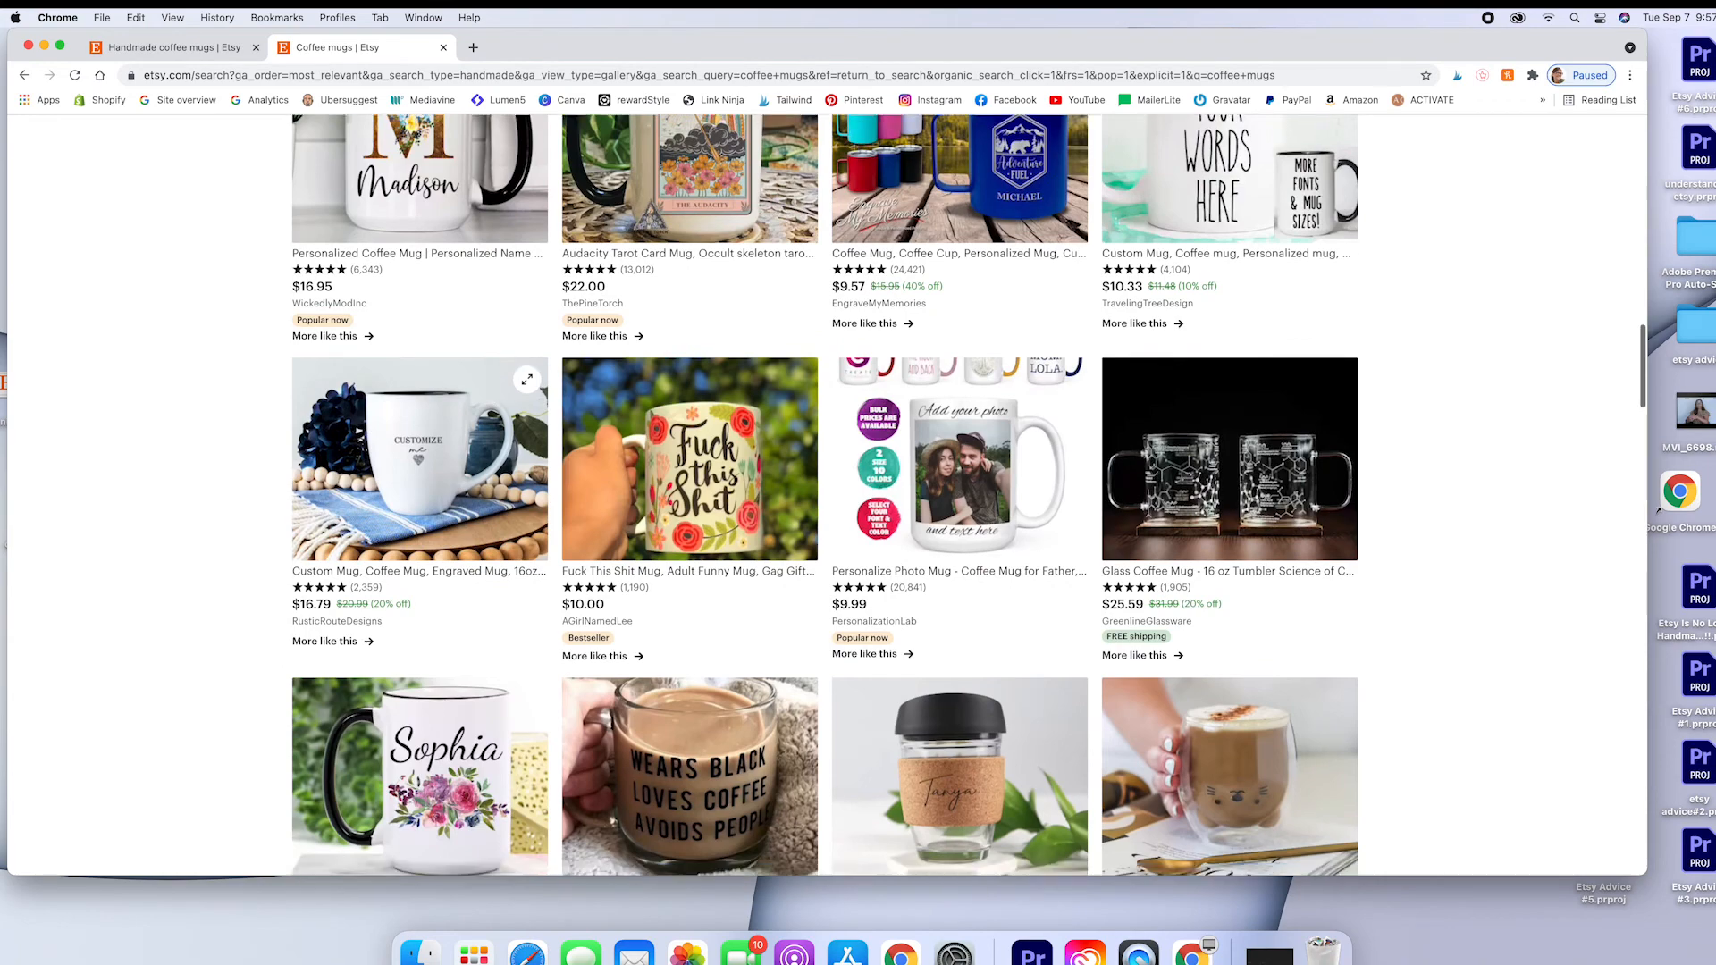
pyautogui.scroll(-3)
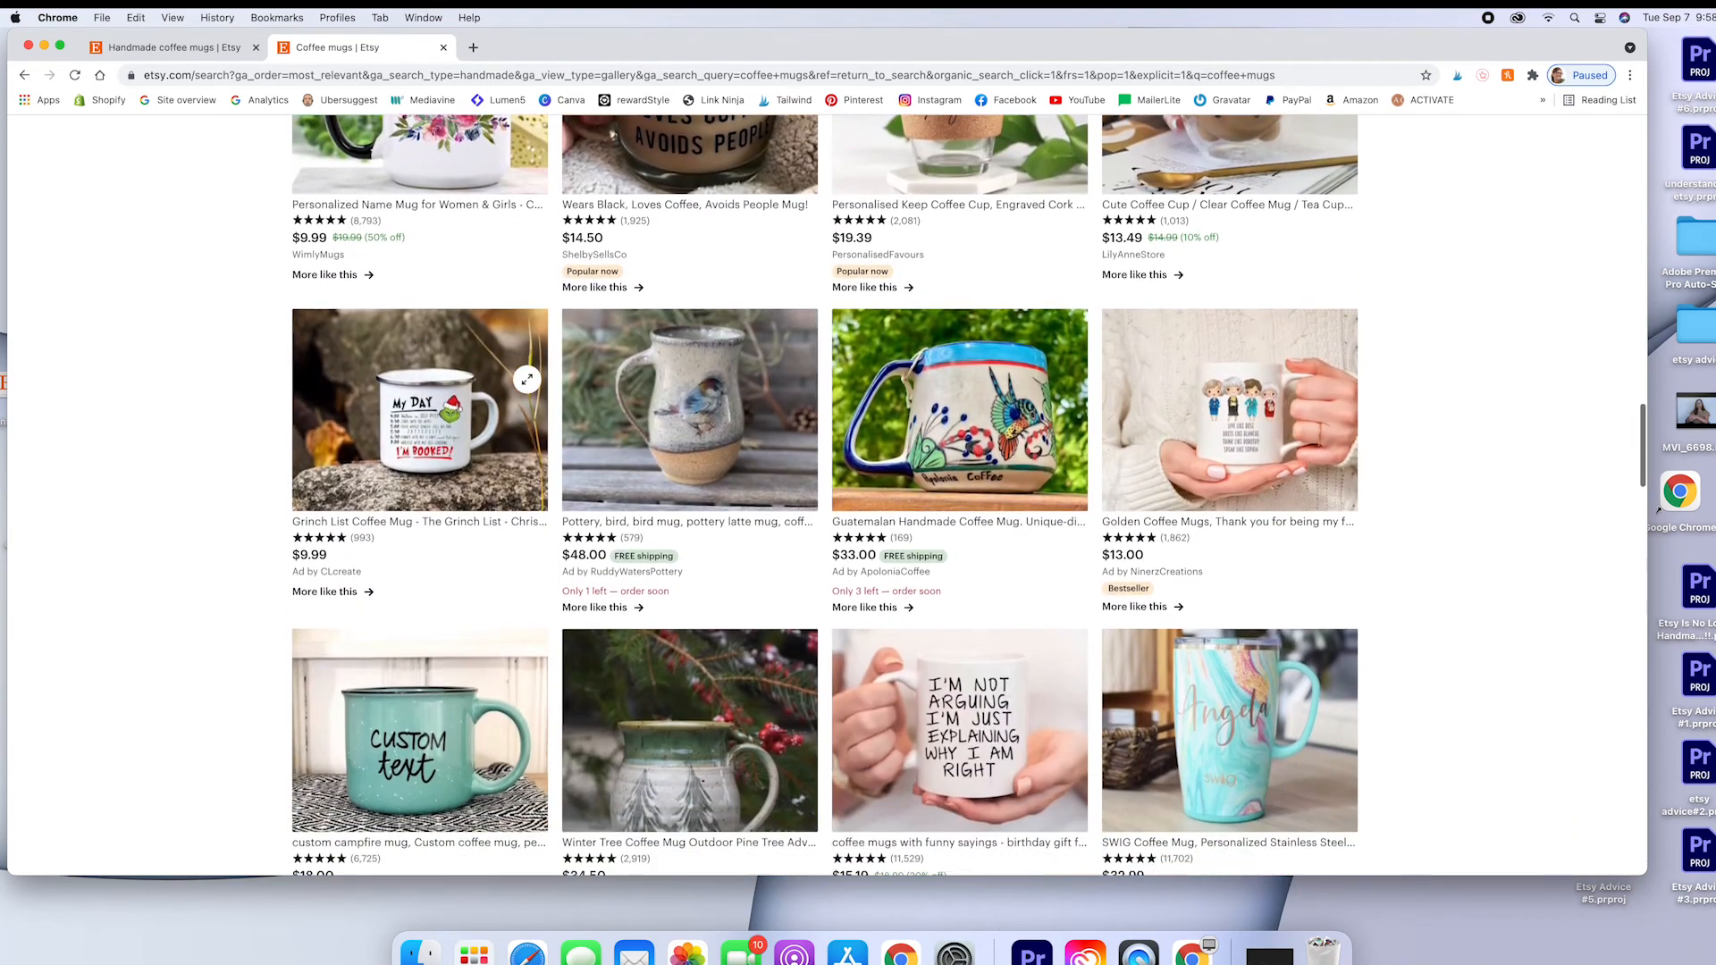
pyautogui.scroll(-3)
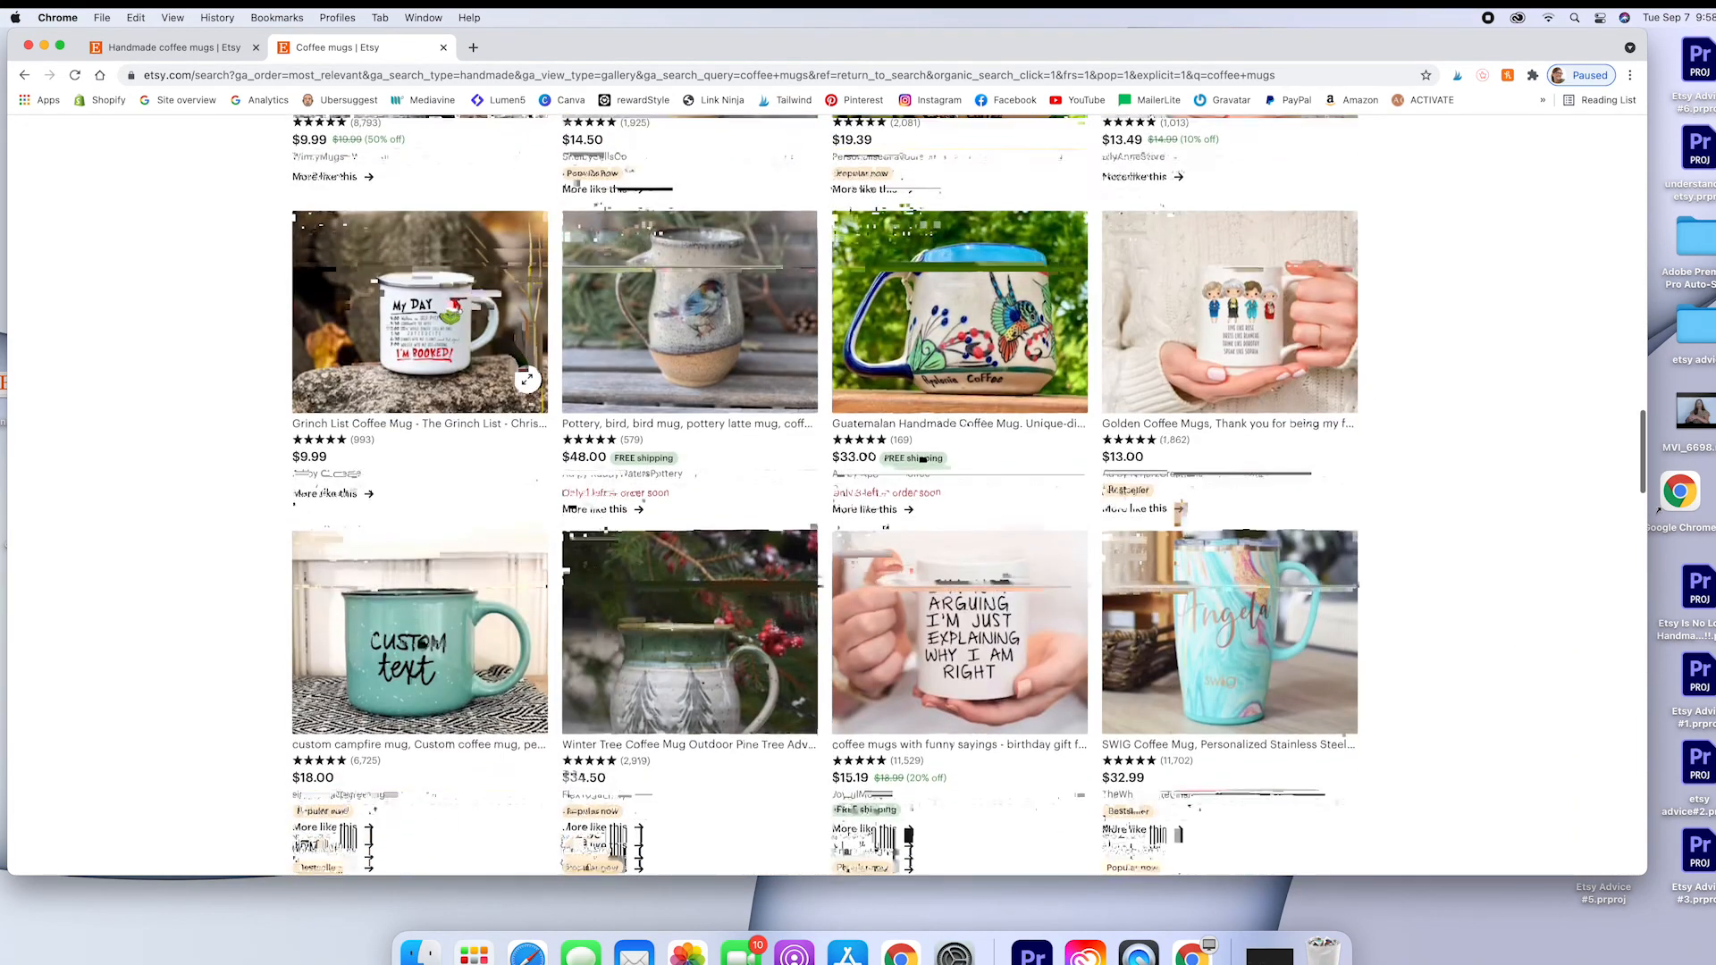
pyautogui.scroll(-3)
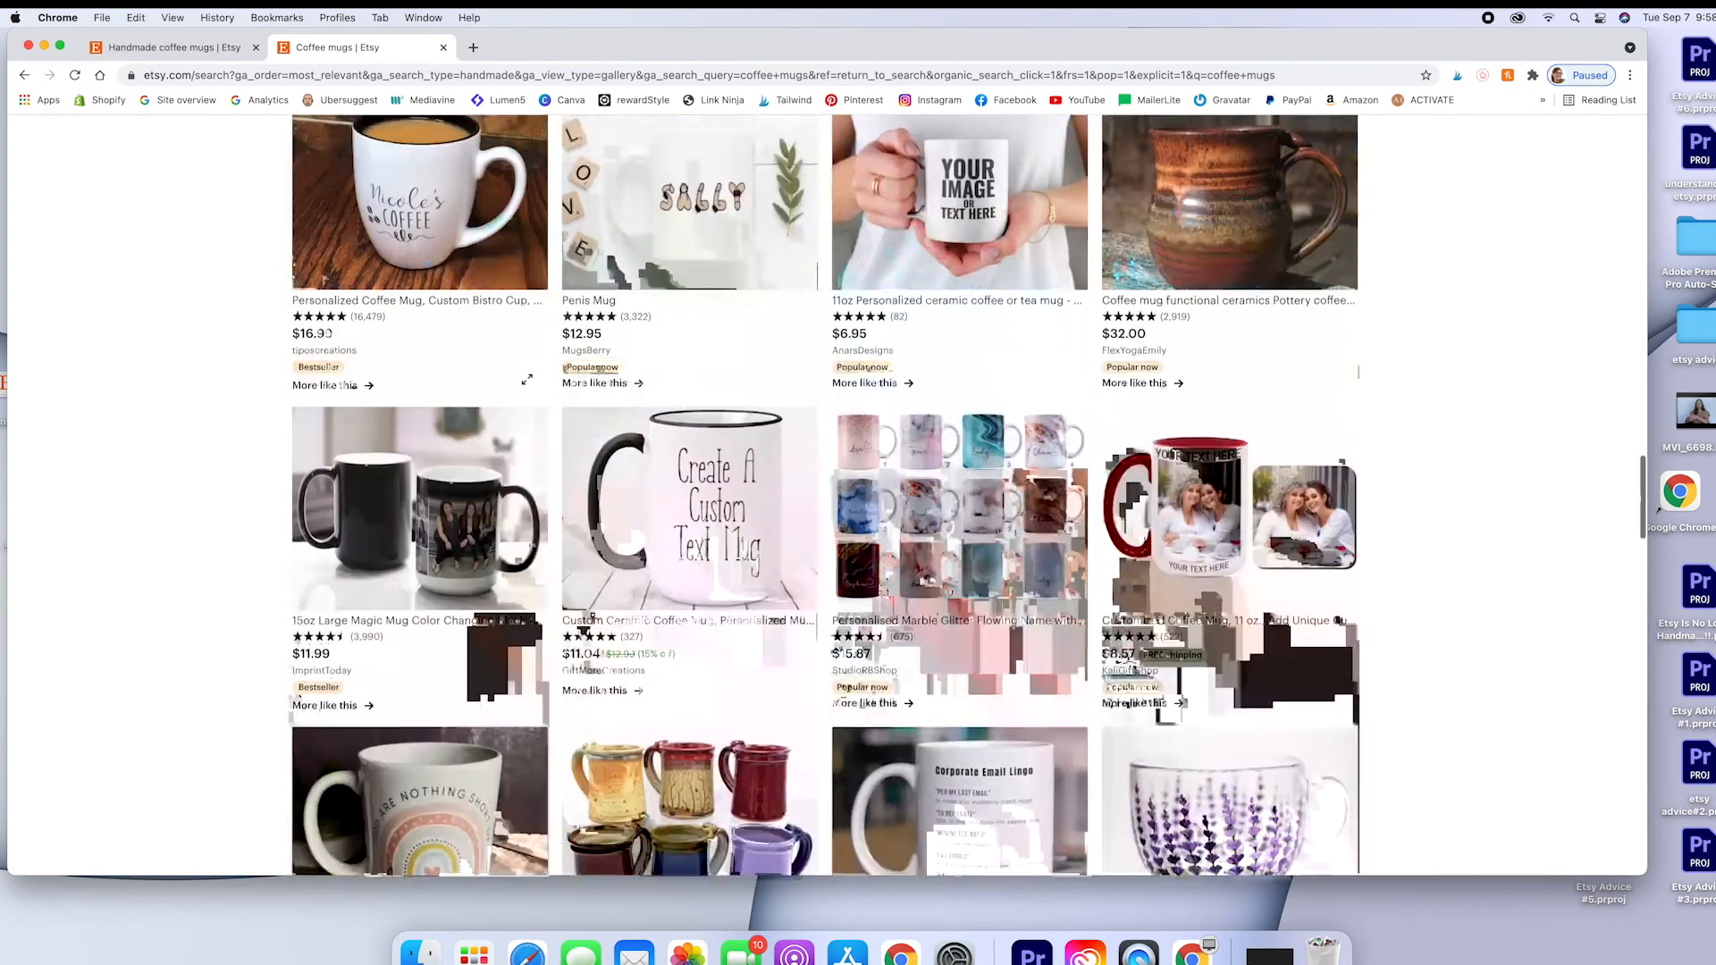
pyautogui.scroll(3)
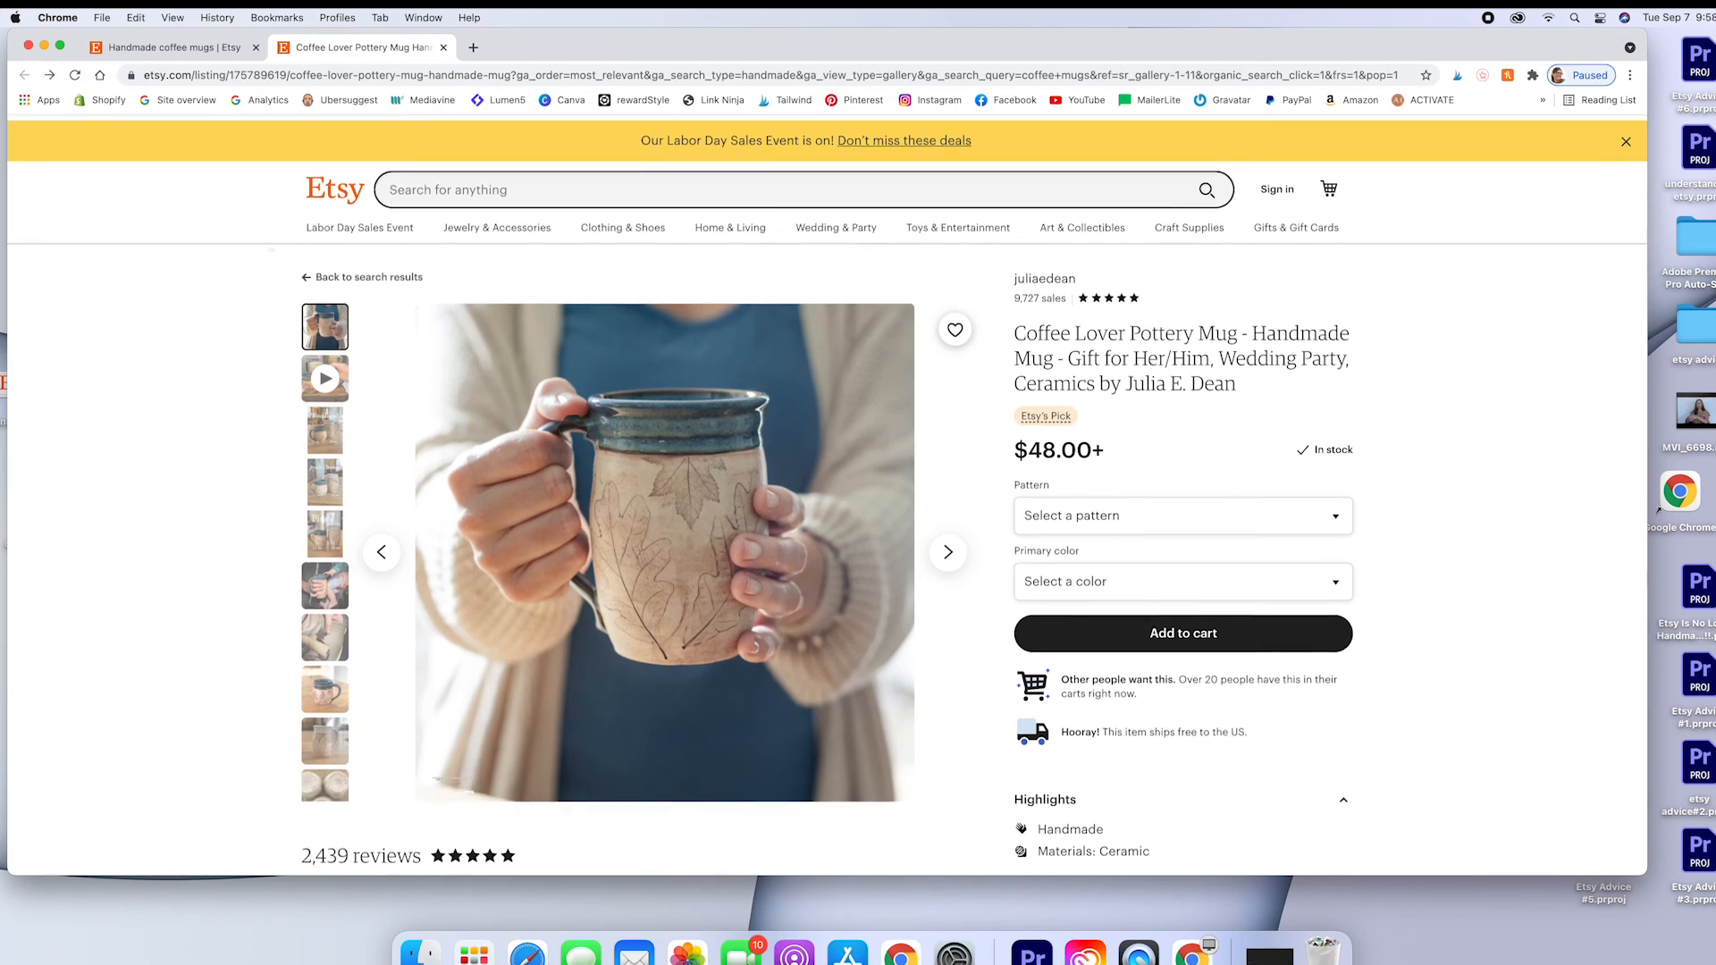
# - Scroll down the Coffee Lover Pottery Mug listing to its reviews heading and description
pyautogui.scroll(-3)
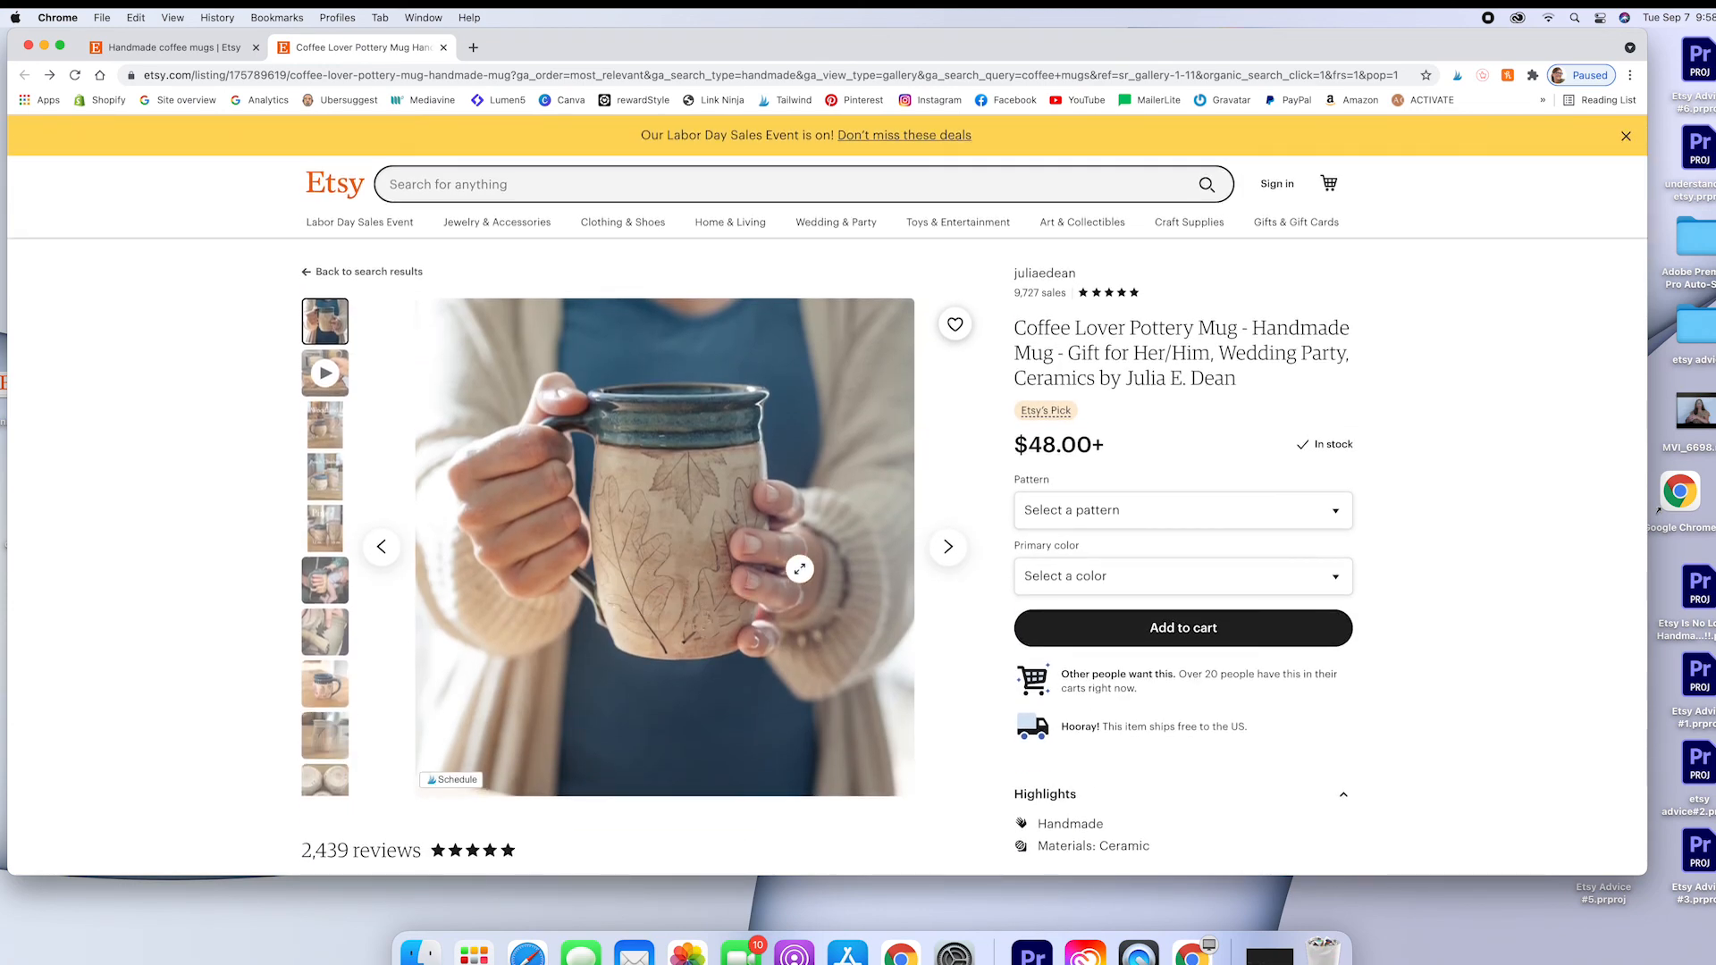
pyautogui.scroll(-3)
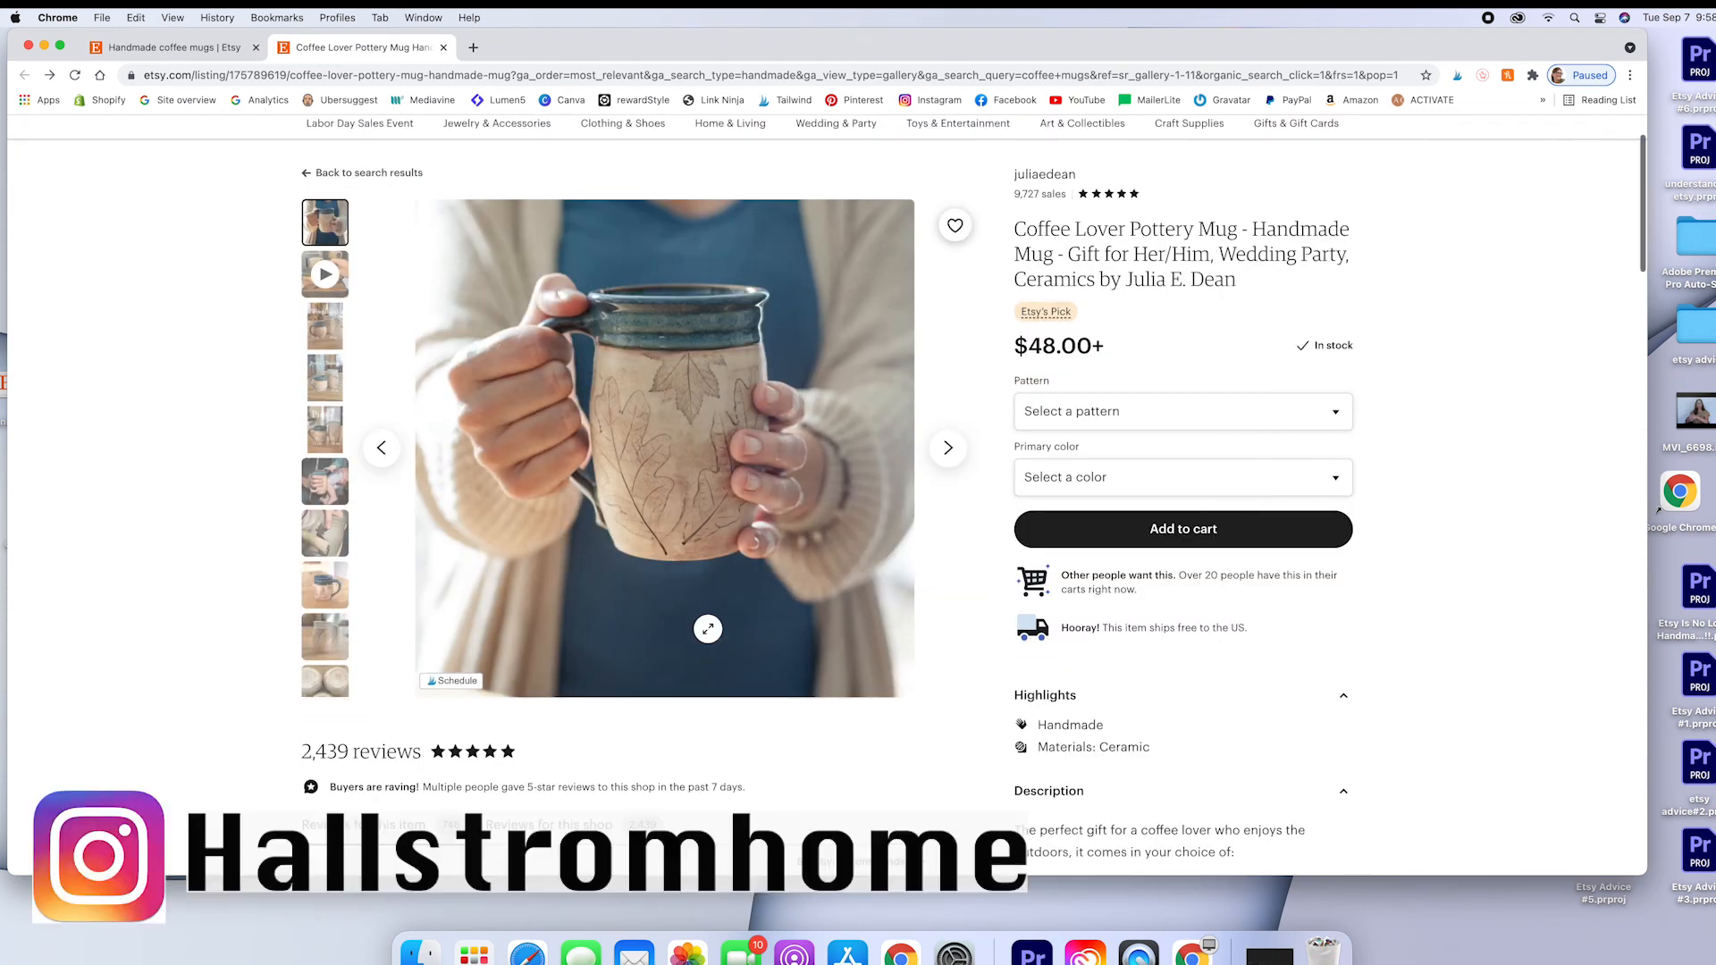